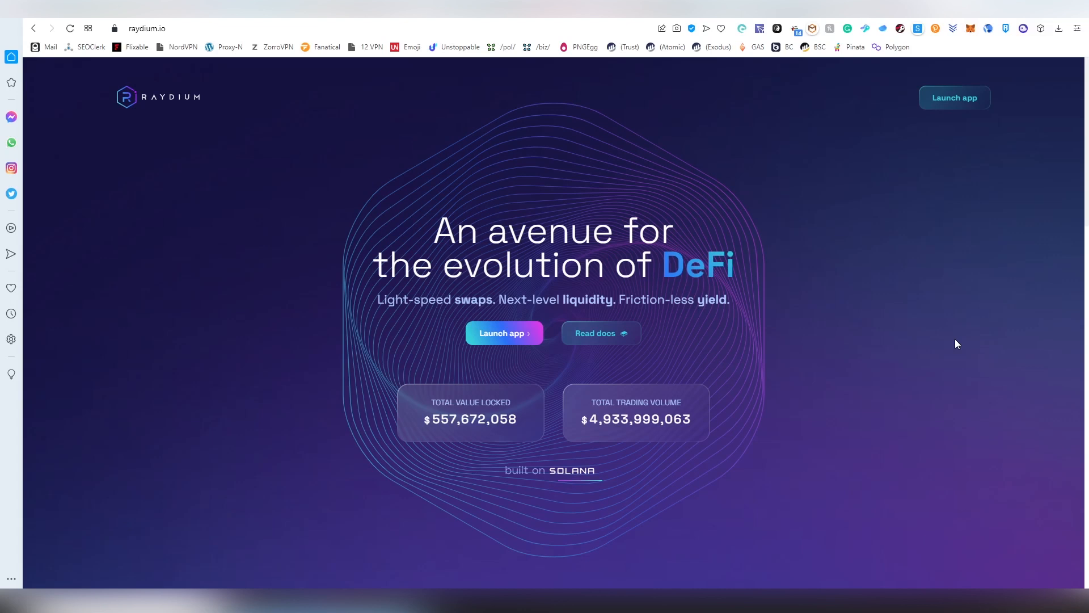
mouse_move(556, 383)
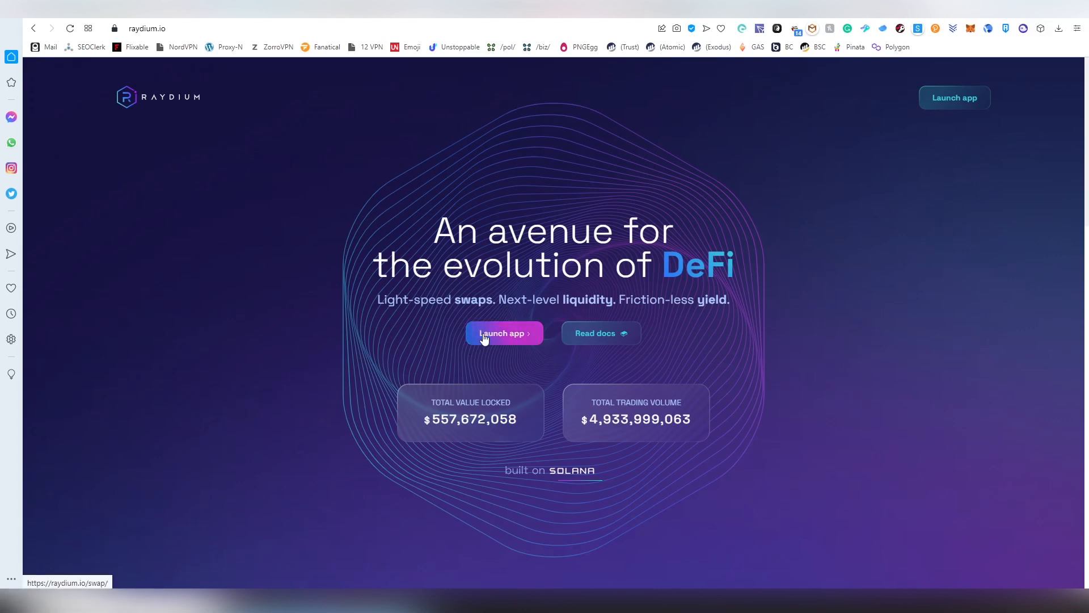
Launch the swap app from the homepage and bring up the 'Connect to a wallet' provider list.
scroll(down, 3)
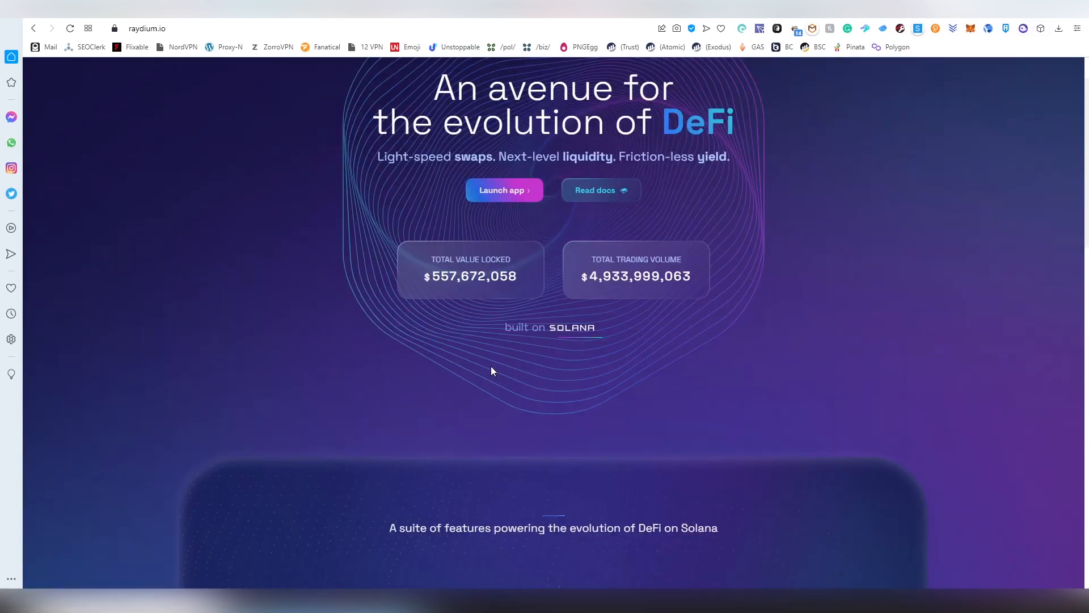
scroll(down, 3)
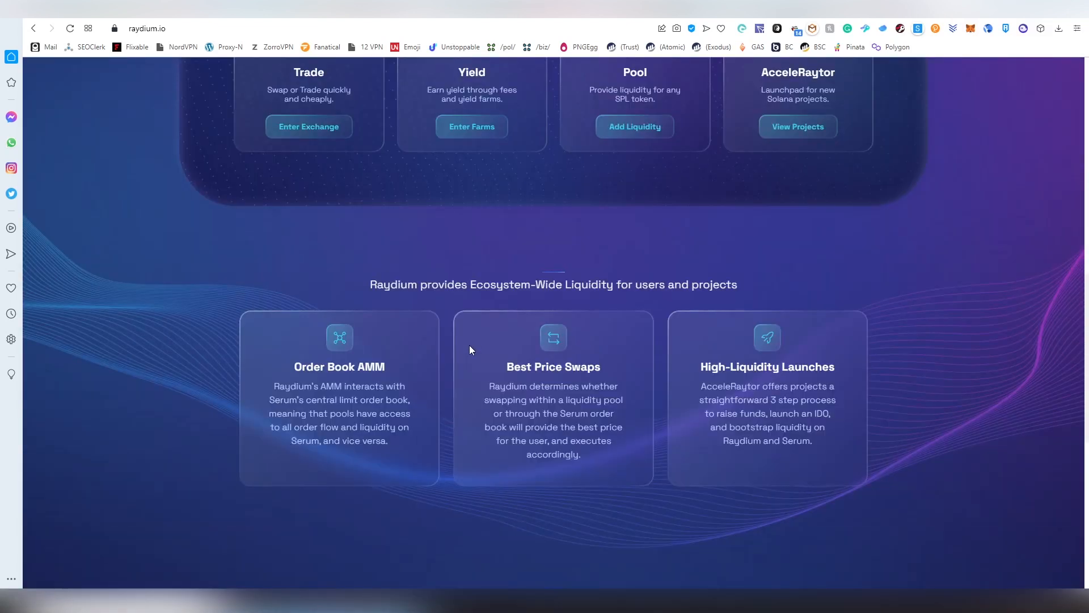
scroll(up, 3)
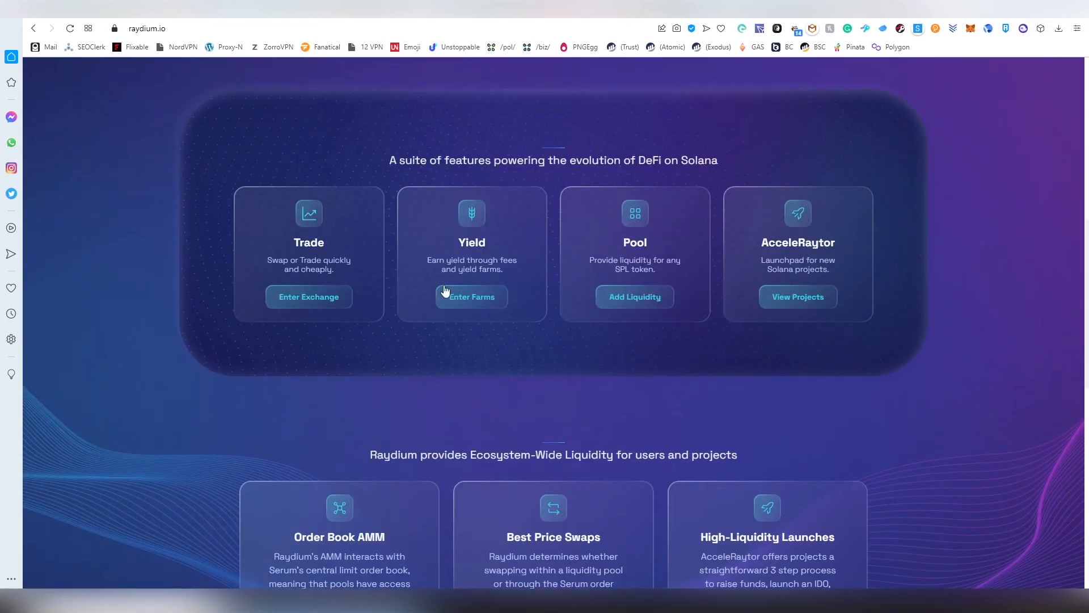
mouse_move(802, 265)
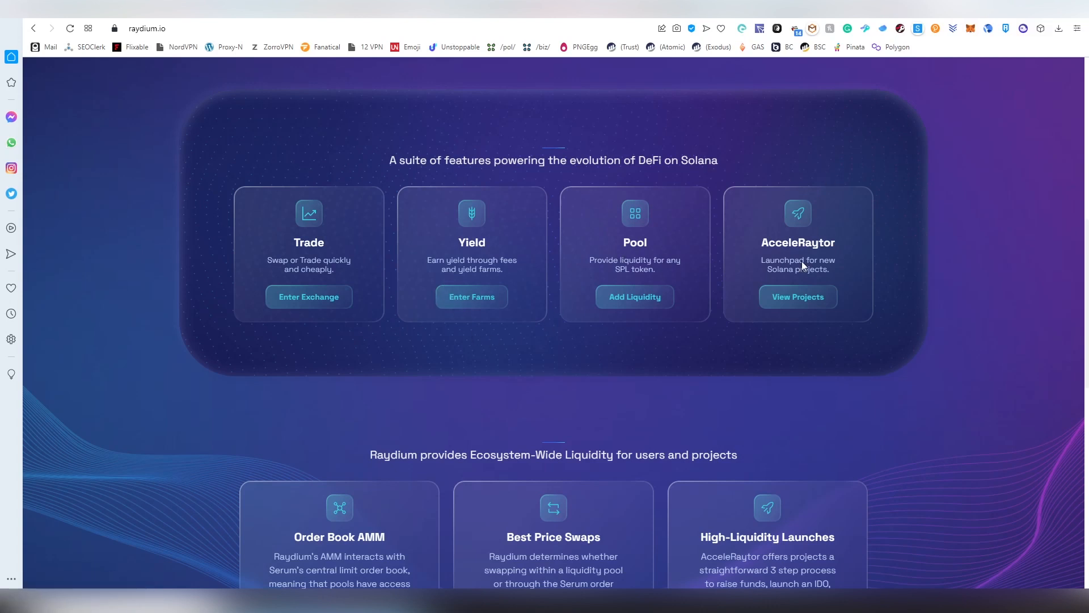
mouse_move(476, 364)
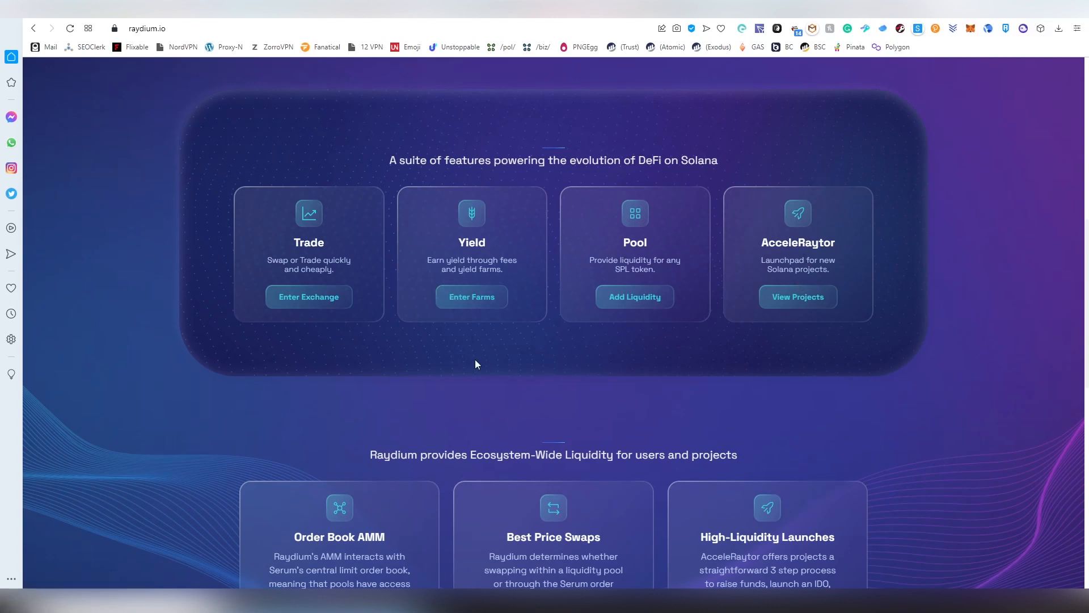
scroll(down, 3)
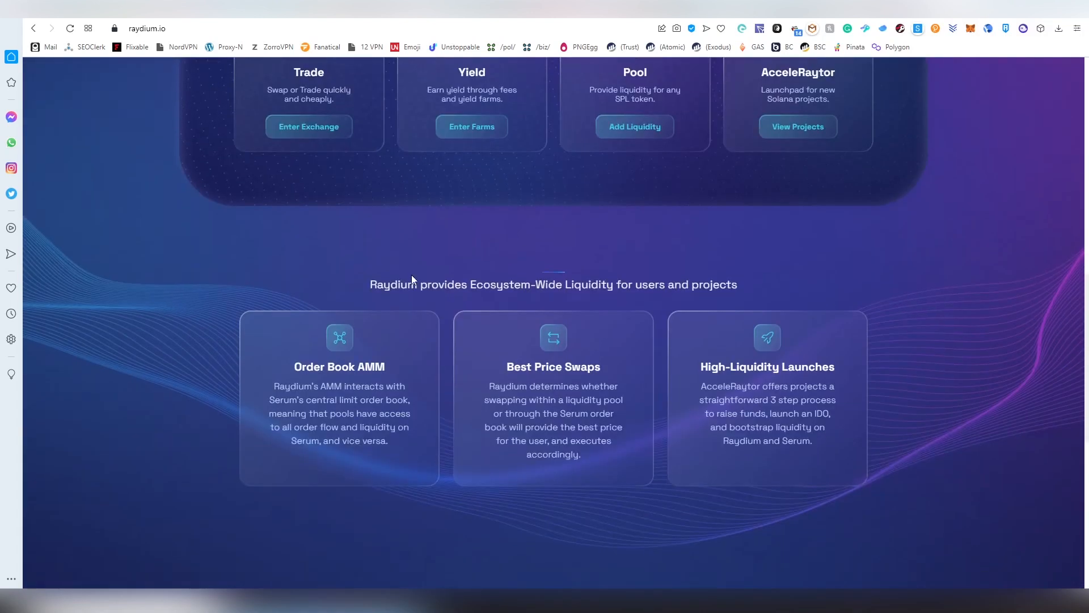
mouse_move(367, 367)
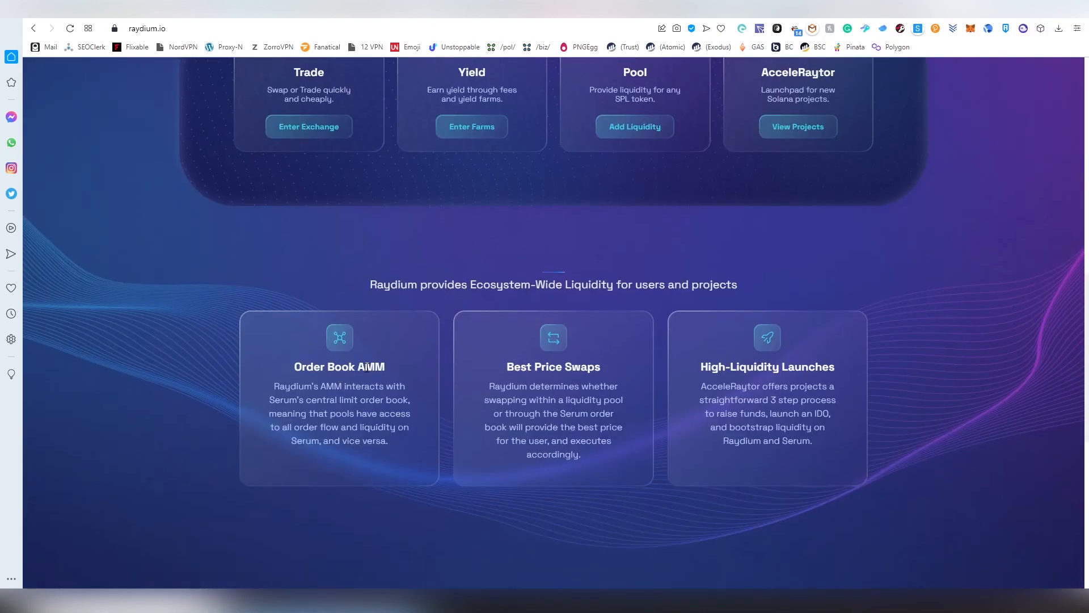
mouse_move(392, 442)
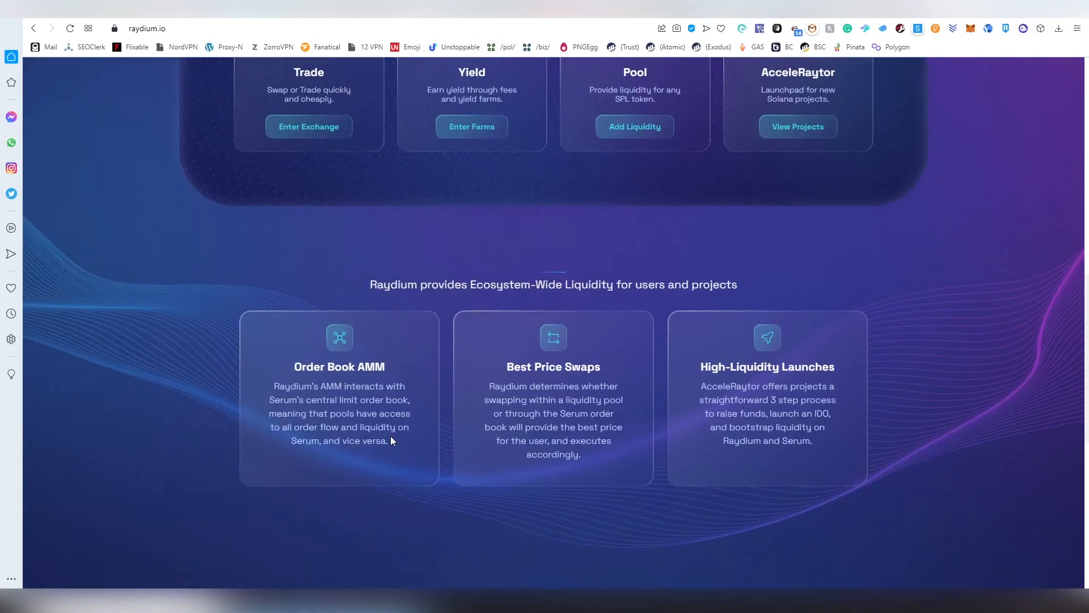
scroll(down, 3)
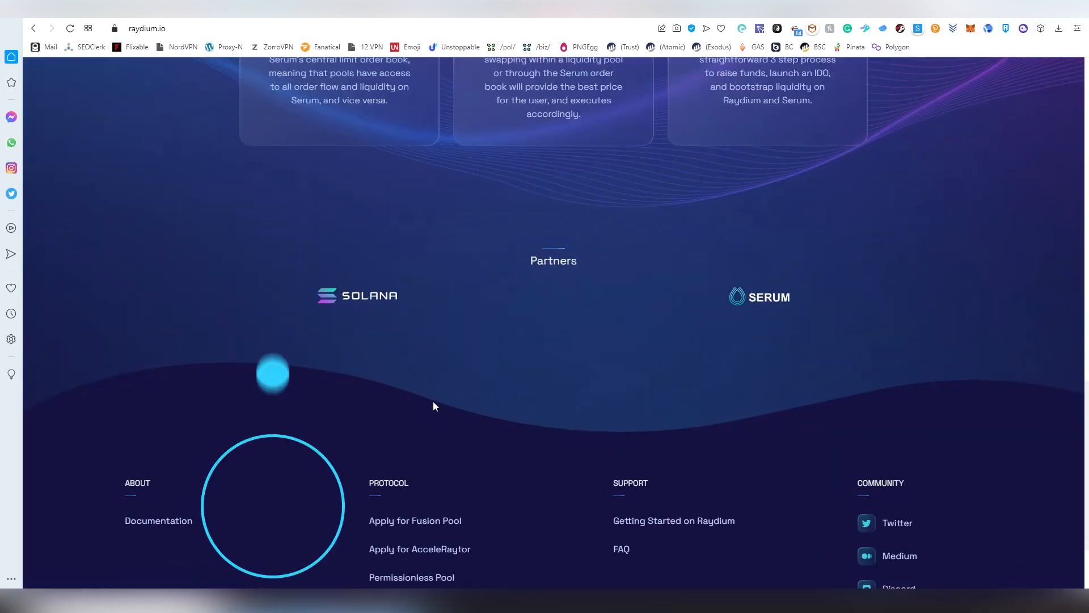
scroll(up, 3)
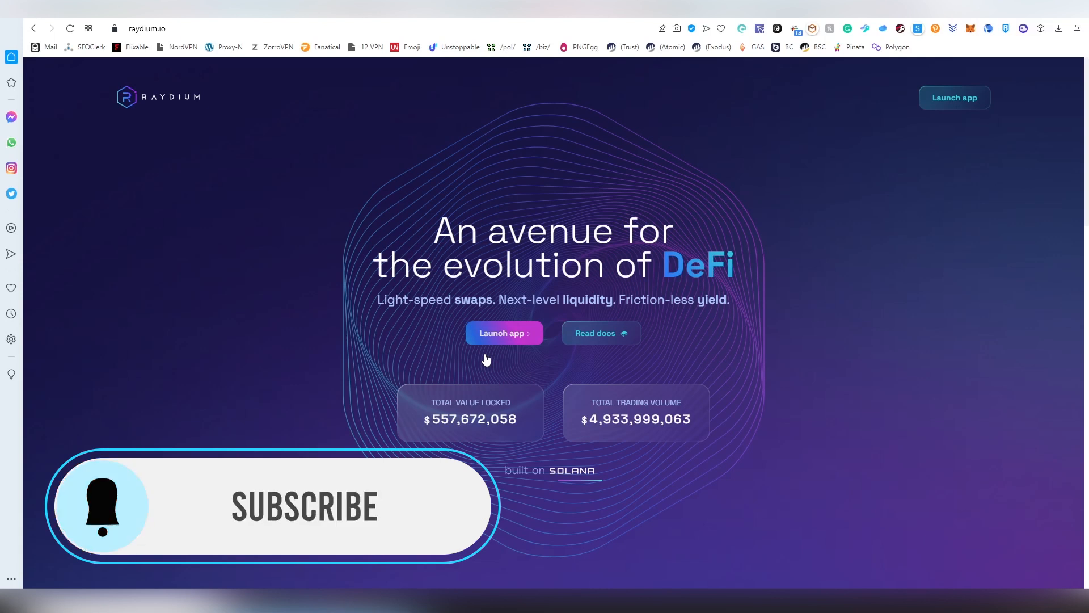
click(503, 333)
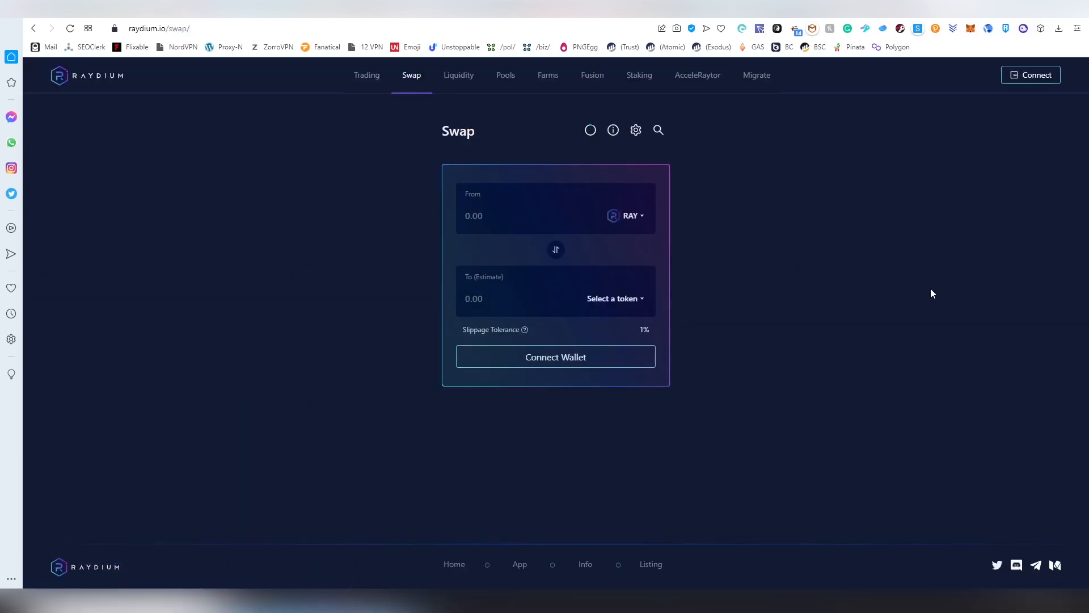
click(1031, 75)
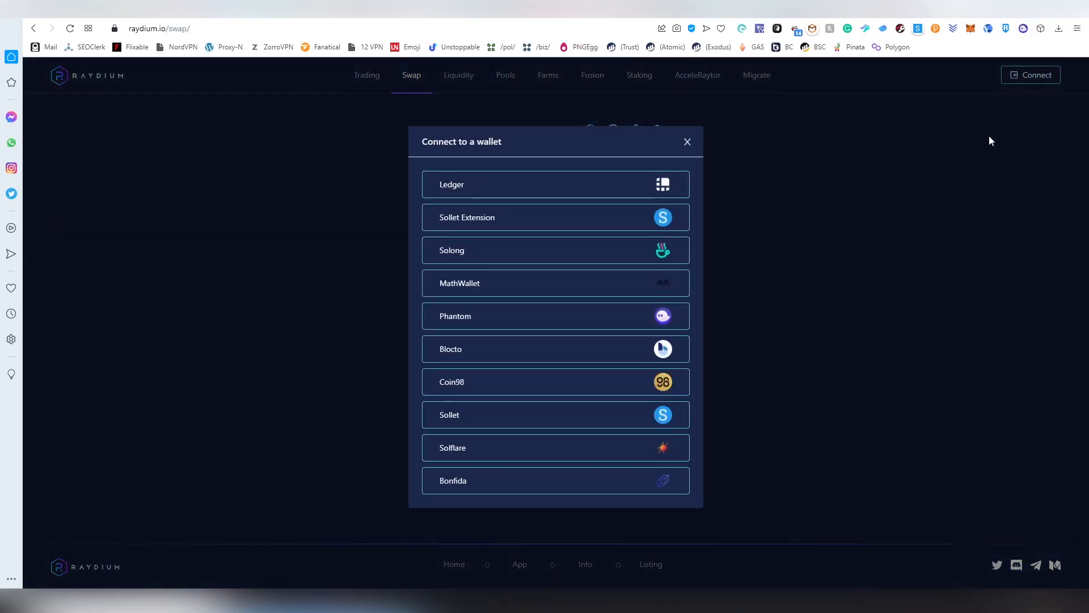
mouse_move(563, 226)
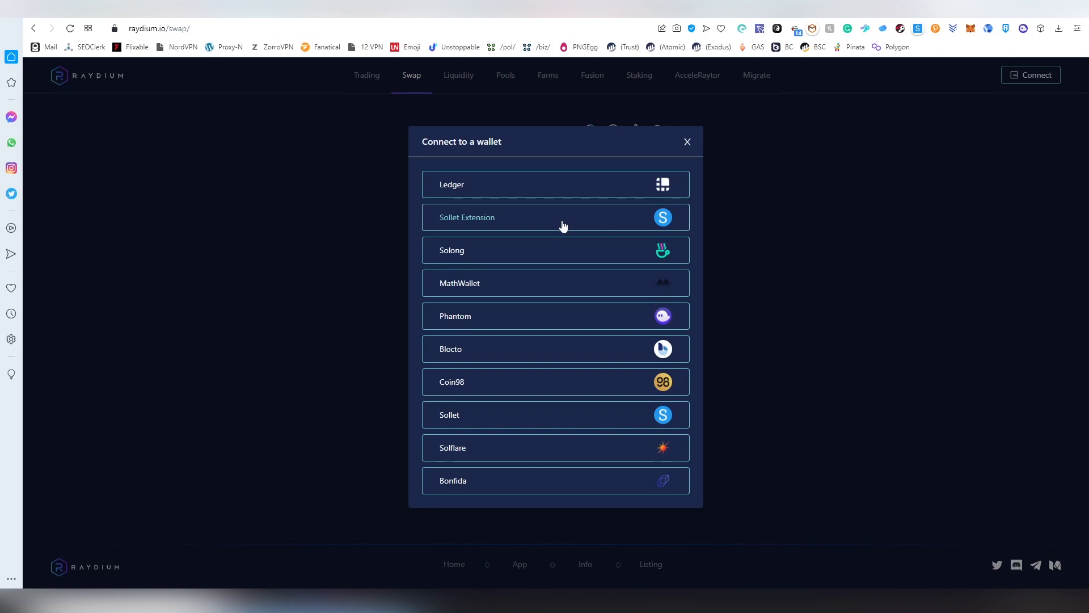
mouse_move(544, 314)
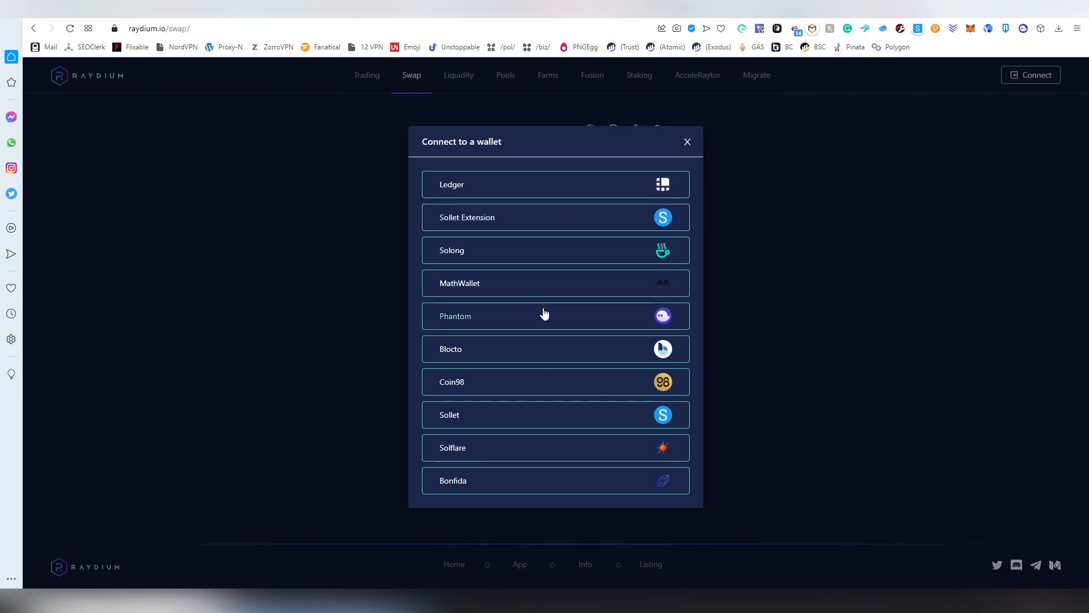
mouse_move(548, 253)
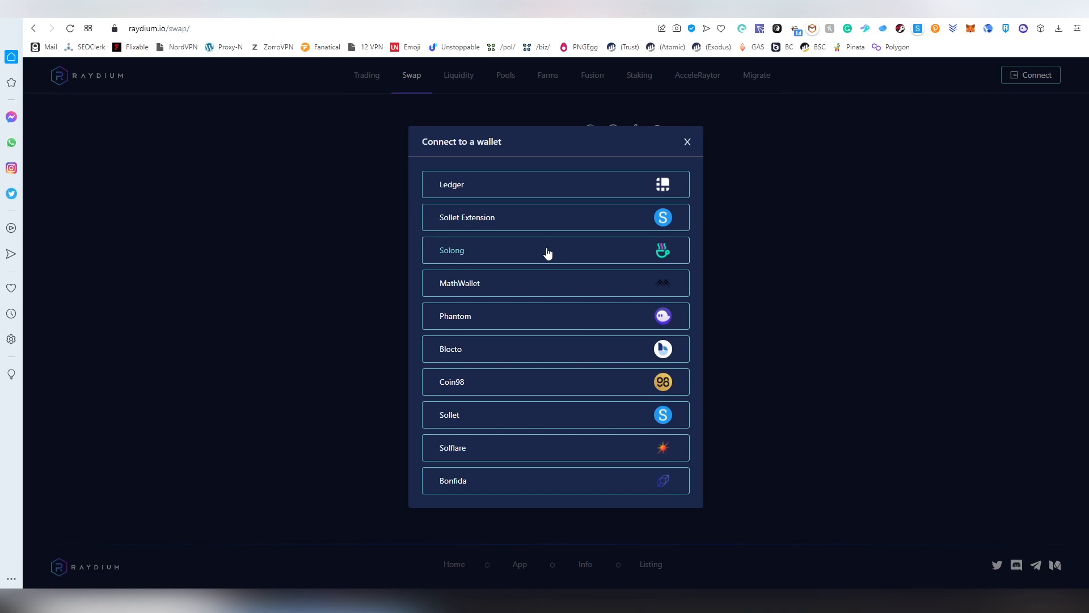
mouse_move(555, 322)
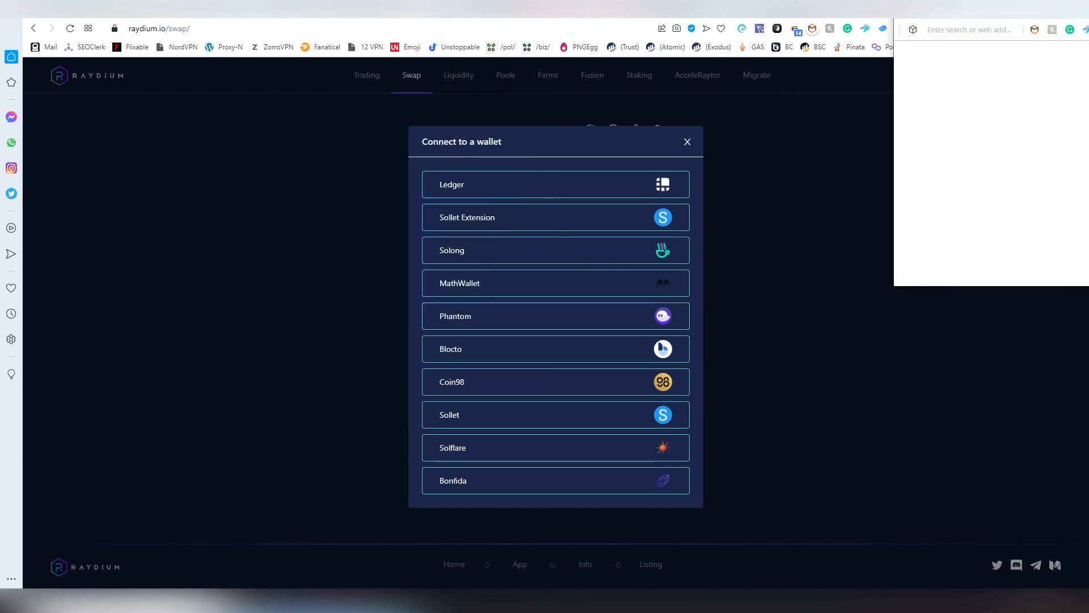
Choose Phantom from the wallet list and unlock it with the entered password.
click(555, 316)
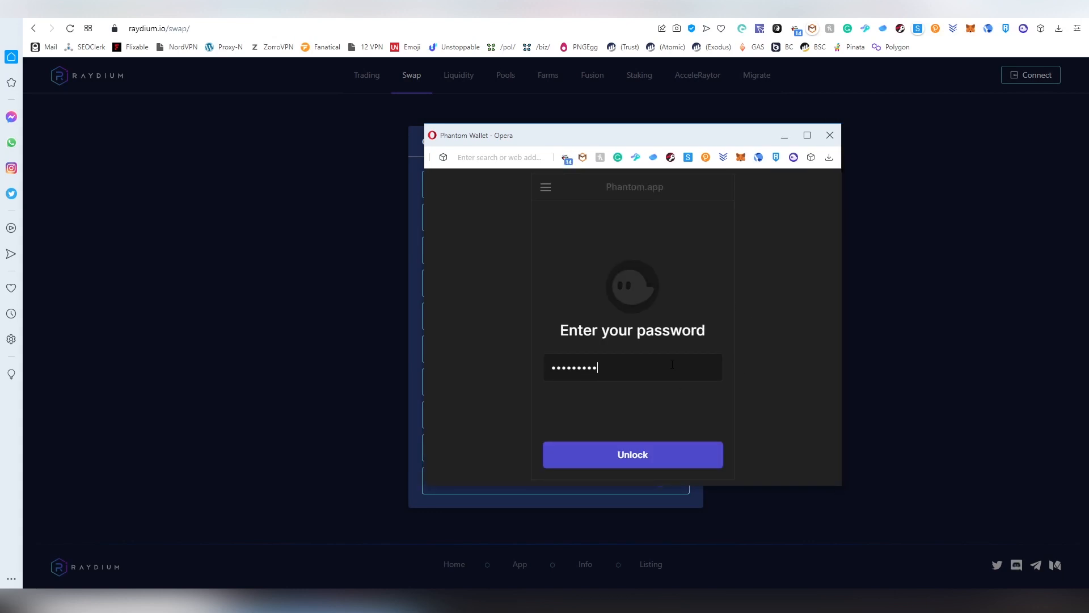
click(632, 454)
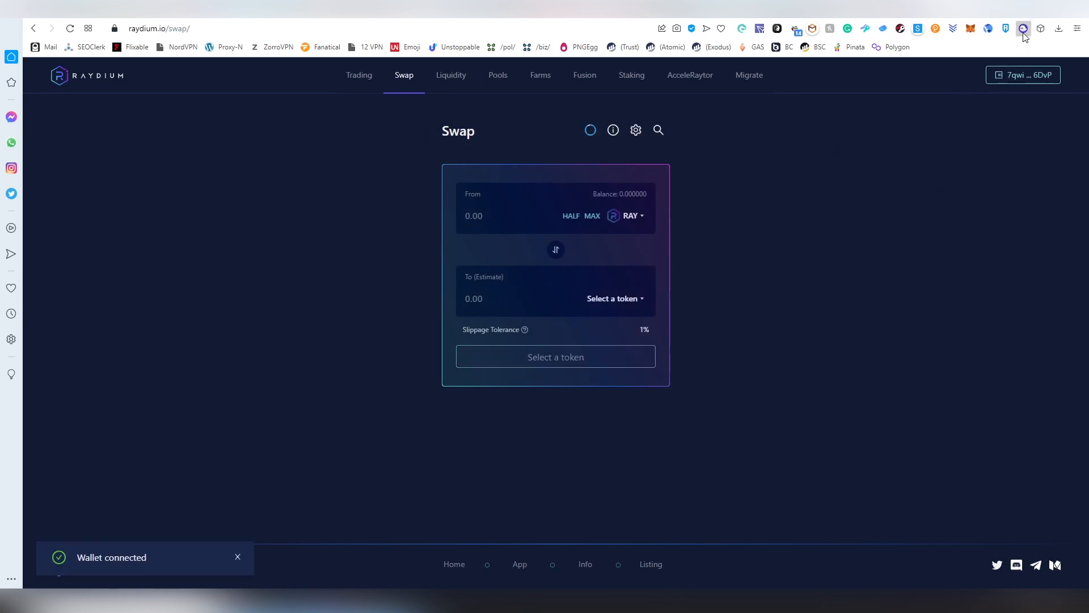
click(1023, 28)
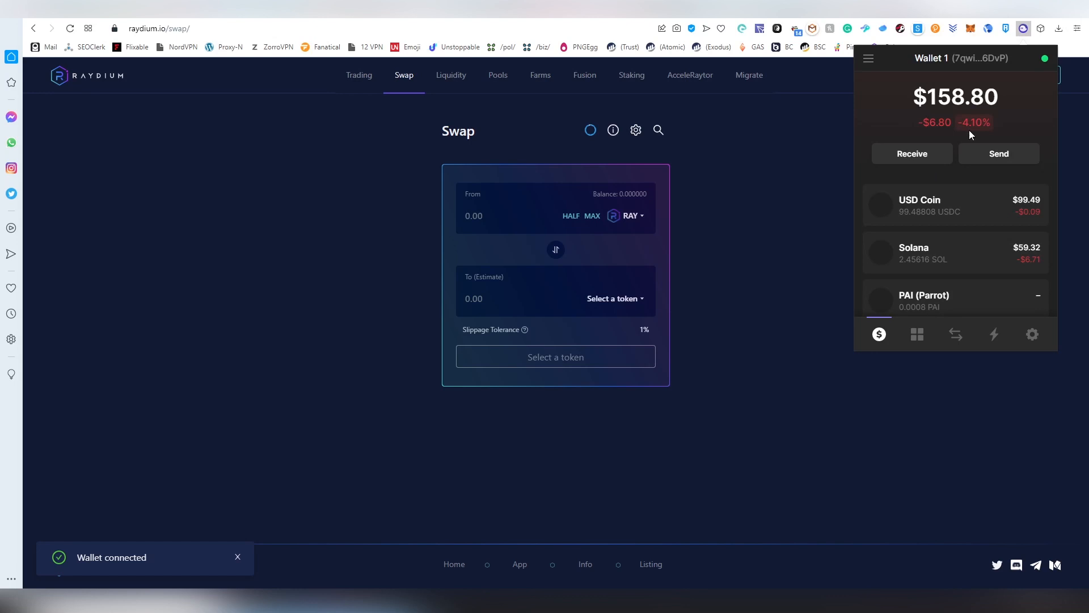
scroll(down, 3)
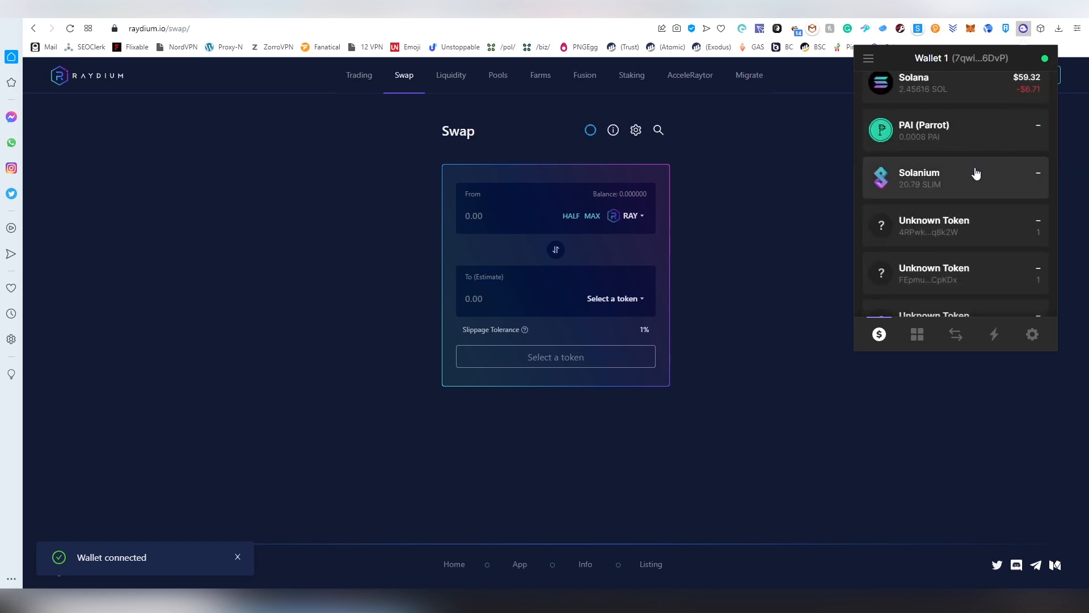
scroll(up, 3)
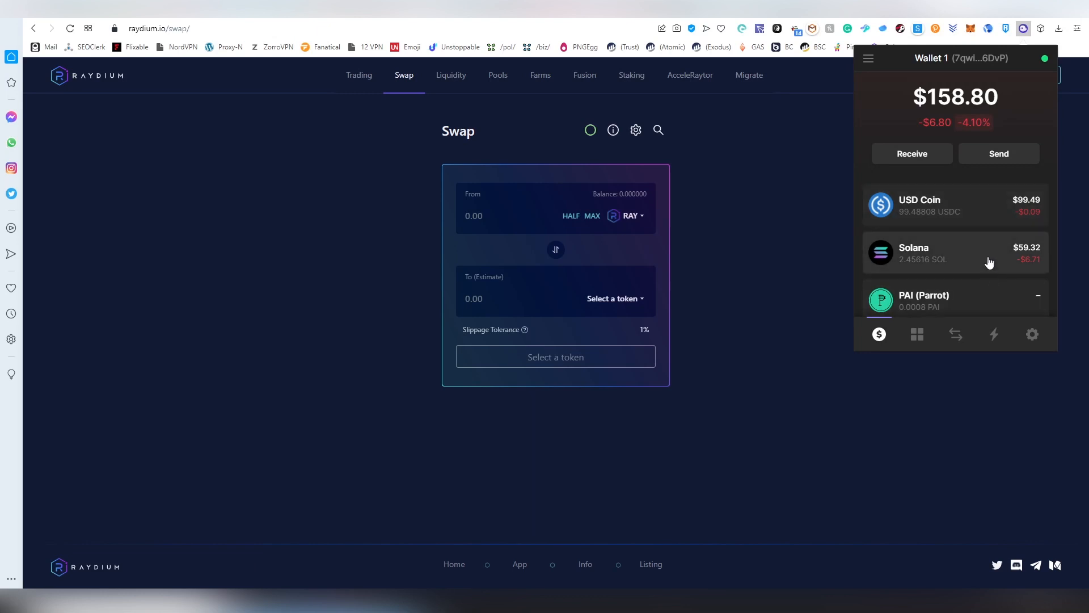
click(917, 333)
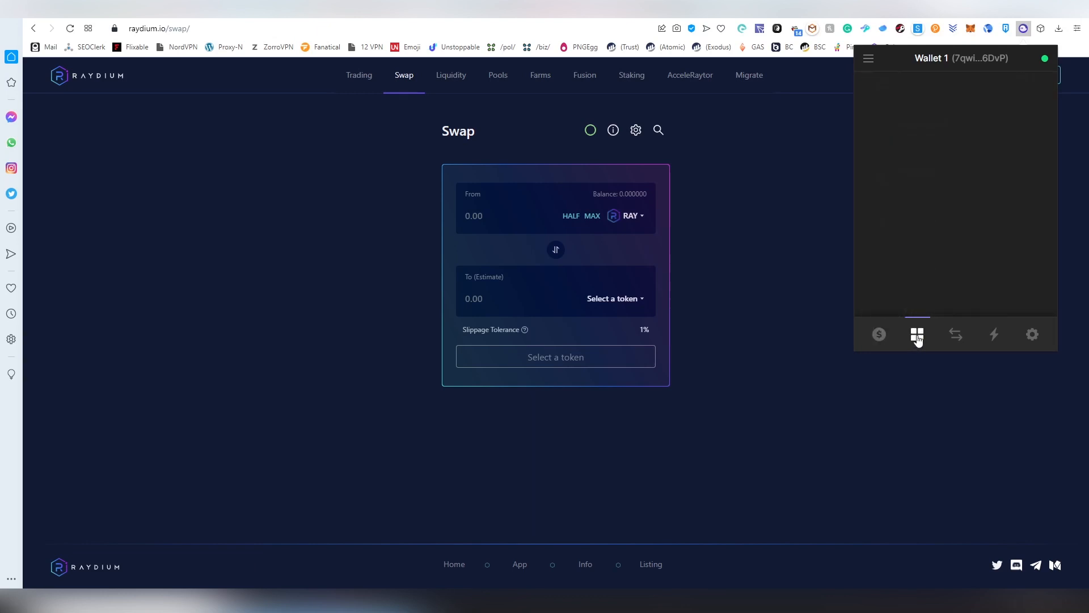
click(917, 334)
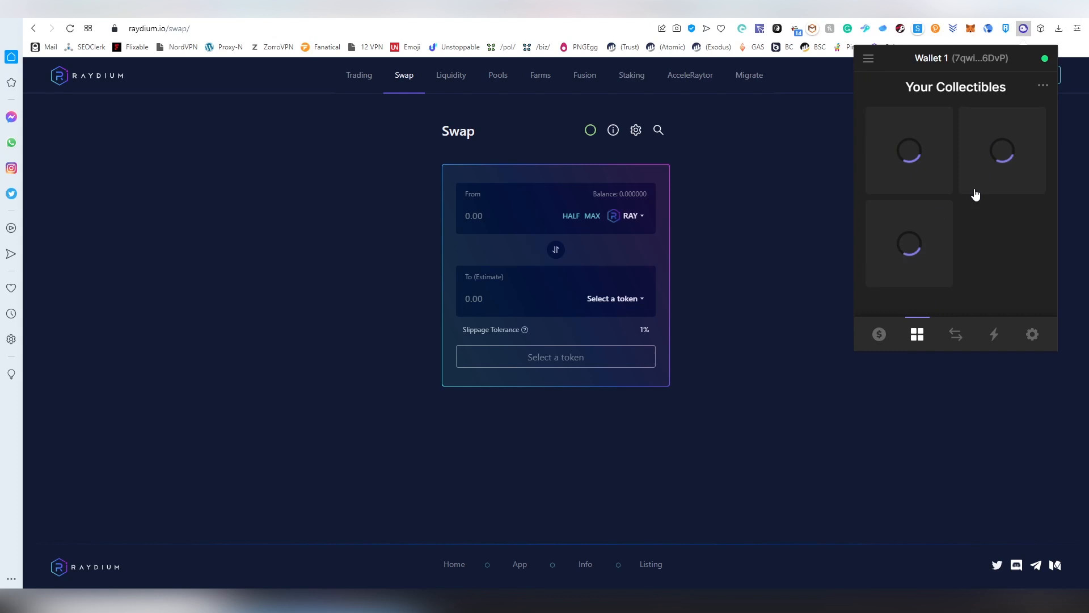
mouse_move(999, 187)
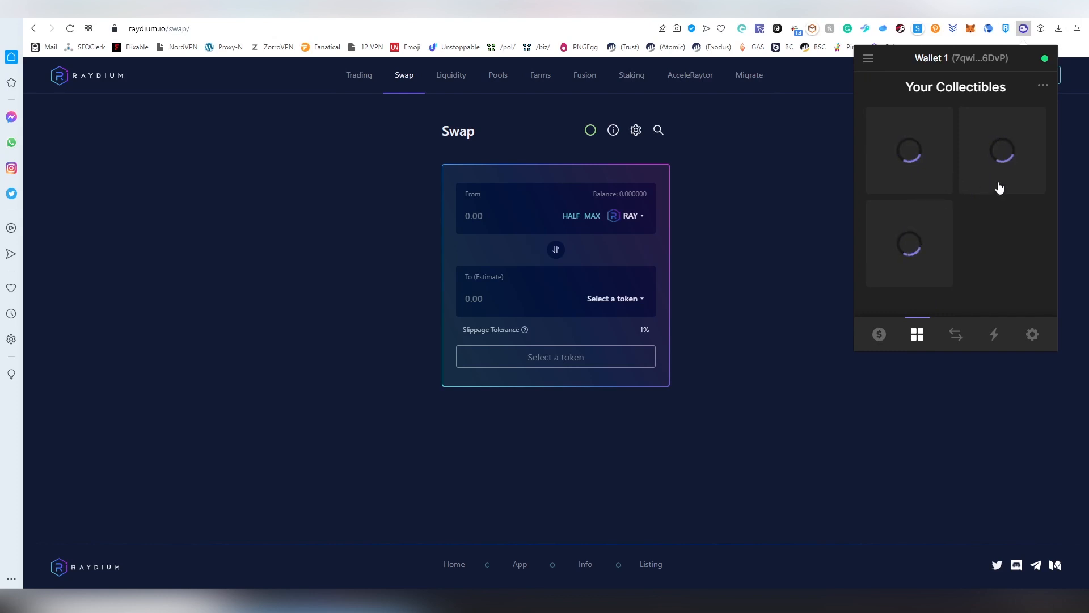
mouse_move(953, 154)
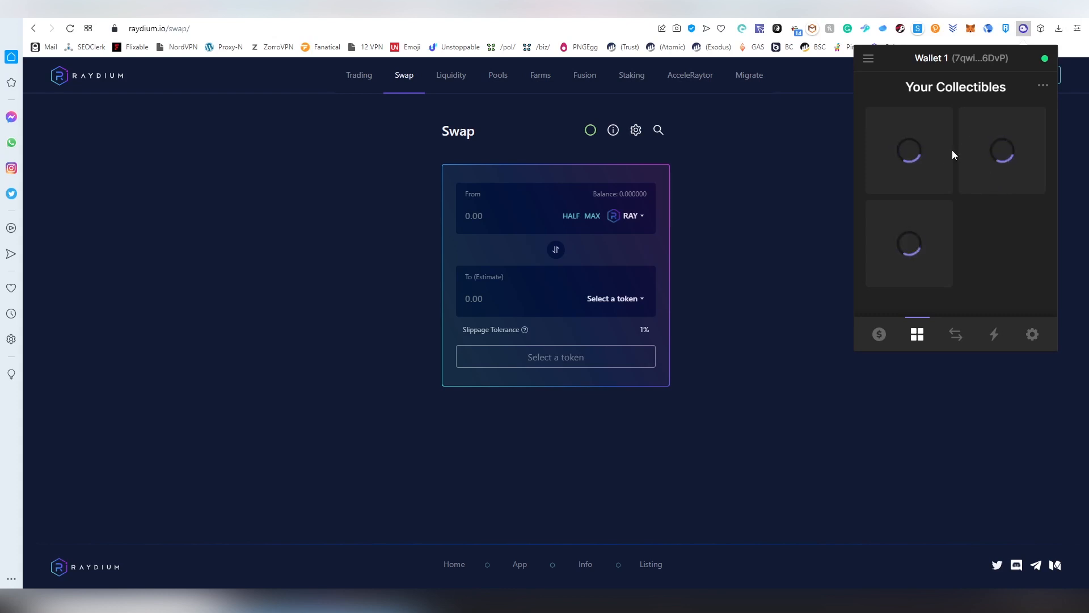
mouse_move(964, 169)
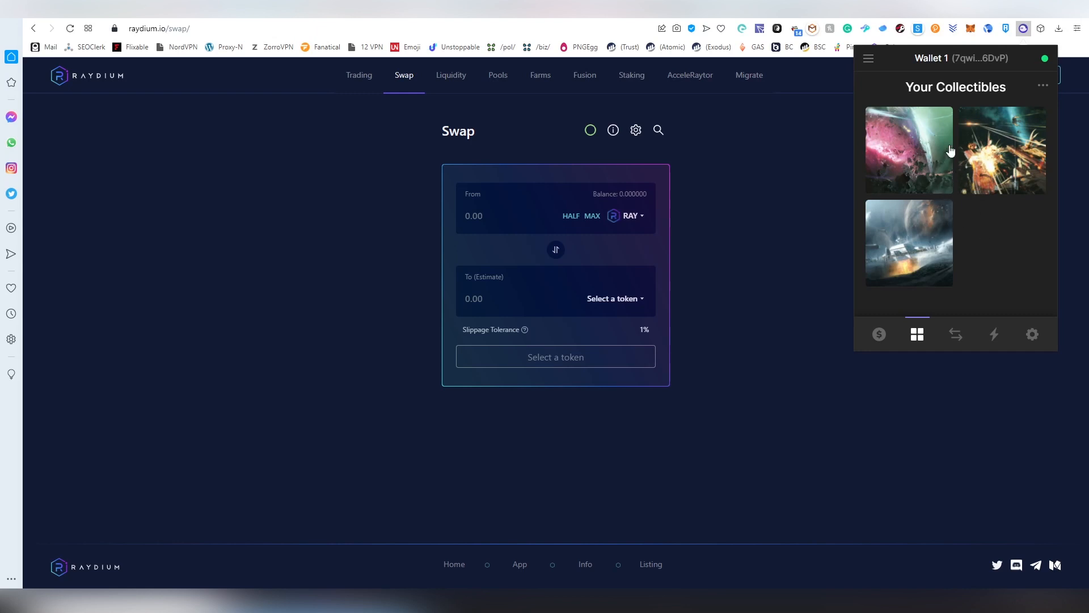
mouse_move(977, 214)
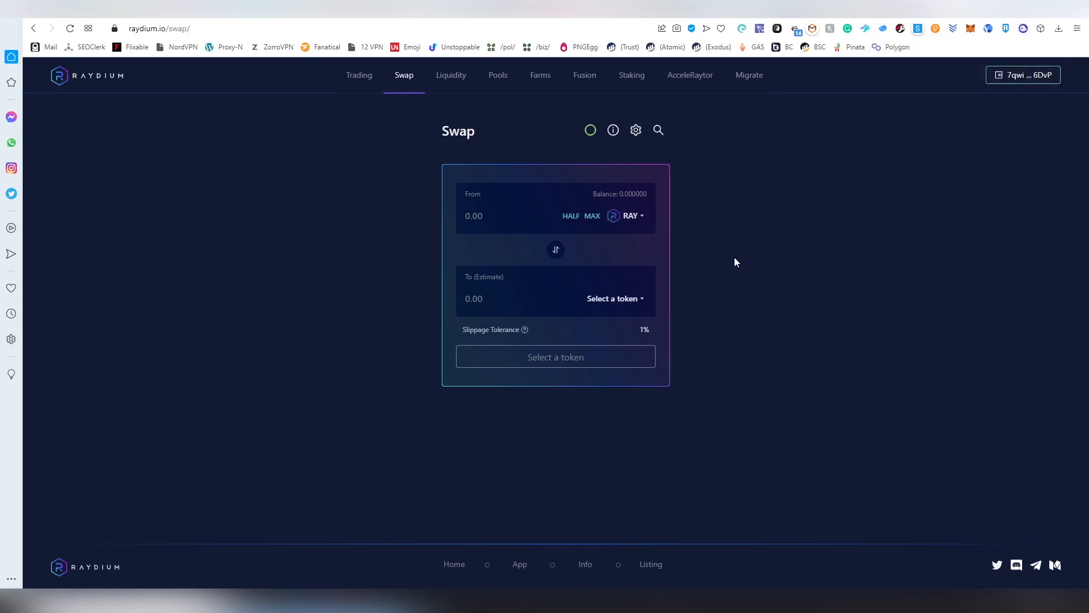
mouse_move(394, 126)
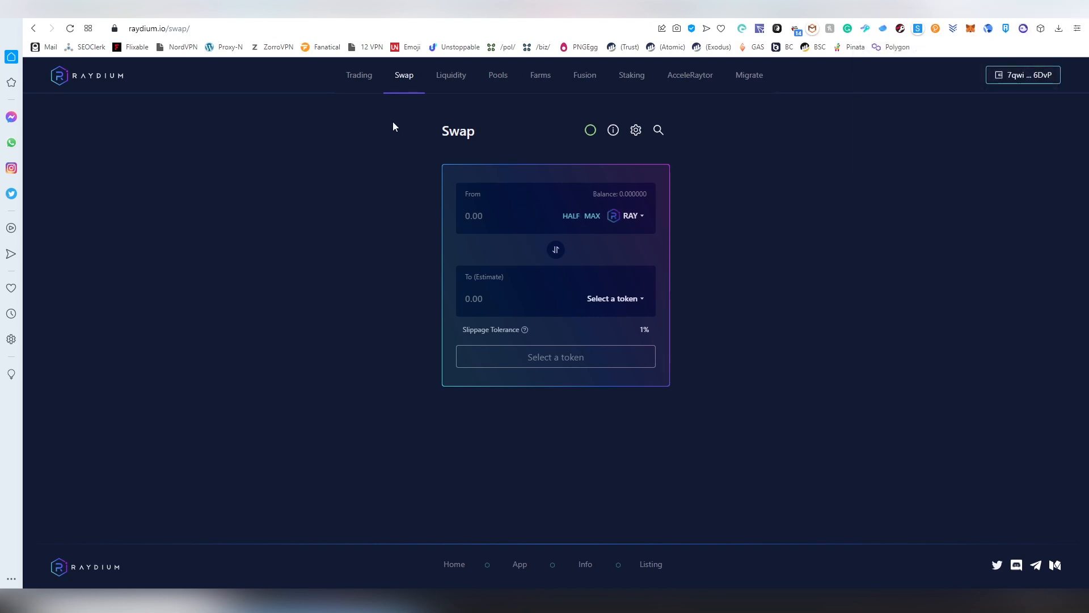
mouse_move(438, 221)
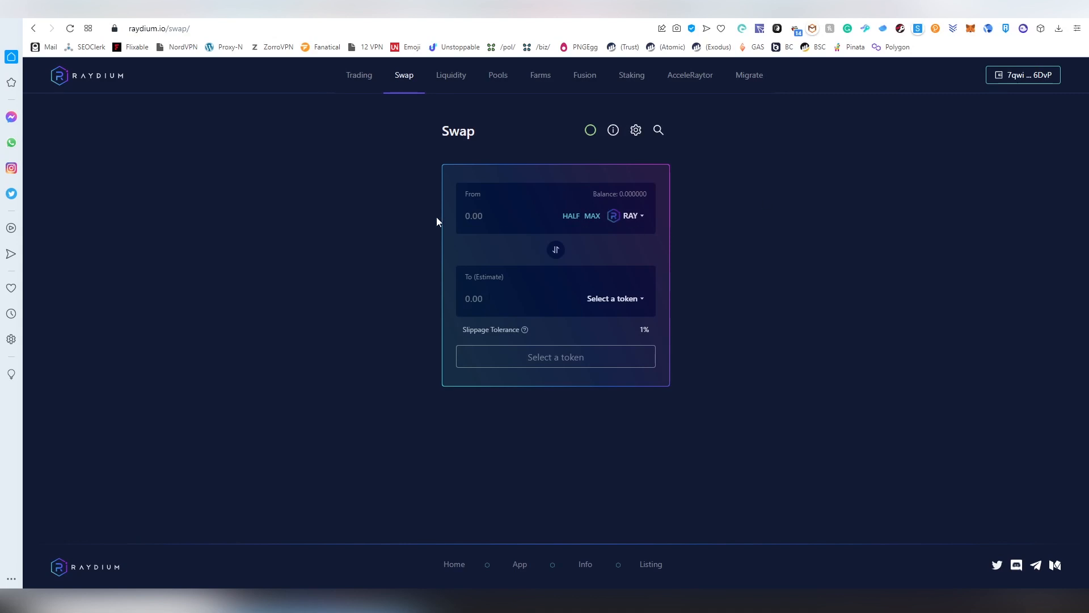
mouse_move(769, 261)
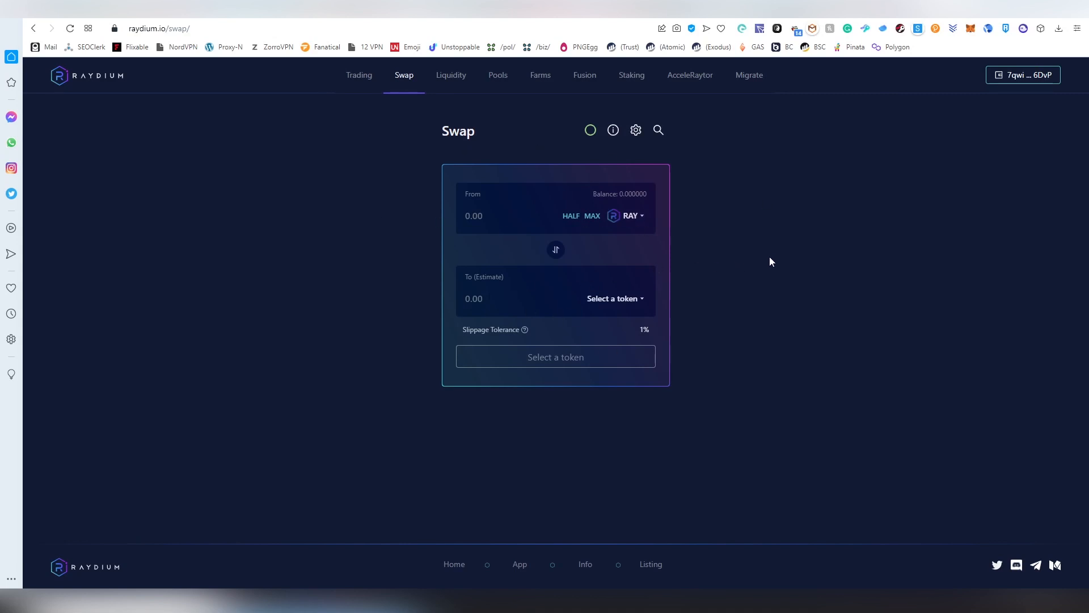
mouse_move(933, 160)
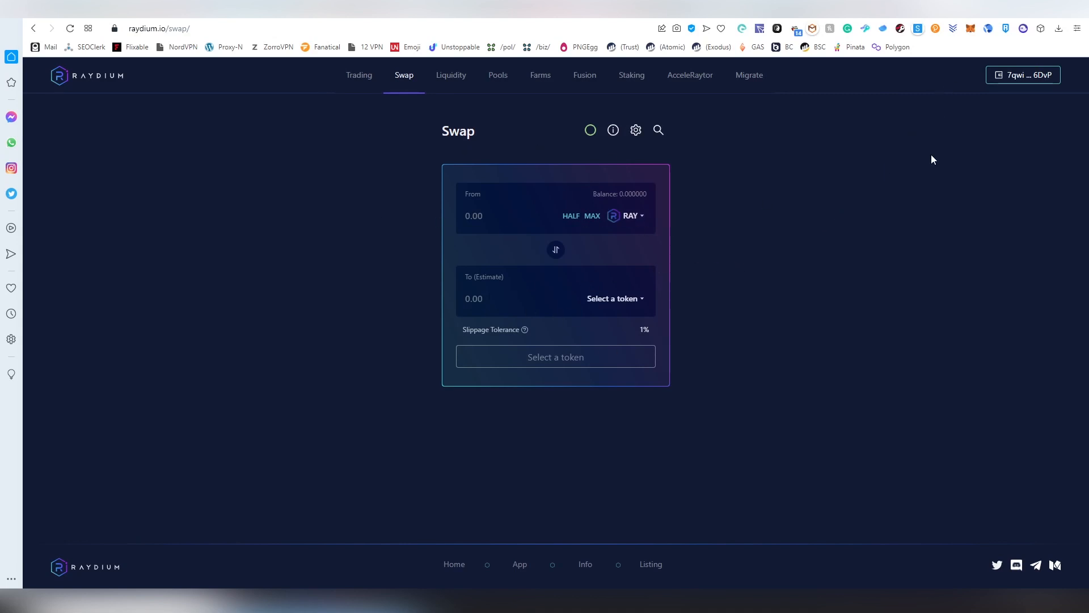
Switch from the swap page to the Trading exchange showing the RAY/USDT market.
click(359, 75)
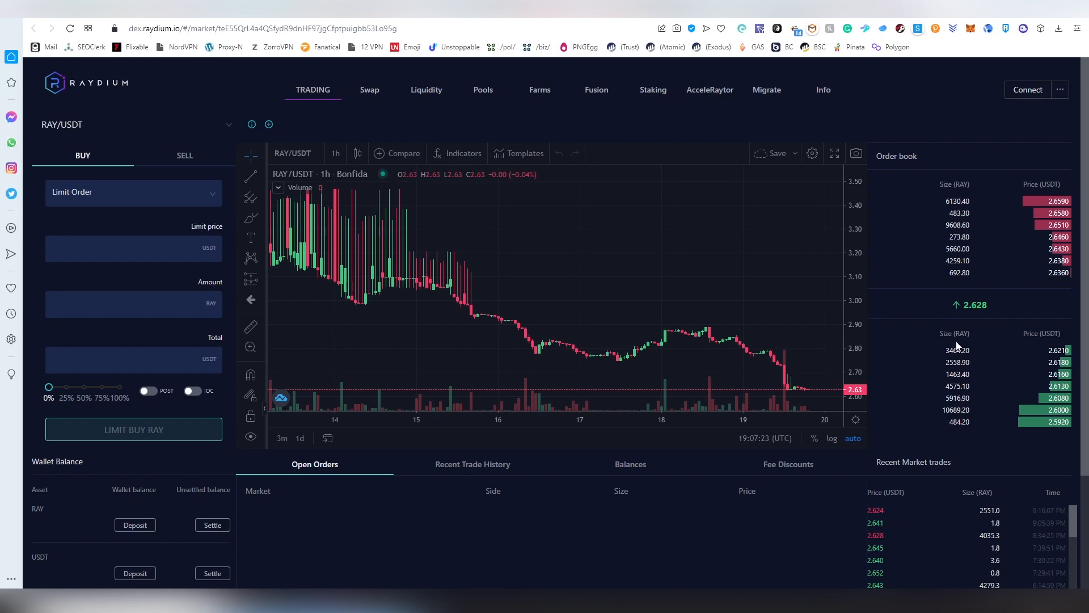
Scroll the market selector list offering RAY/USDC, RAY/SOL and RAY/ETH pairs.
scroll(down, 3)
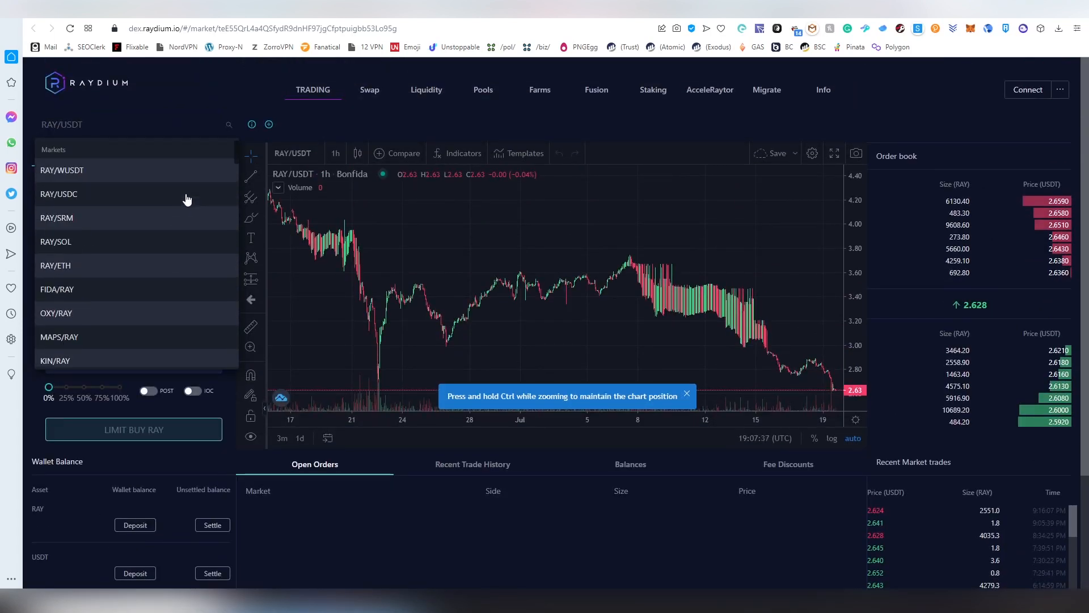
mouse_move(153, 242)
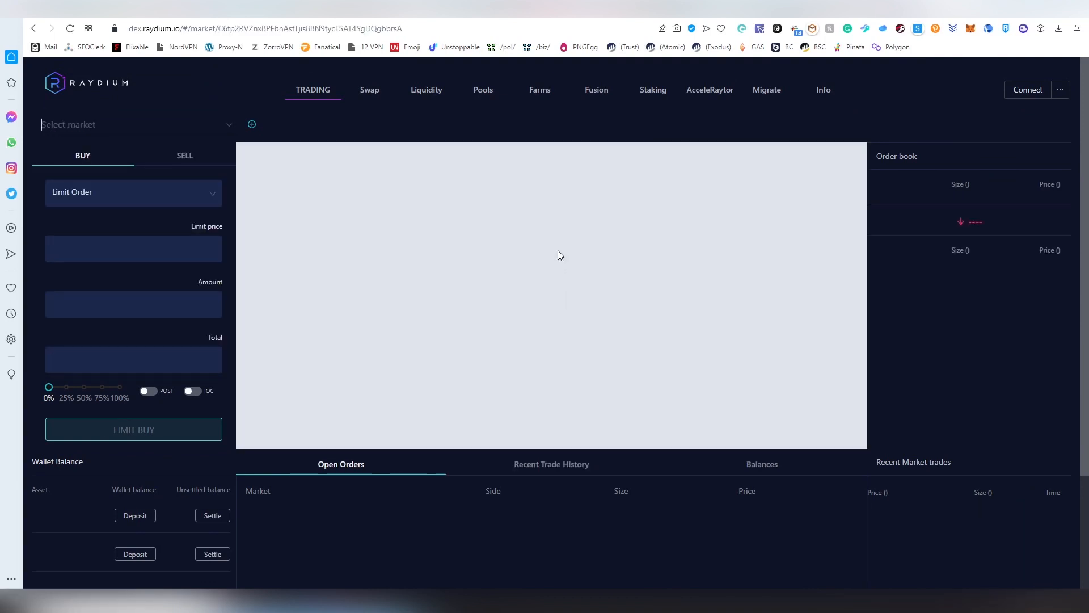
Fill in a limit sell order on RAY/SOL: price 2 SOL, amount 2 RAY, total 4 SOL.
click(135, 124)
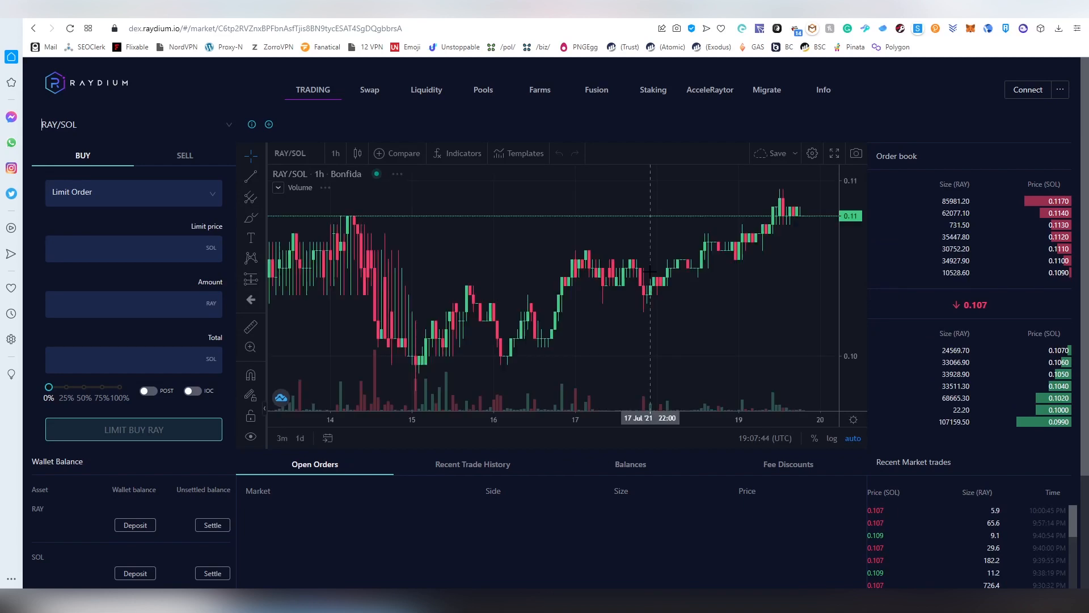
scroll(down, 3)
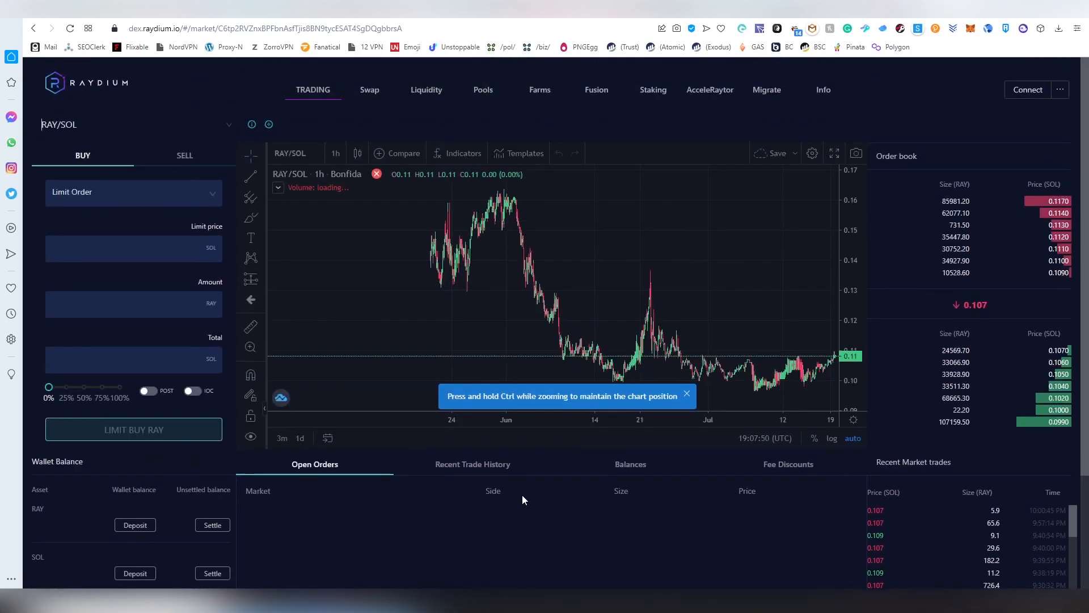
mouse_move(653, 458)
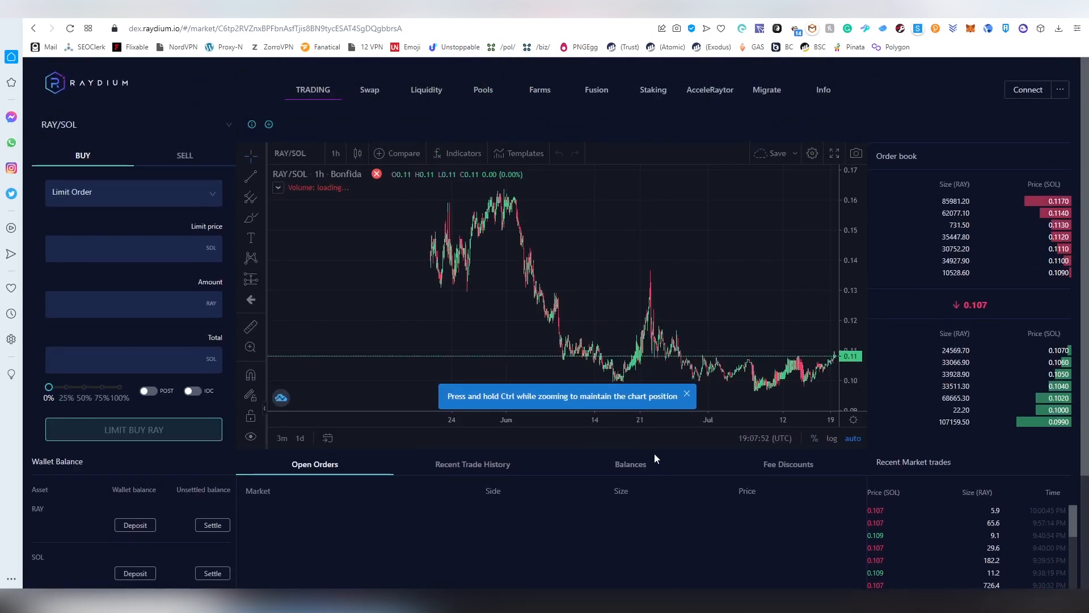
mouse_move(679, 505)
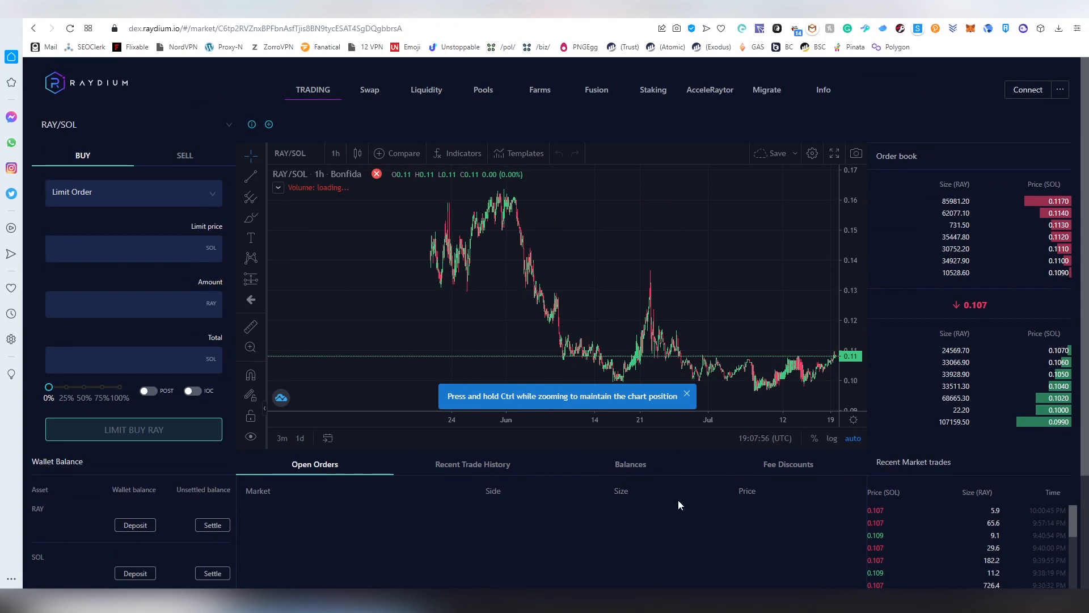
mouse_move(646, 441)
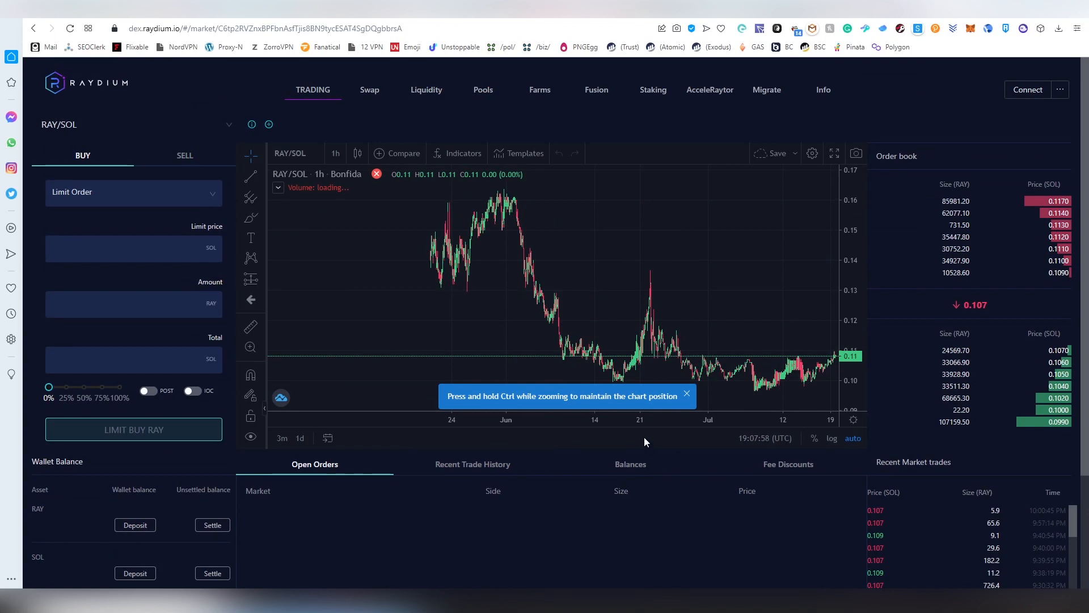
click(686, 394)
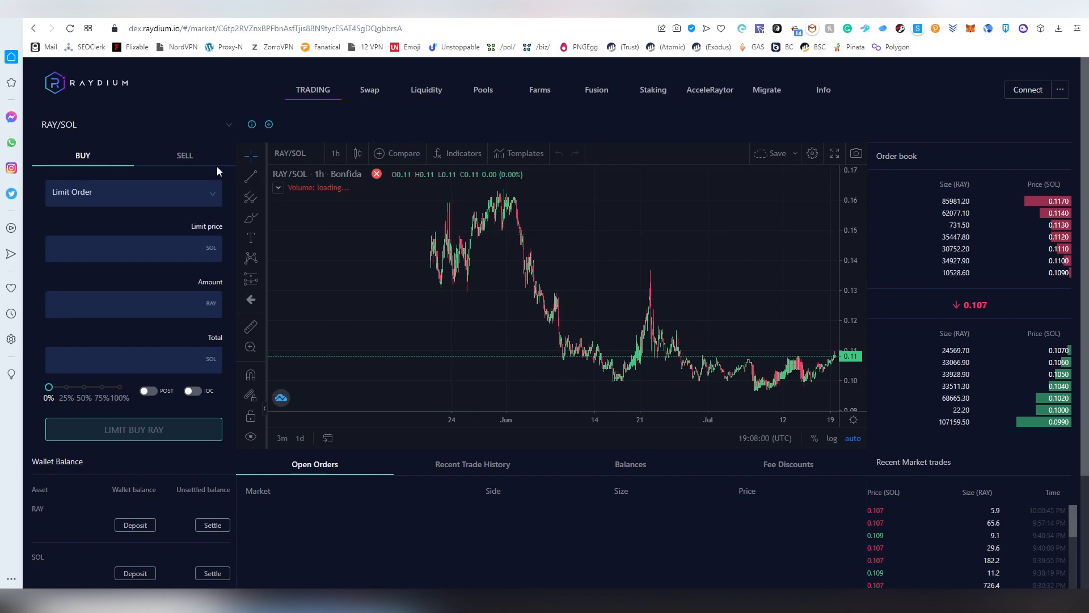
click(184, 155)
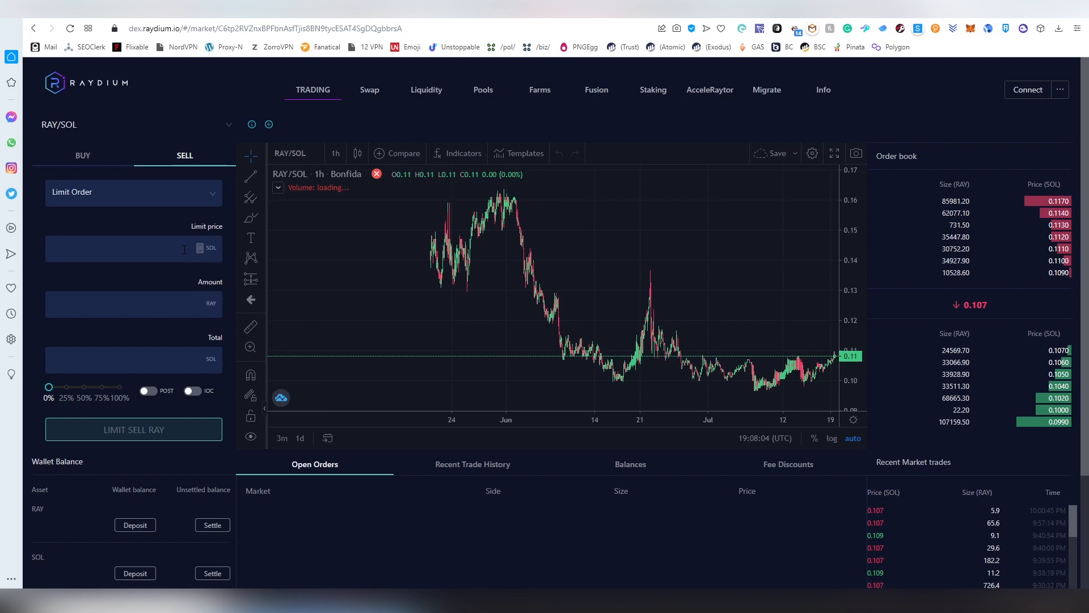
text(2)
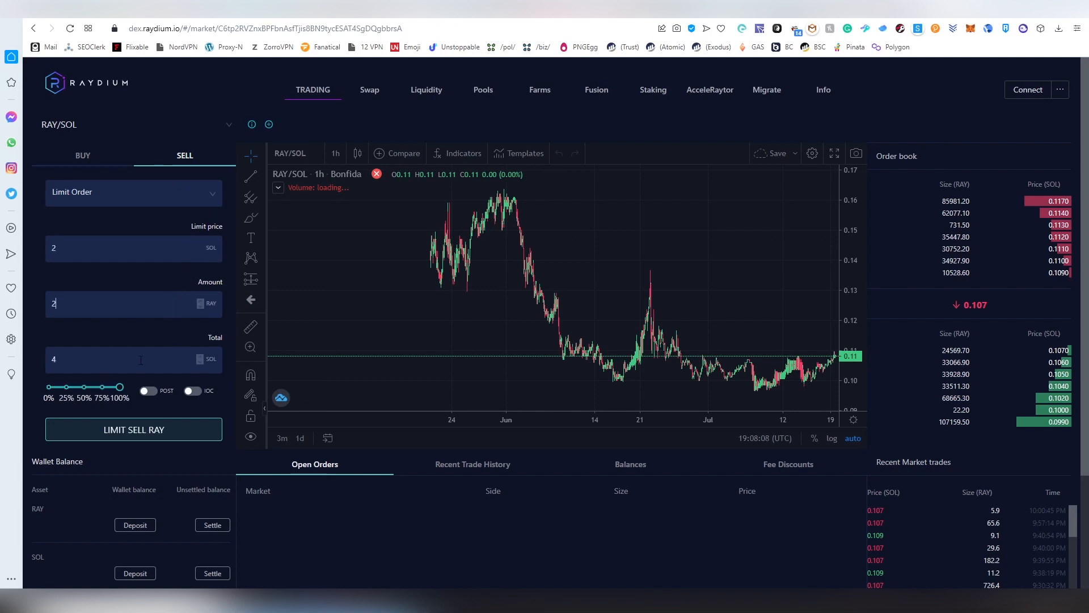
mouse_move(290, 239)
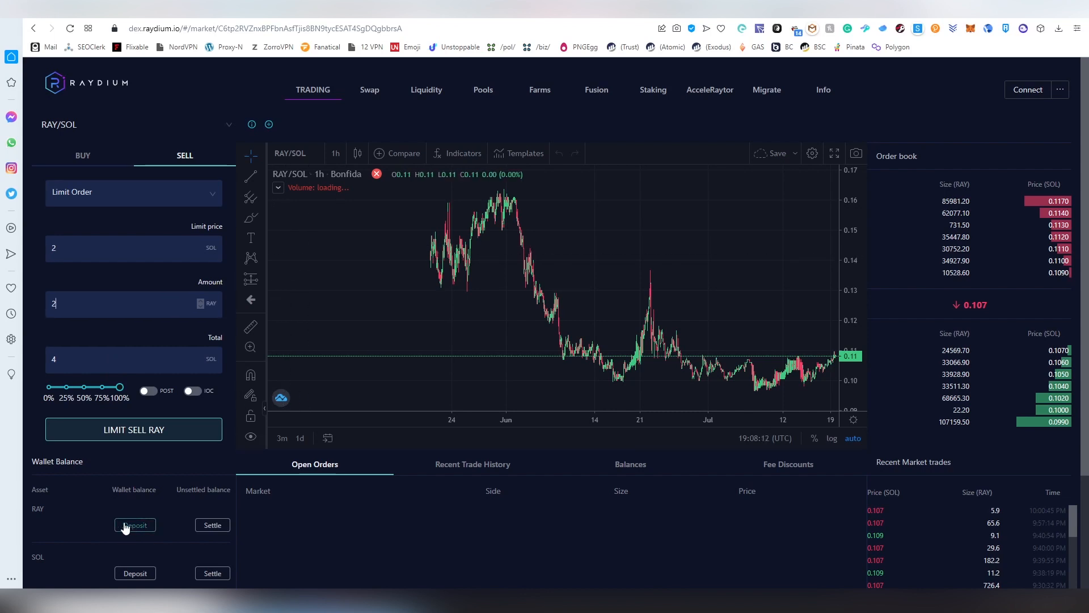
scroll(down, 3)
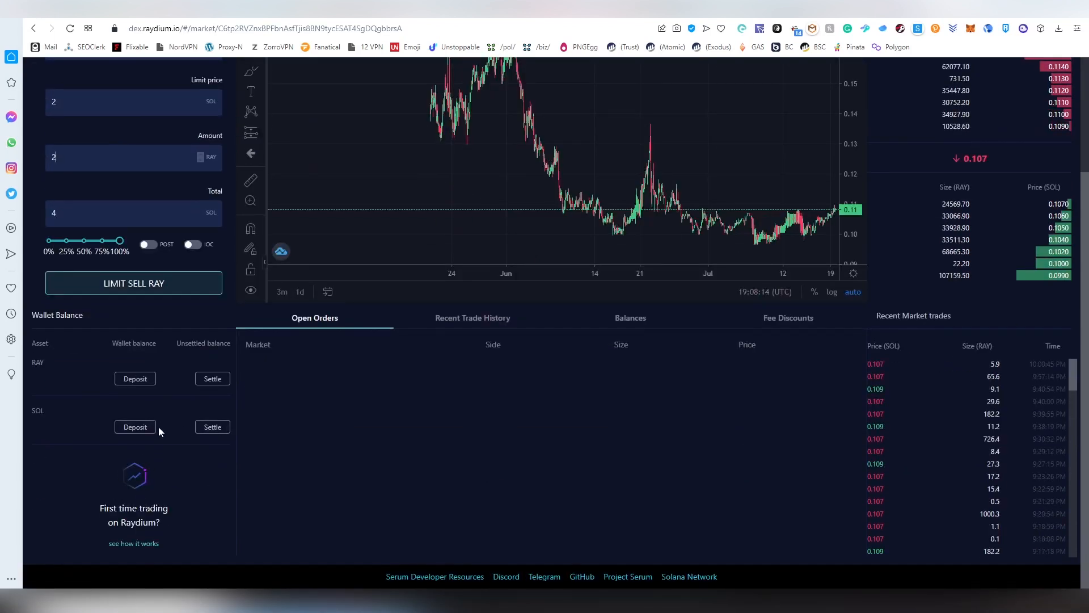
scroll(up, 3)
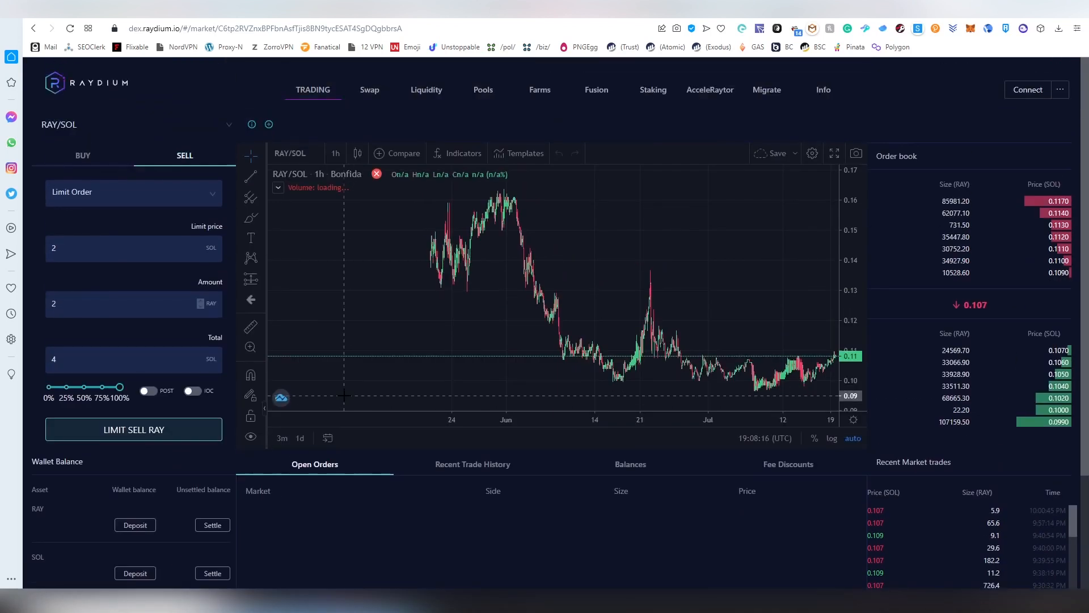
mouse_move(366, 116)
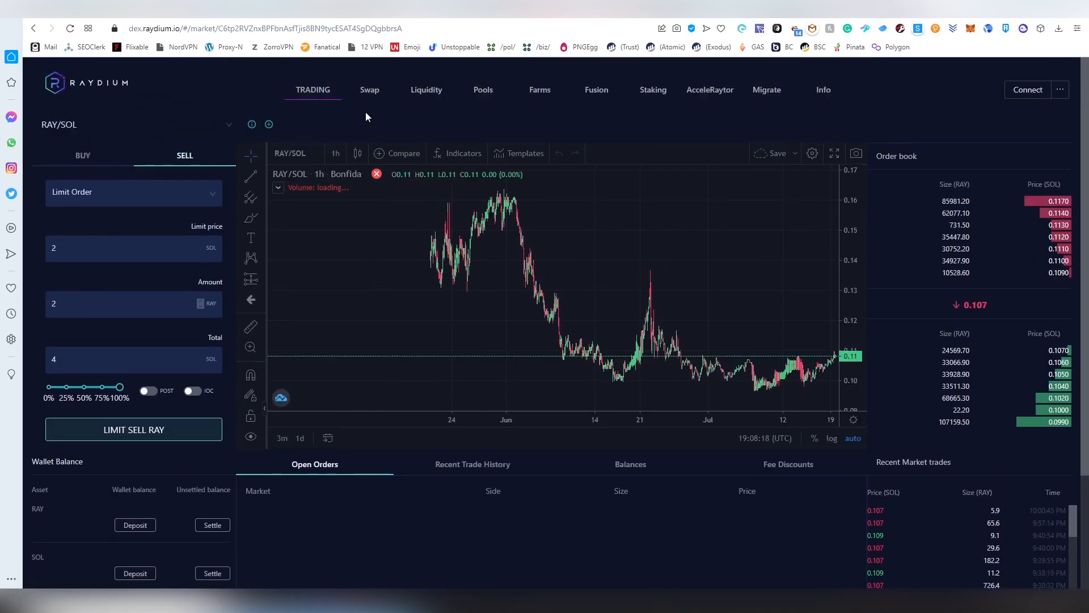
Connect the wallet, approve Phantom's connection request and return to the swap page.
click(1028, 88)
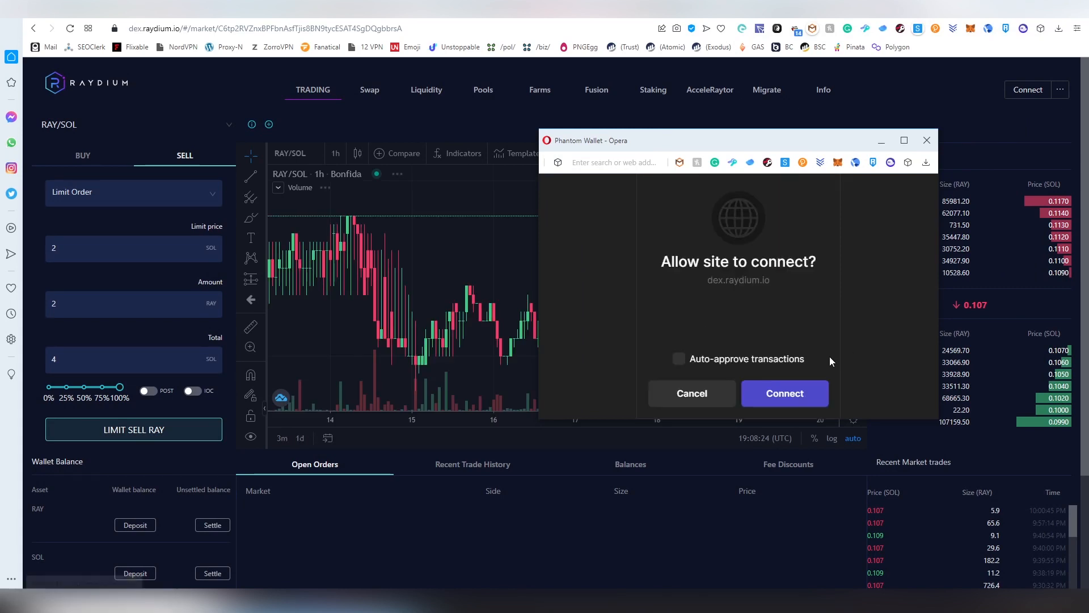
click(784, 394)
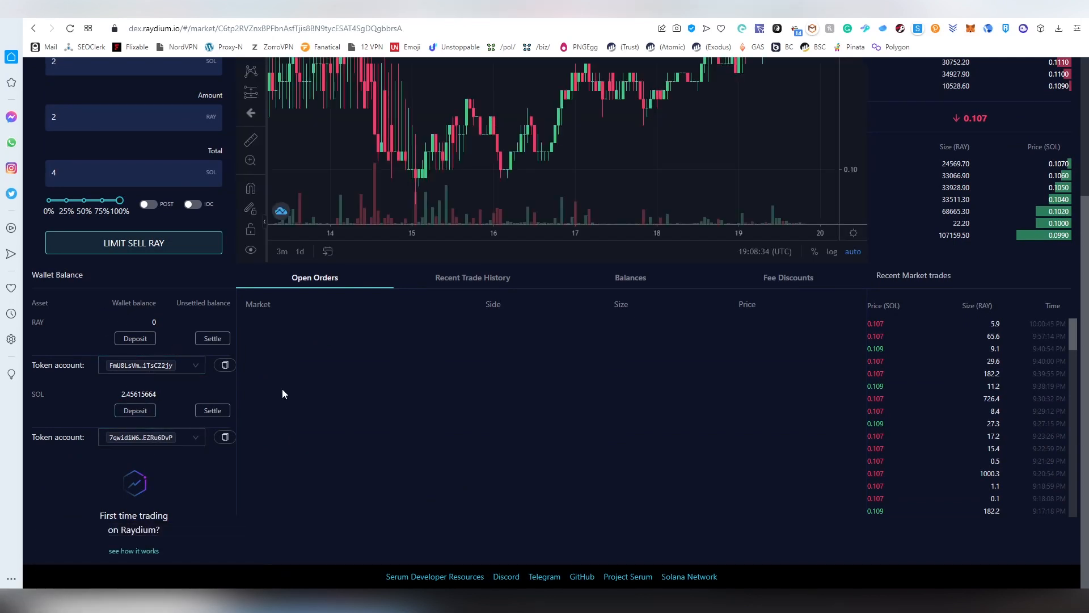
click(404, 75)
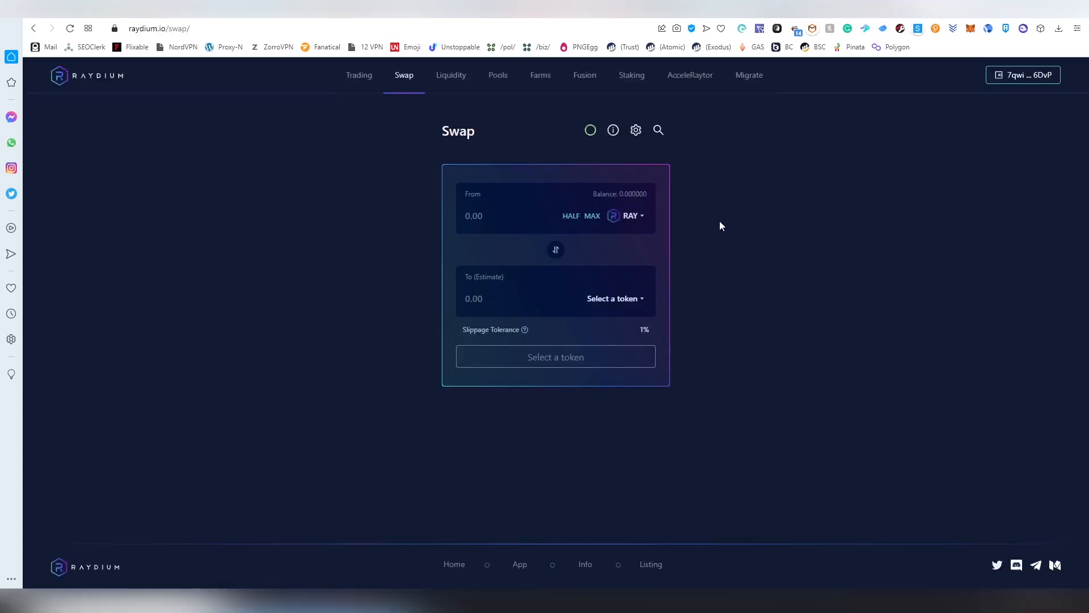
mouse_move(629, 216)
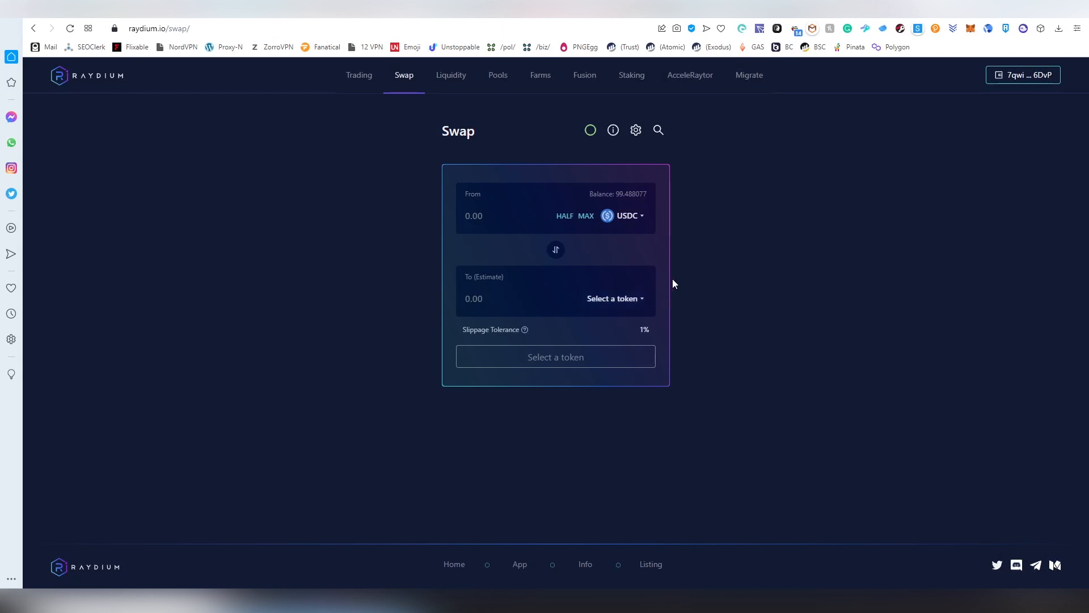
Search the token list and choose RAY as the token to receive for the USDC swap.
click(614, 299)
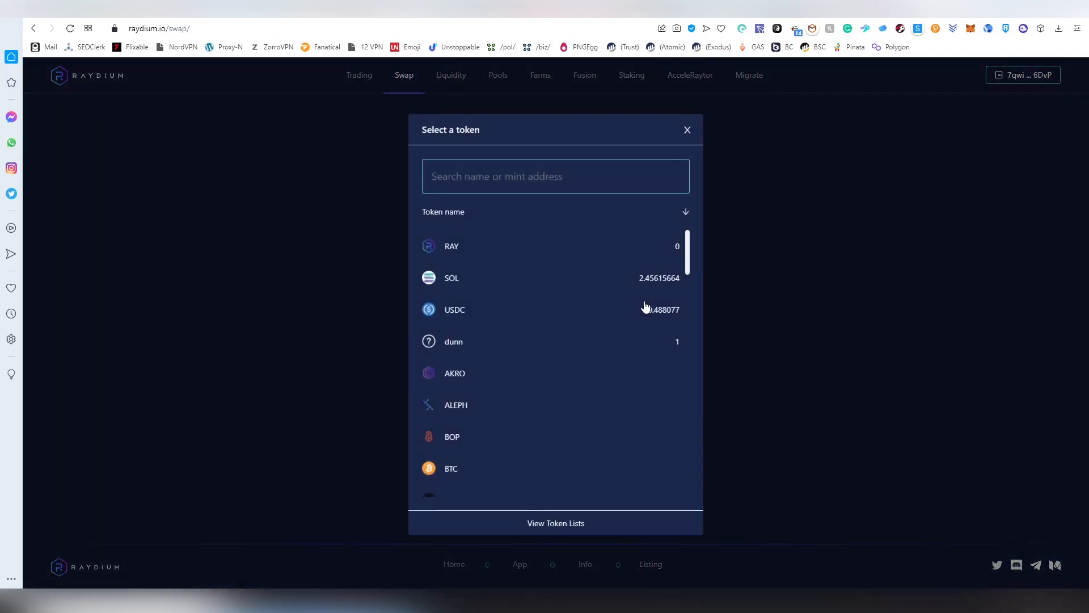
scroll(down, 3)
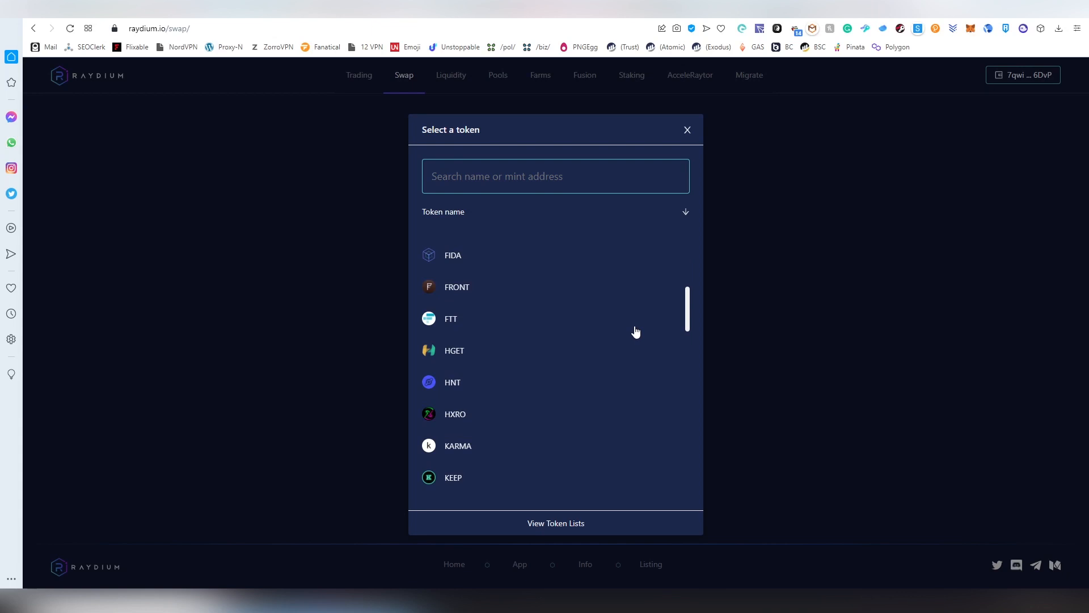
scroll(down, 3)
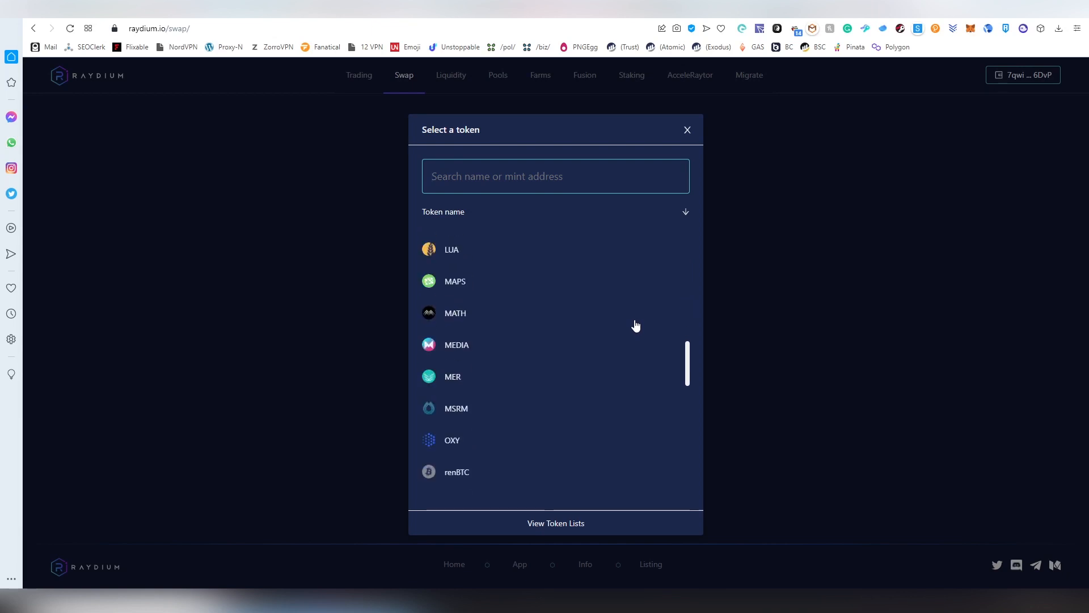
scroll(down, 3)
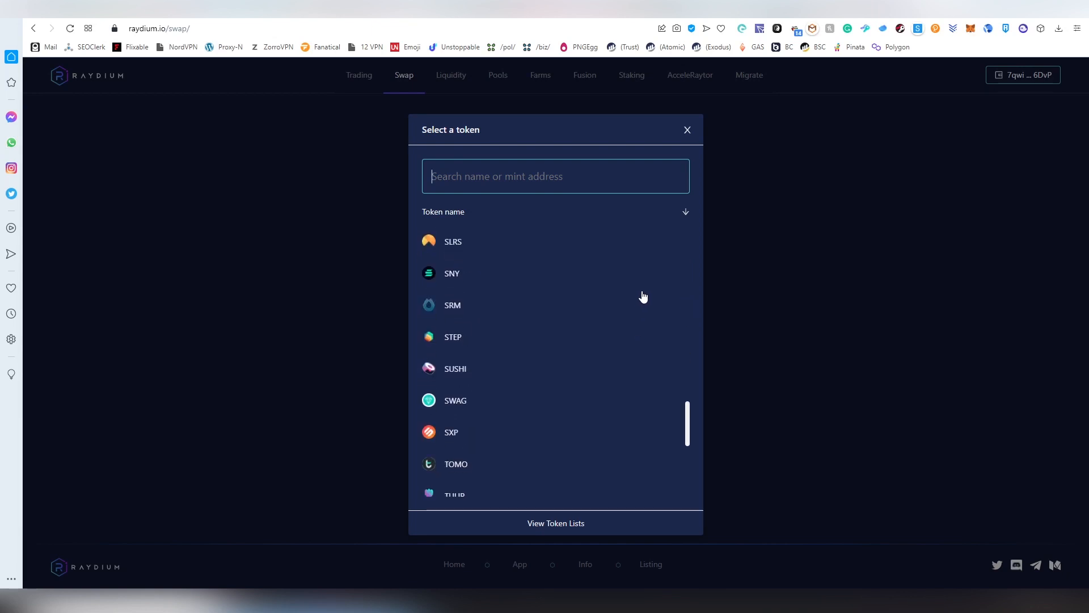
scroll(down, 3)
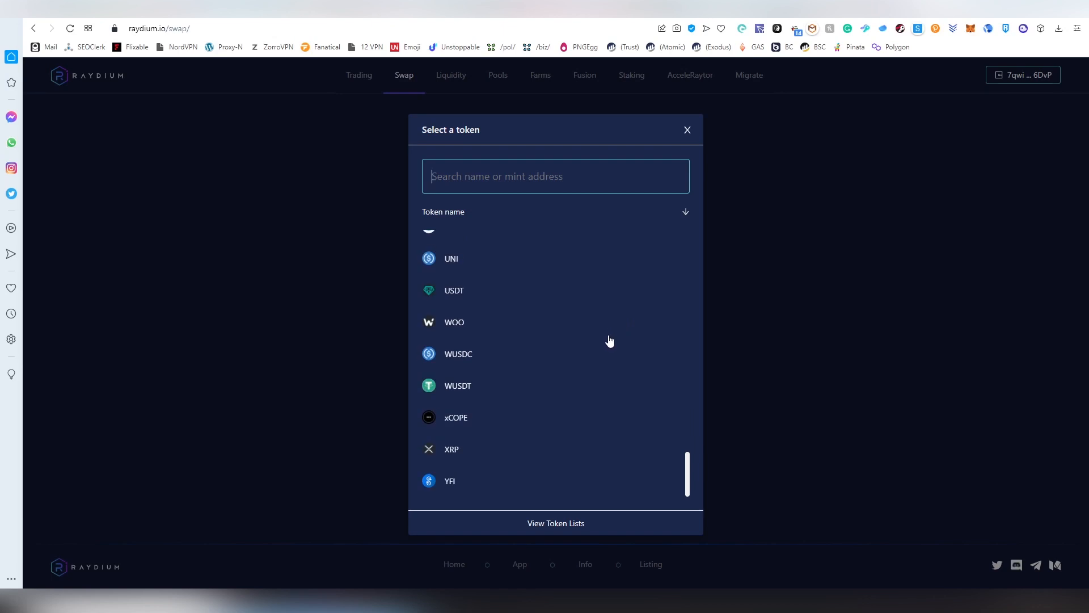
mouse_move(543, 357)
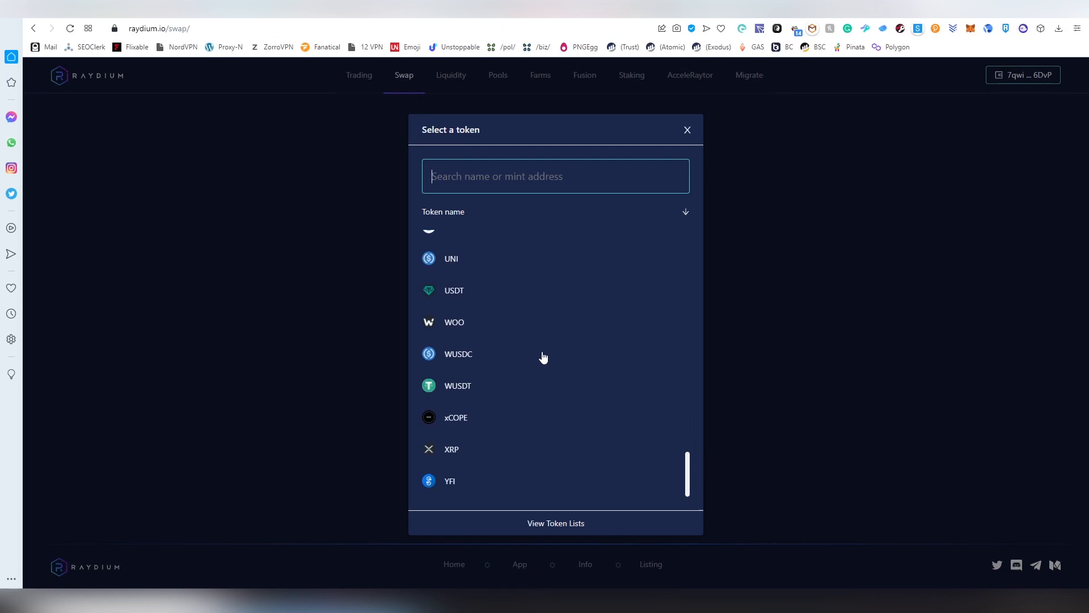
scroll(up, 3)
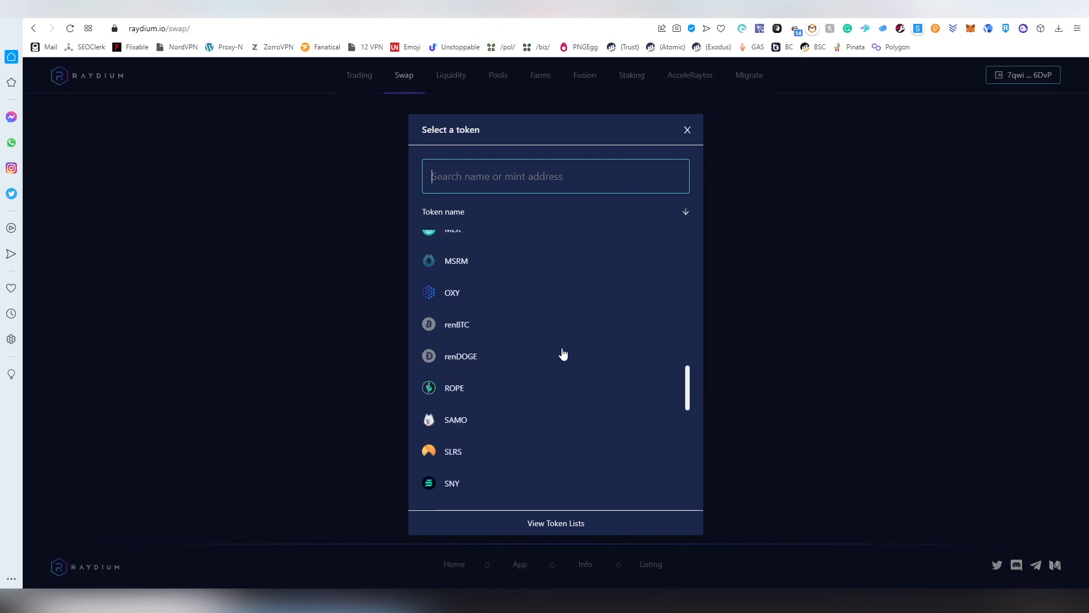
text(parr)
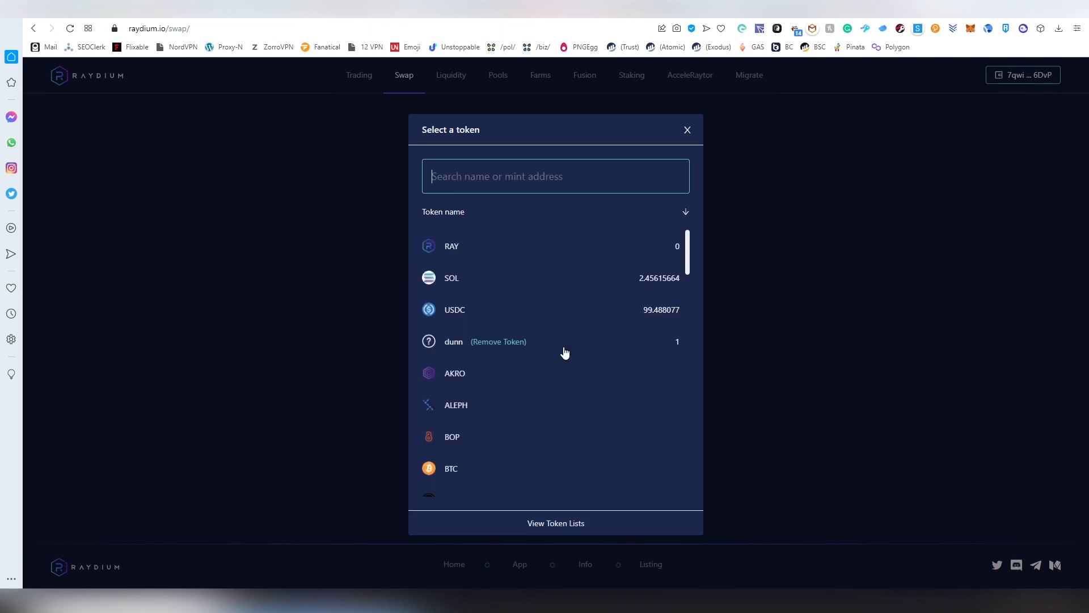
mouse_move(565, 402)
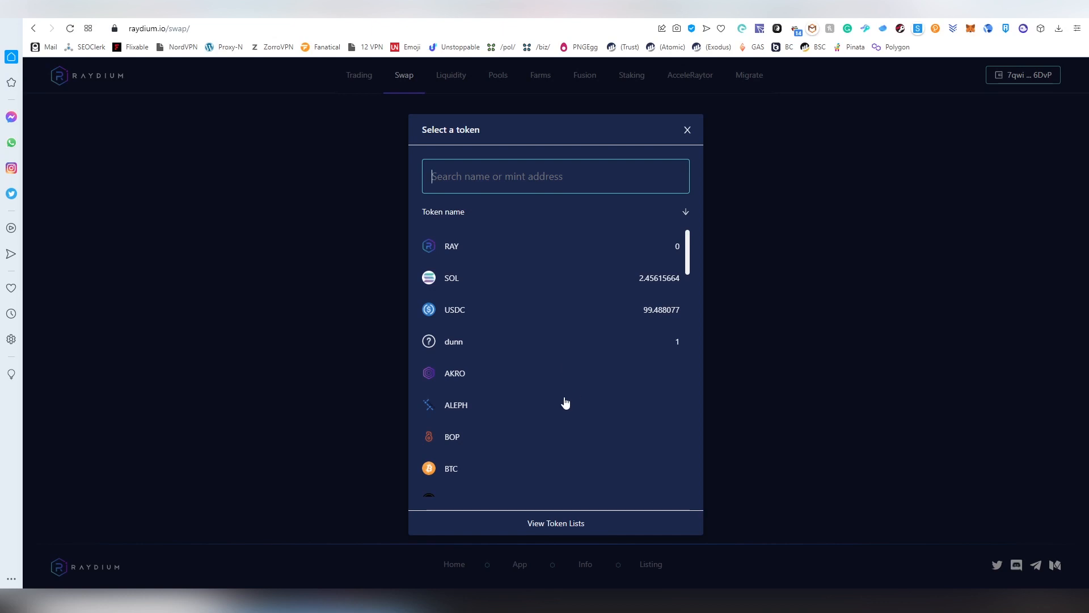
mouse_move(560, 259)
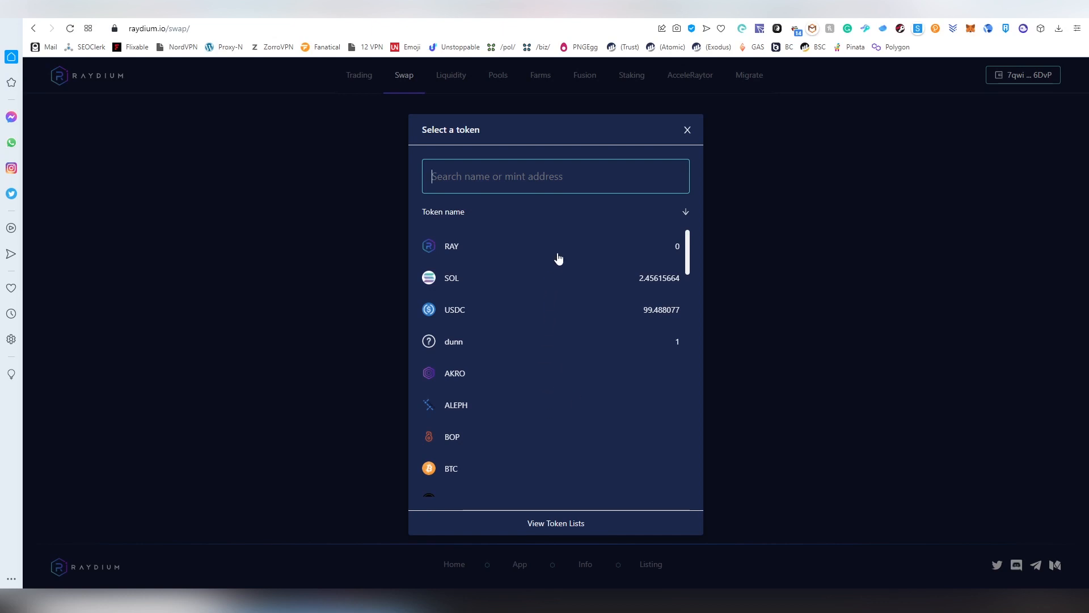
click(454, 309)
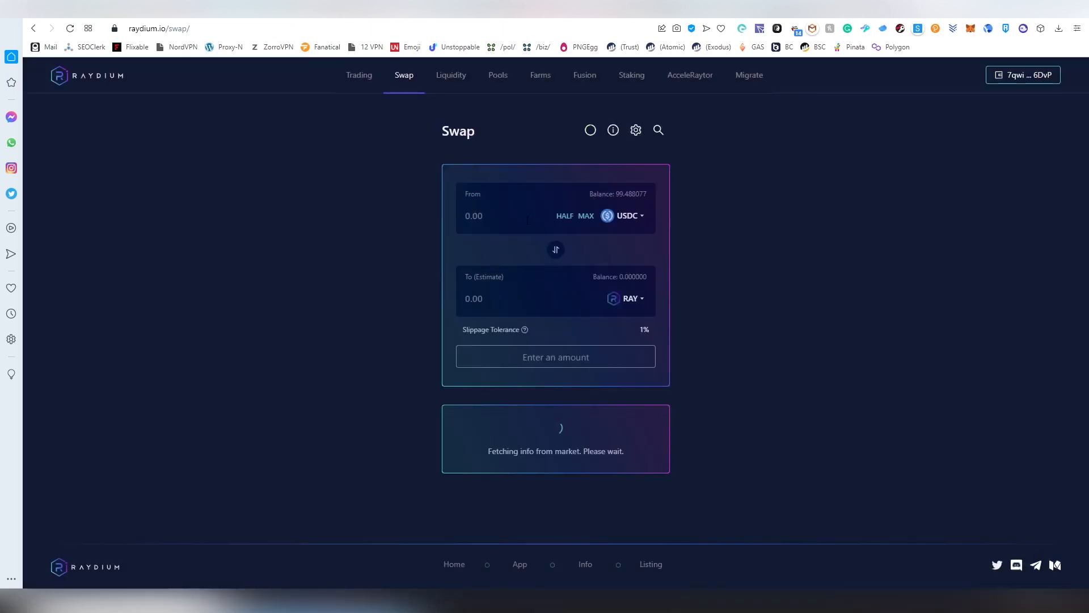
Swap 4.388077 USDC for about 1.65 RAY and approve the transaction in Phantom.
text(2)
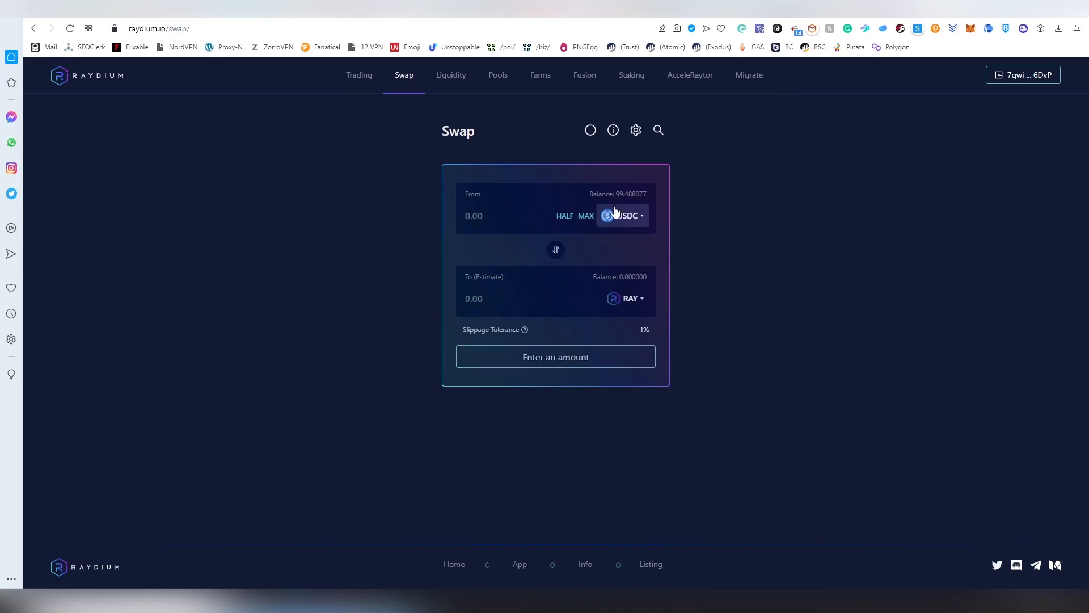
text(4)
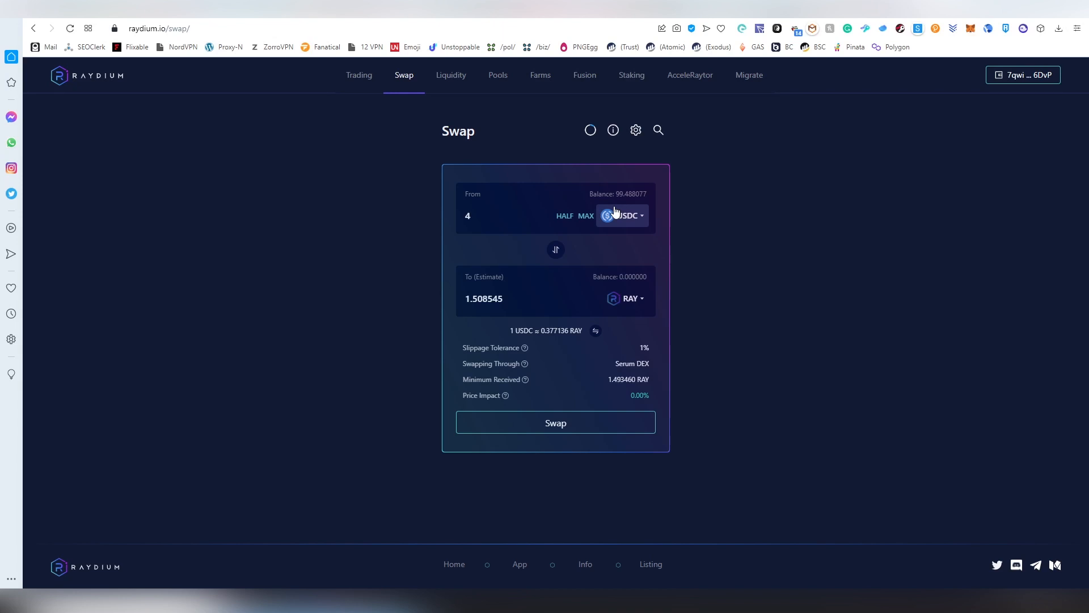
text(.38)
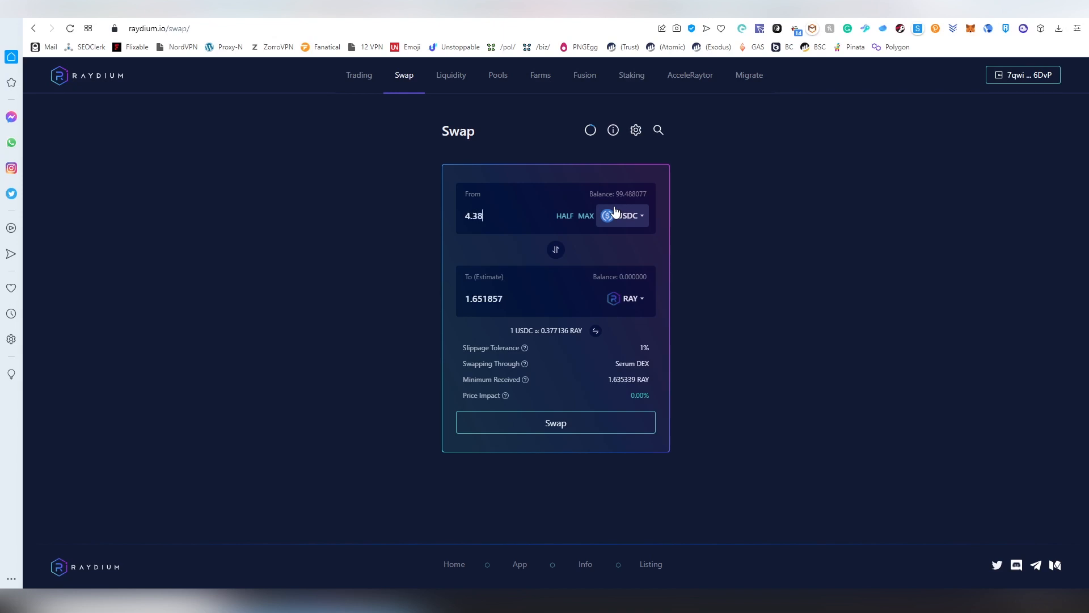
text(8077)
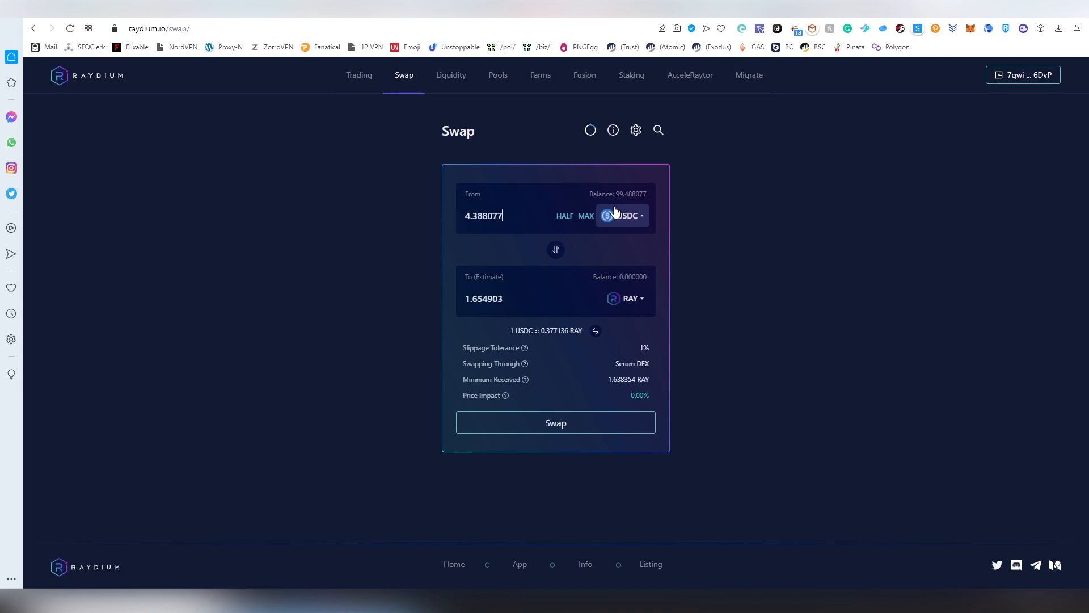
click(555, 422)
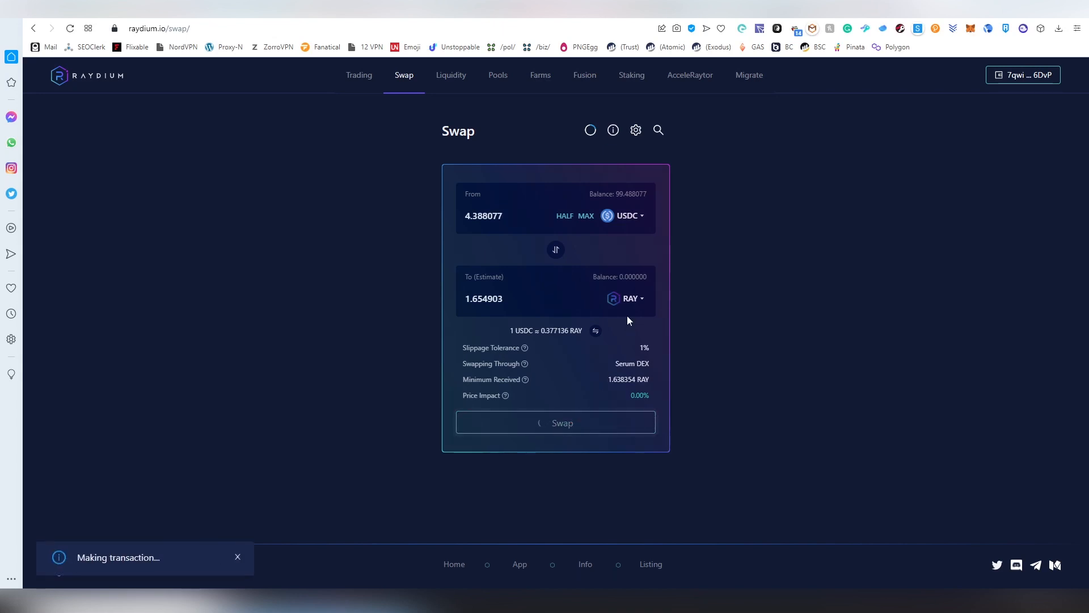
mouse_move(618, 362)
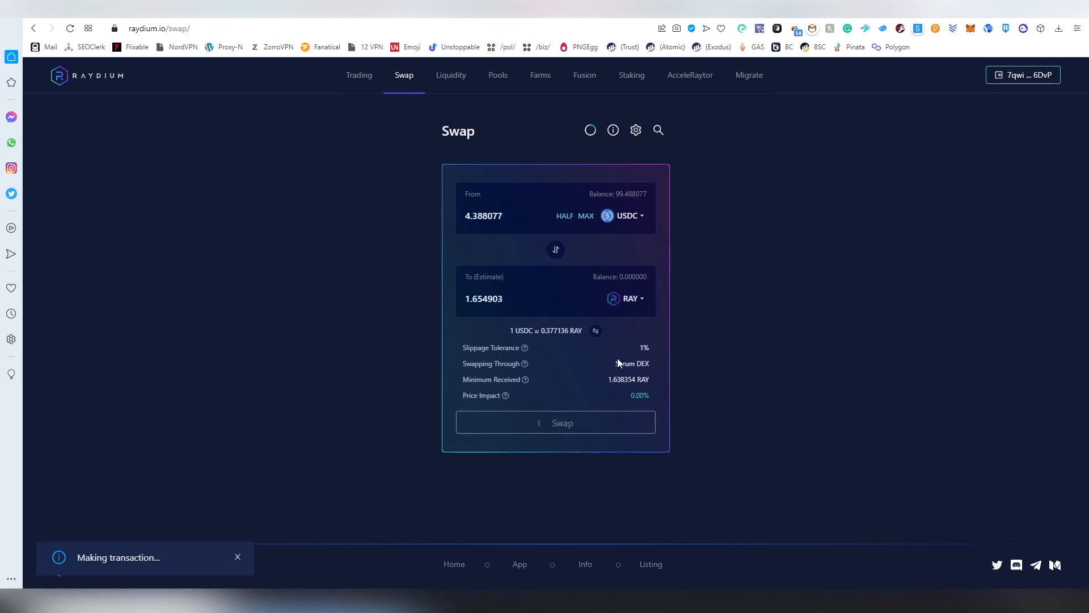
click(555, 422)
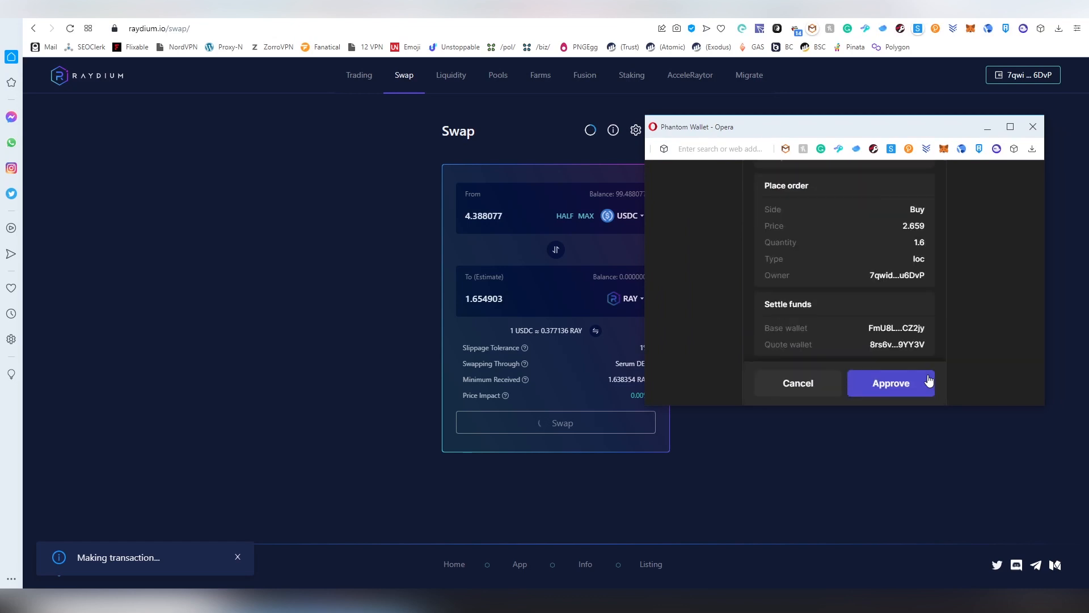
click(890, 382)
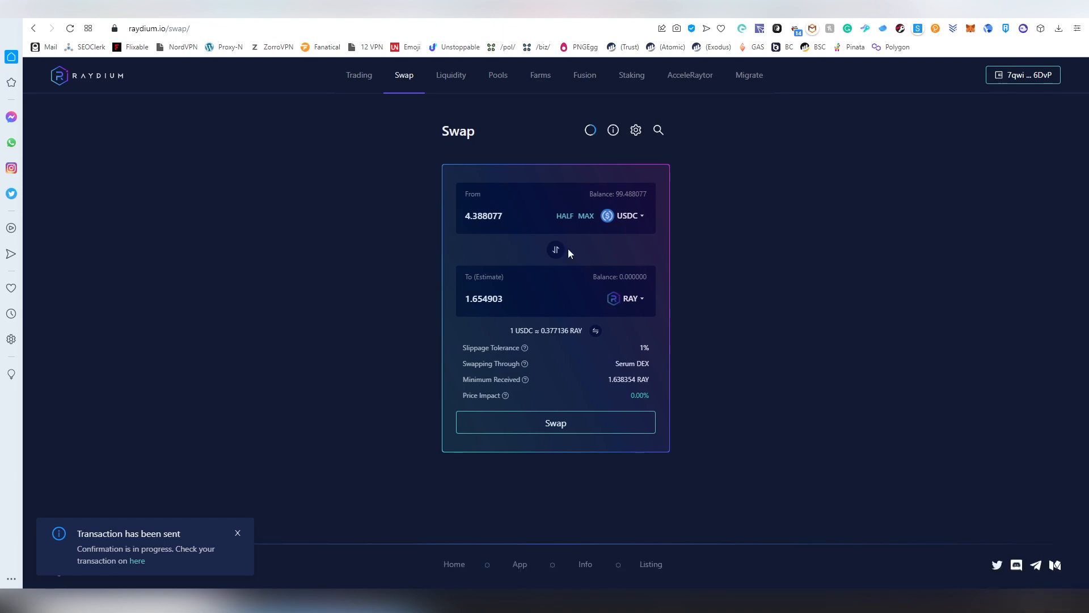
Review the slippage tolerance settings, dismiss them and go to the Liquidity page.
click(635, 129)
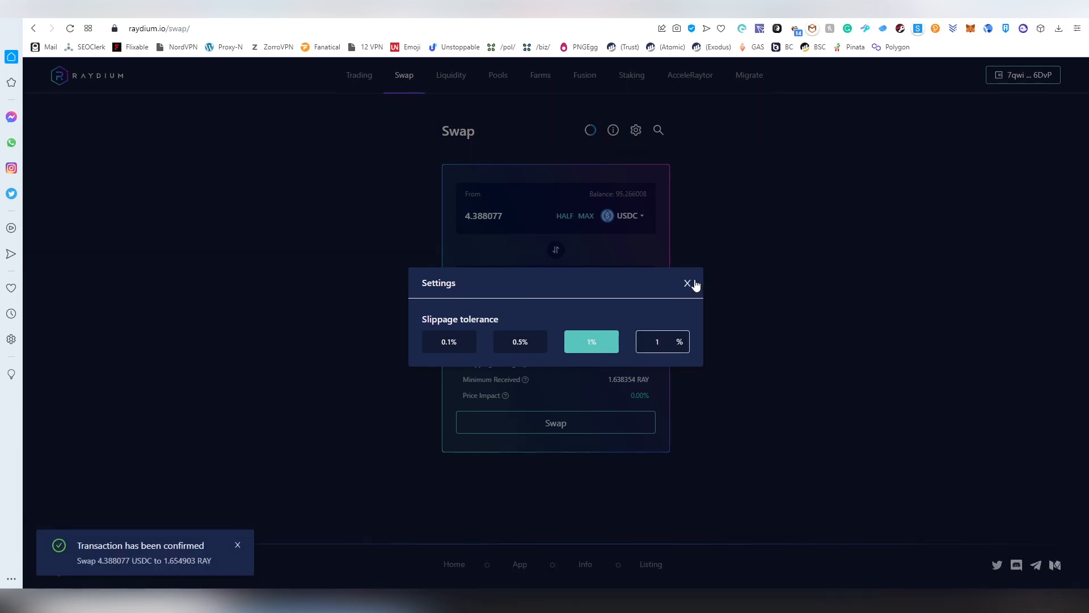
mouse_move(689, 278)
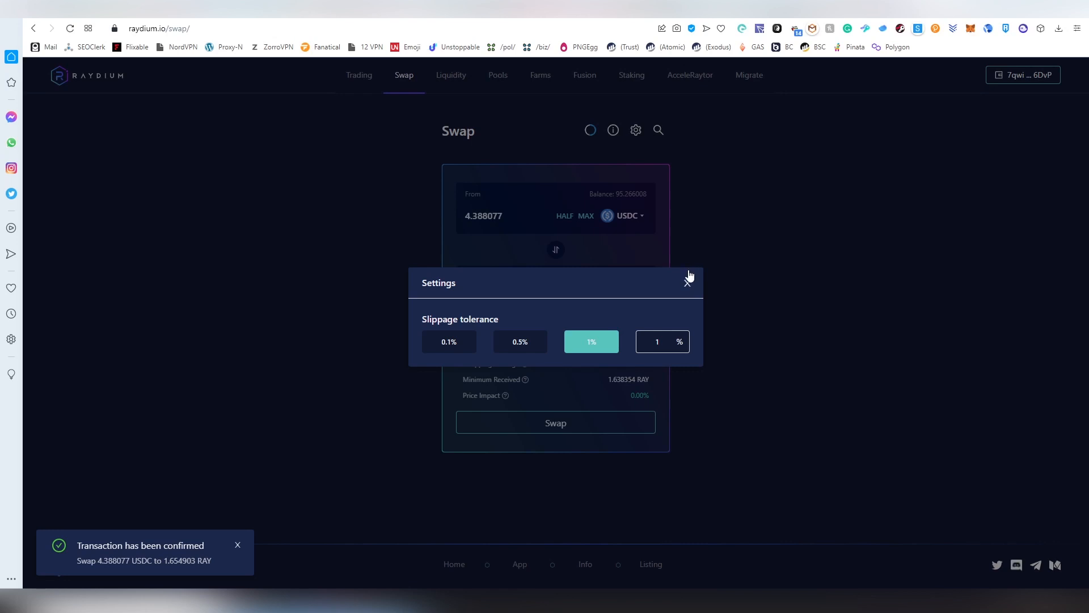
click(689, 281)
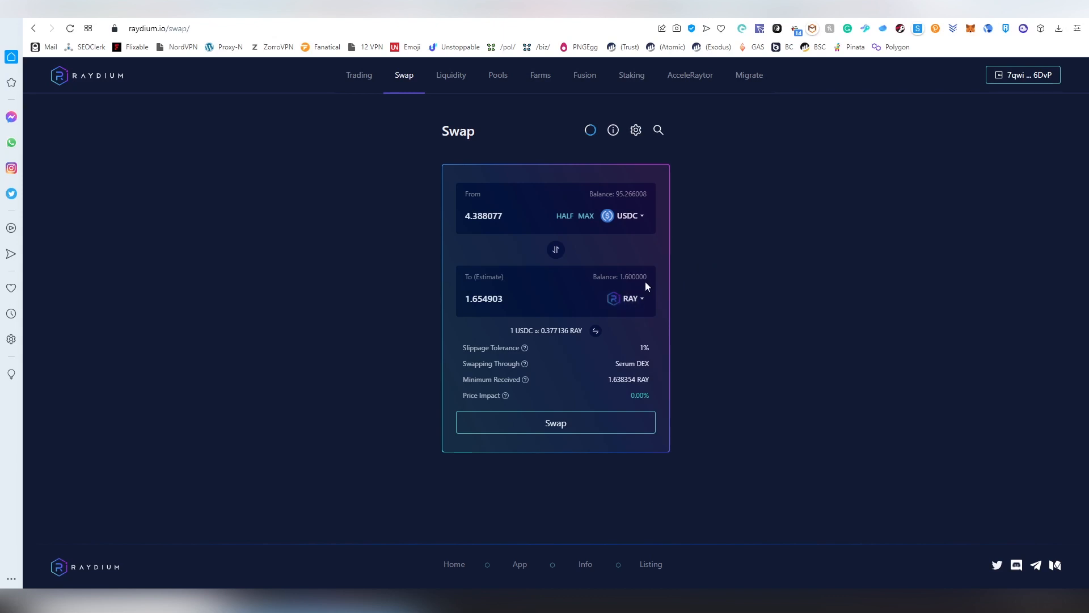
click(449, 75)
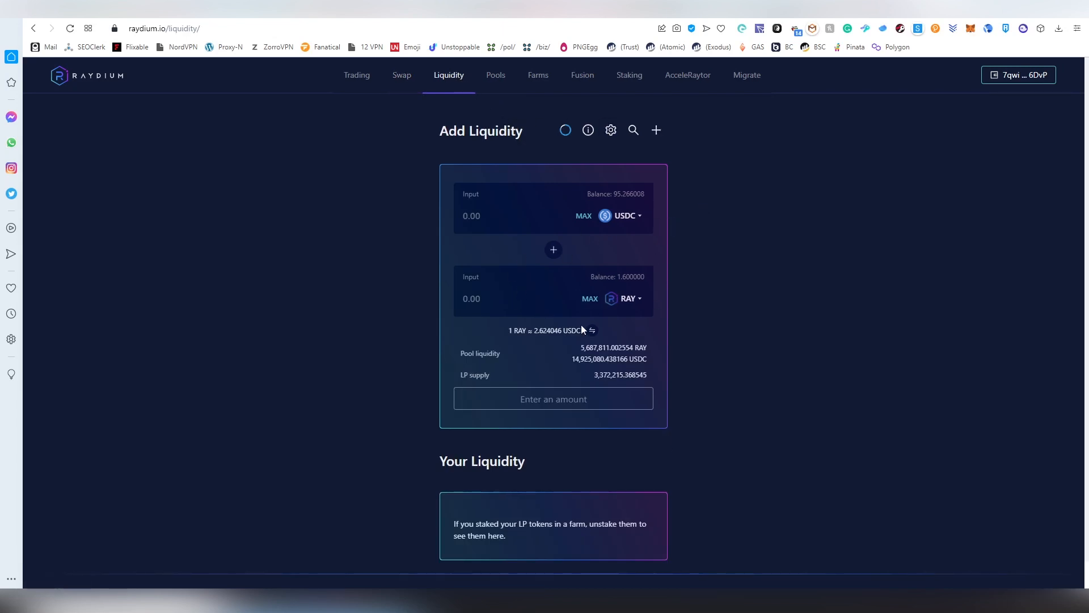
Supply the max 1.6 RAY with 4.240459 USDC to the RAY-USDC pool and approve in Phantom.
click(589, 299)
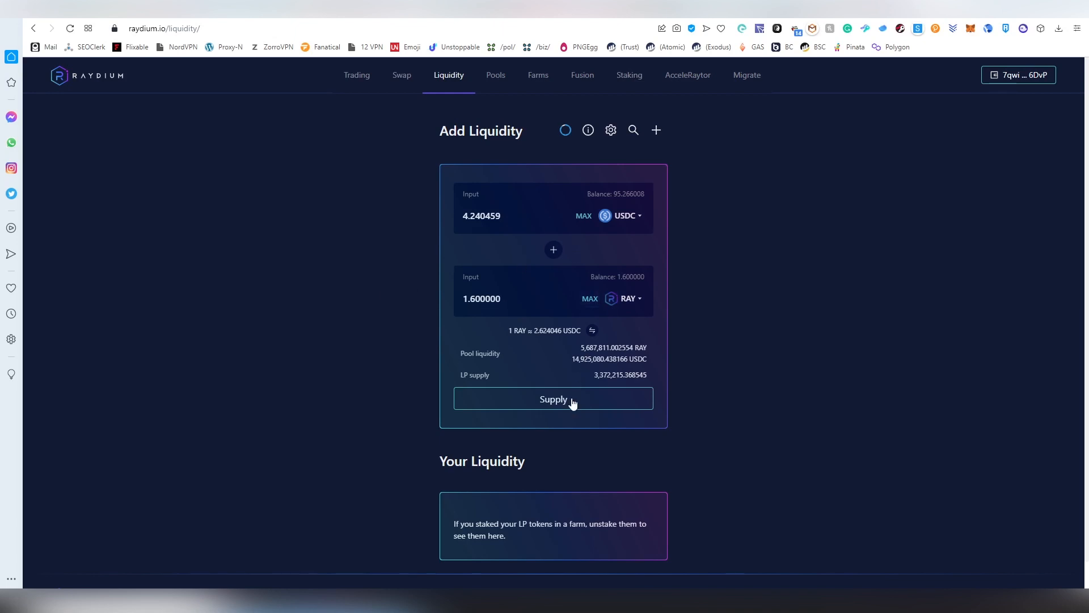
click(552, 398)
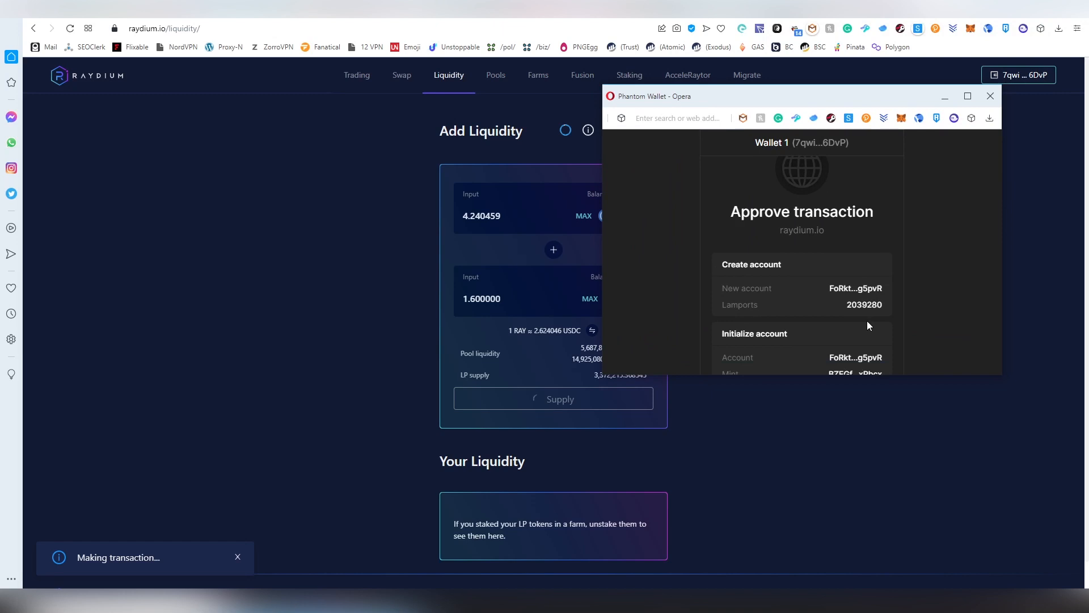
scroll(down, 3)
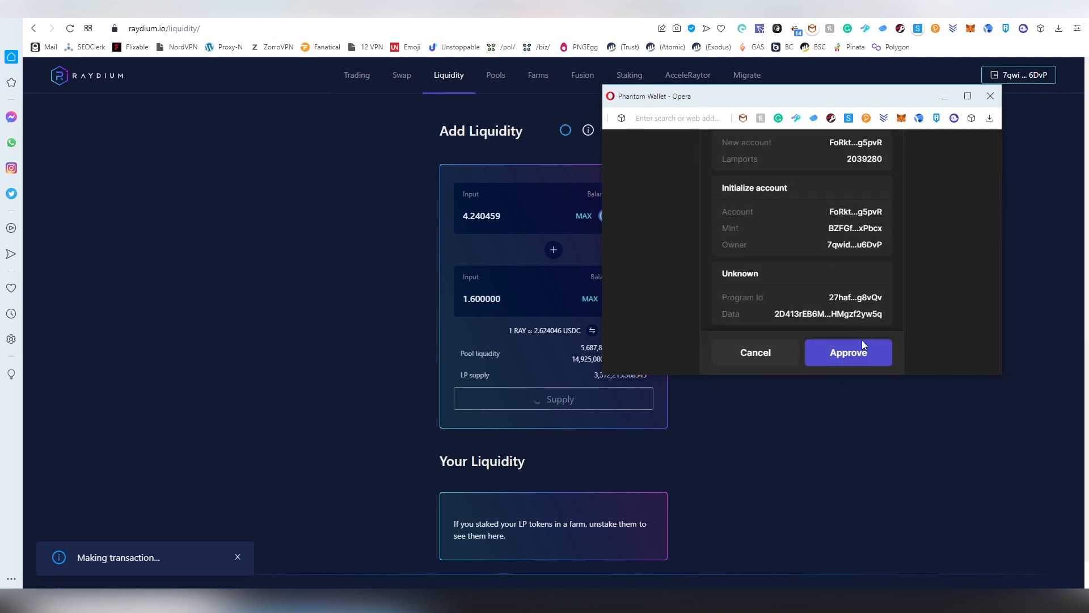
click(848, 352)
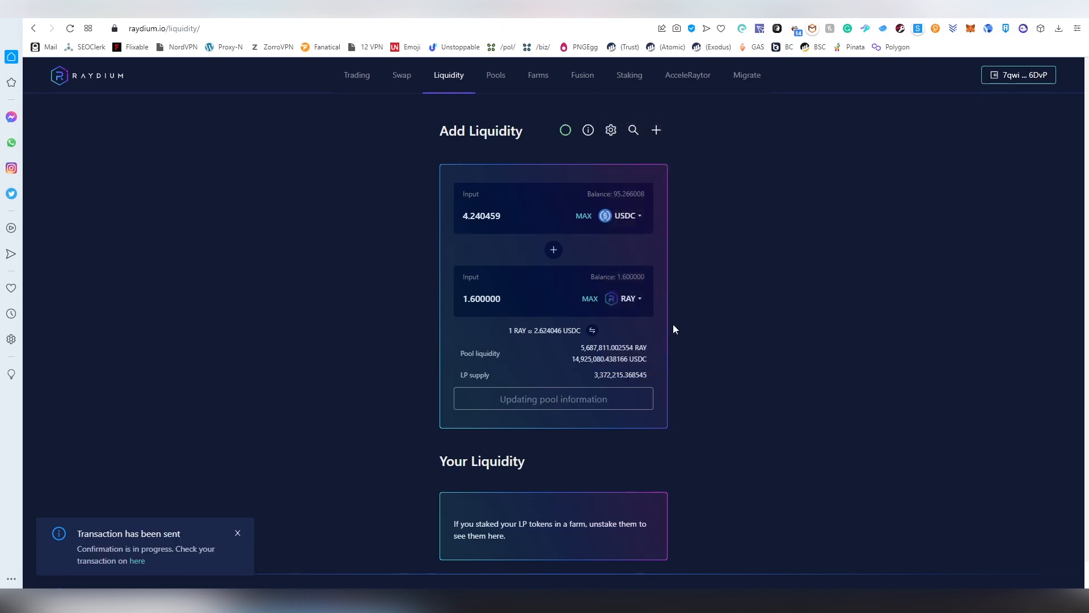
mouse_move(446, 256)
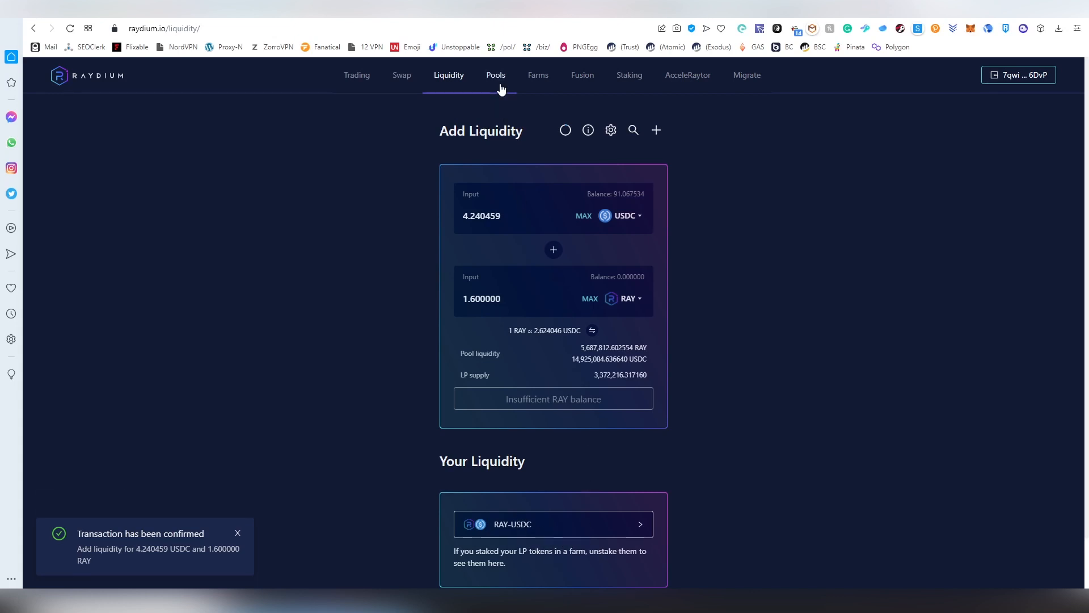
click(495, 75)
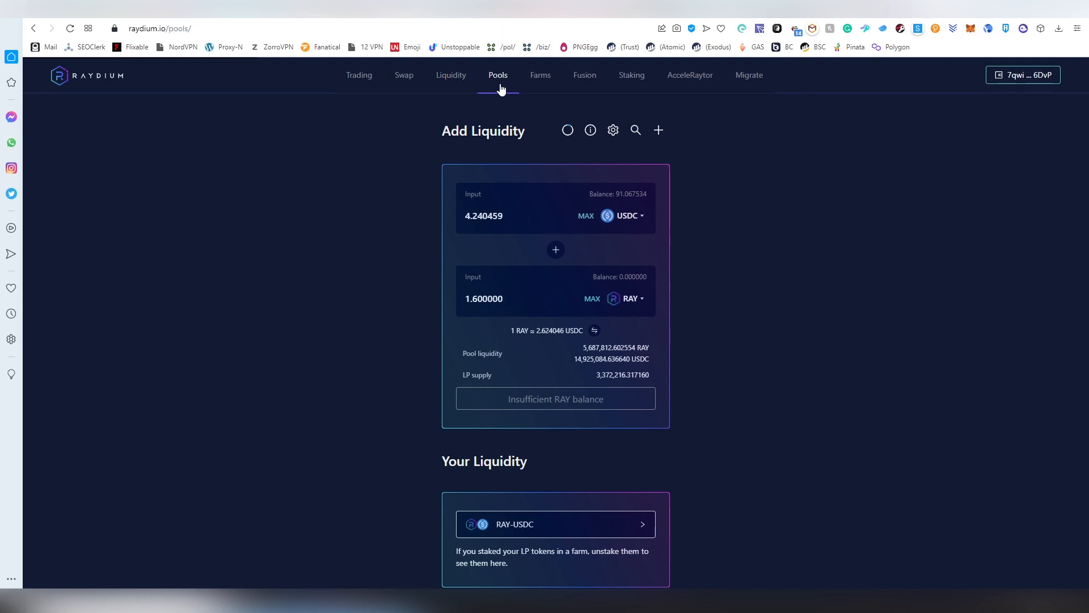
Browse the Top Pools table, highlighting RAY-USDC's $2,465.54 24-hour fees figure.
click(497, 75)
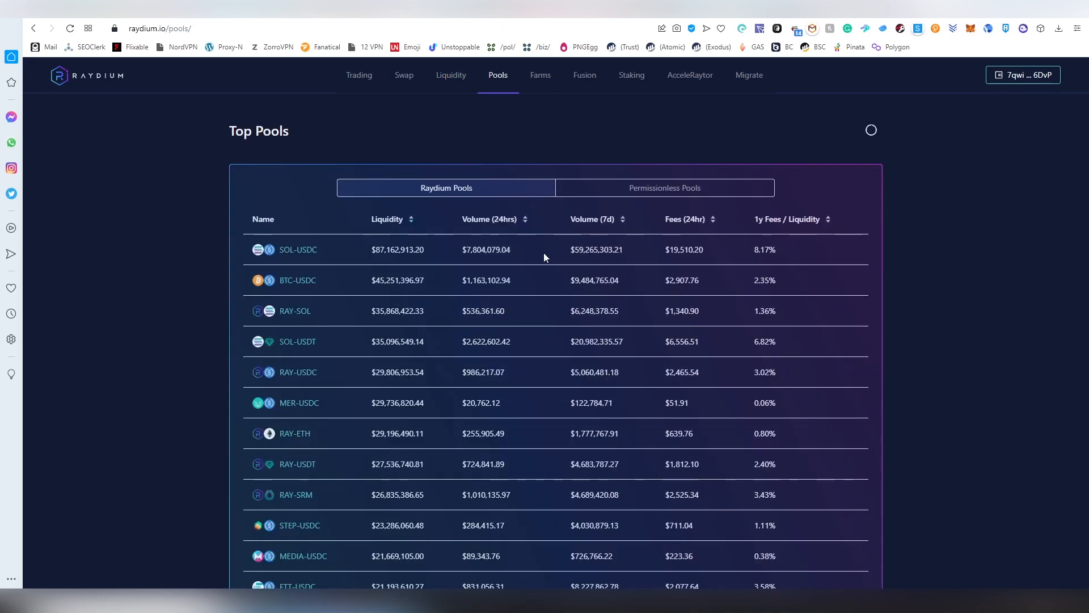
mouse_move(699, 222)
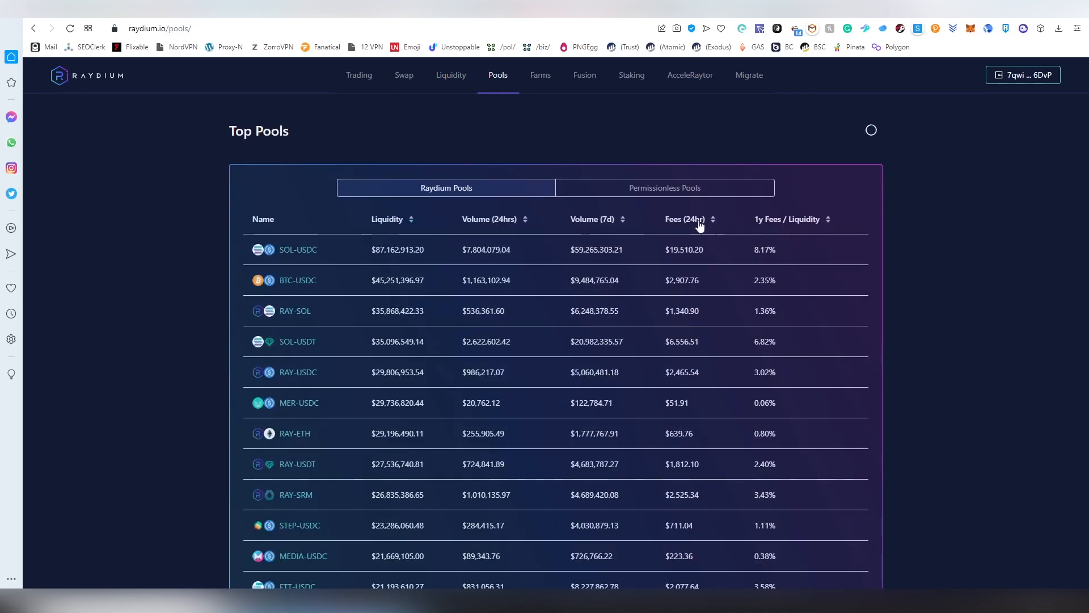
mouse_move(490, 361)
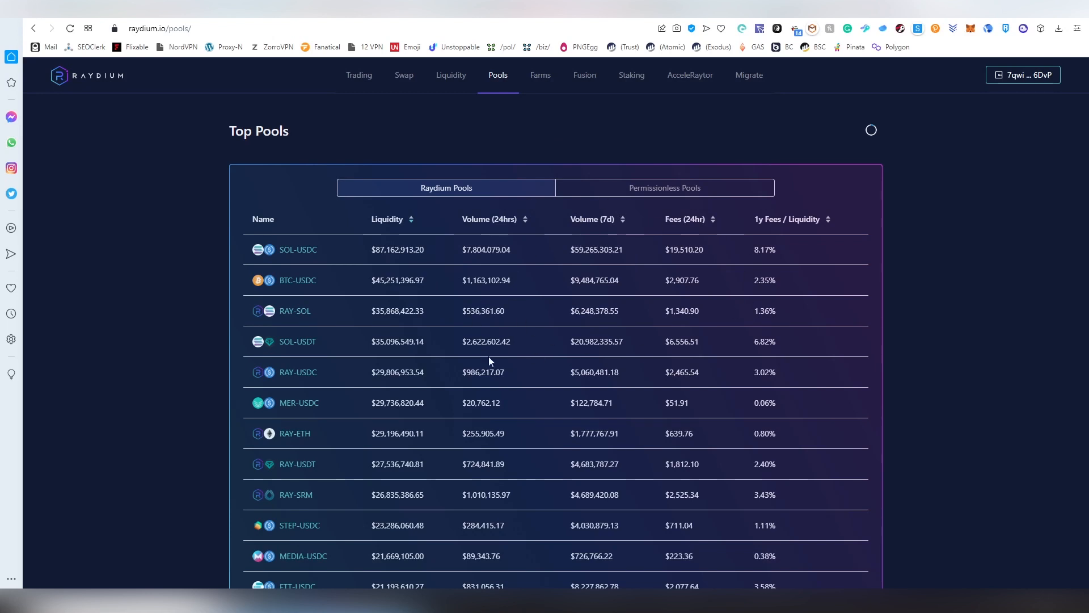
mouse_move(773, 219)
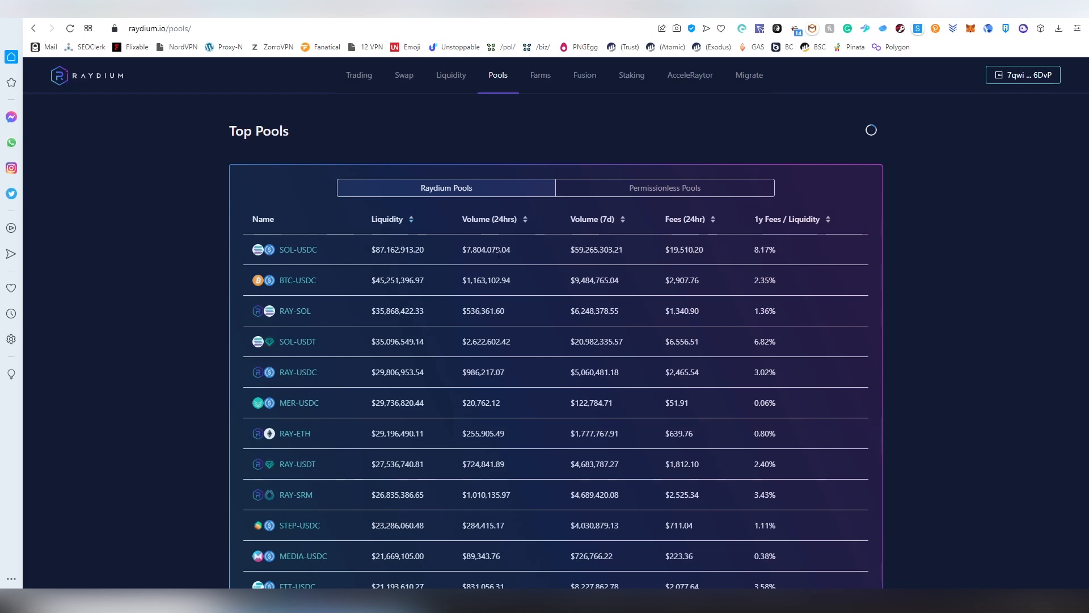
mouse_move(284, 383)
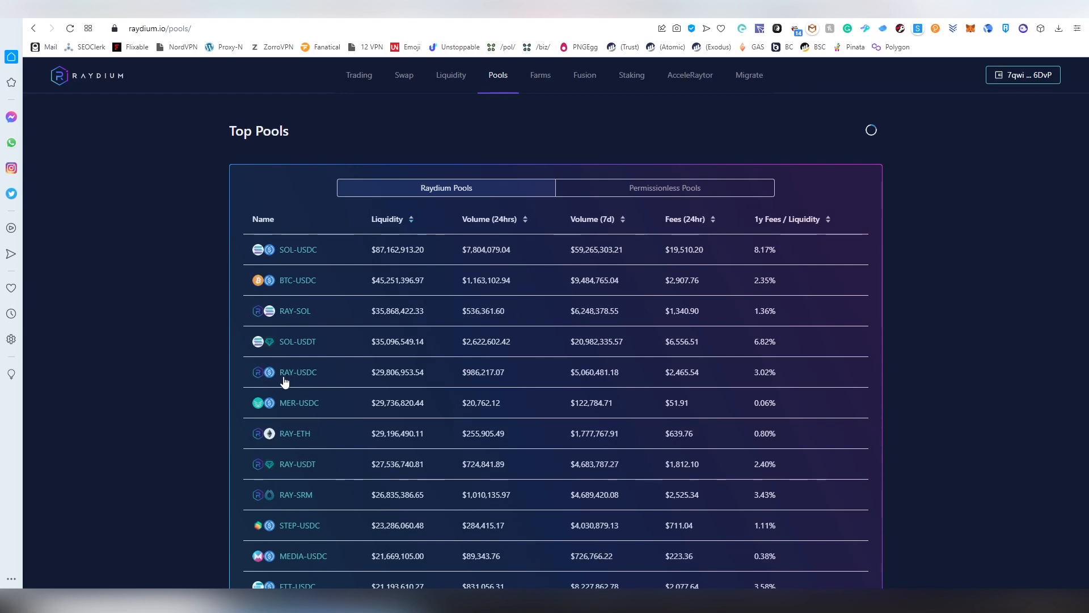
double_click(682, 372)
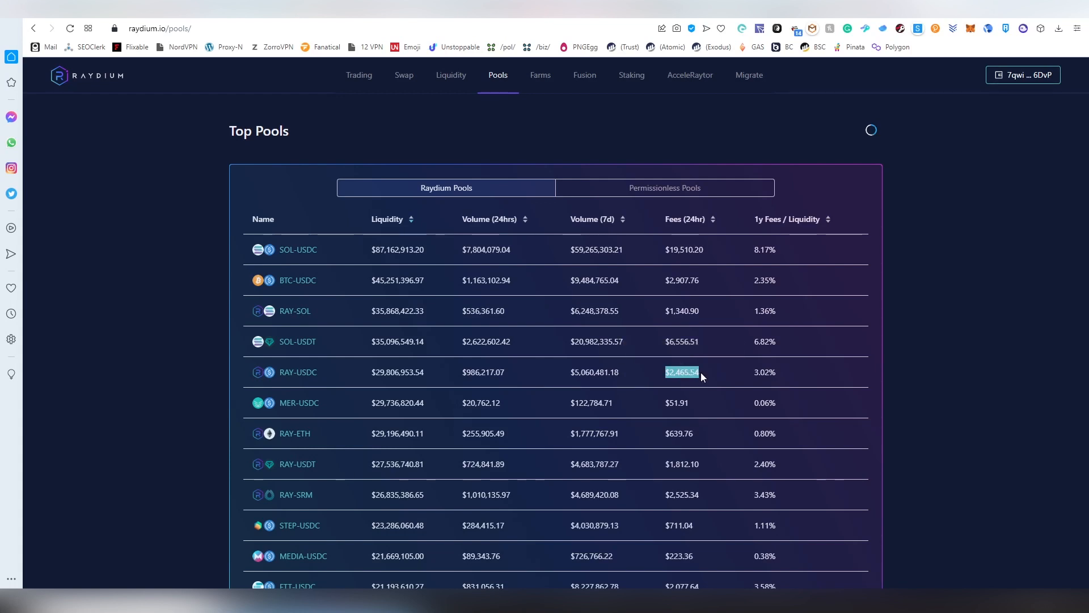
mouse_move(658, 260)
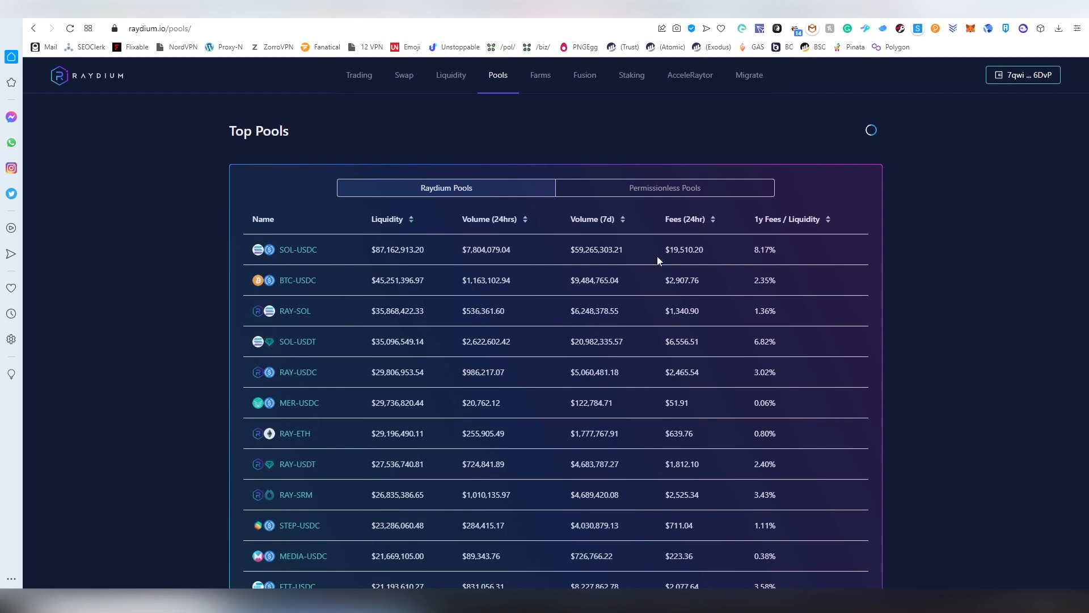
scroll(down, 3)
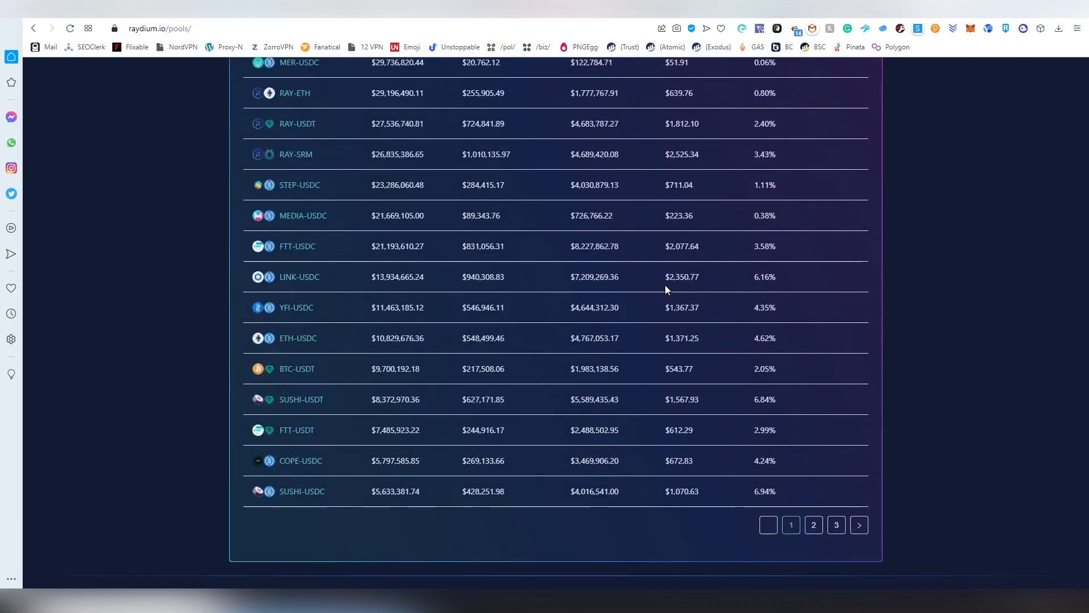
scroll(up, 3)
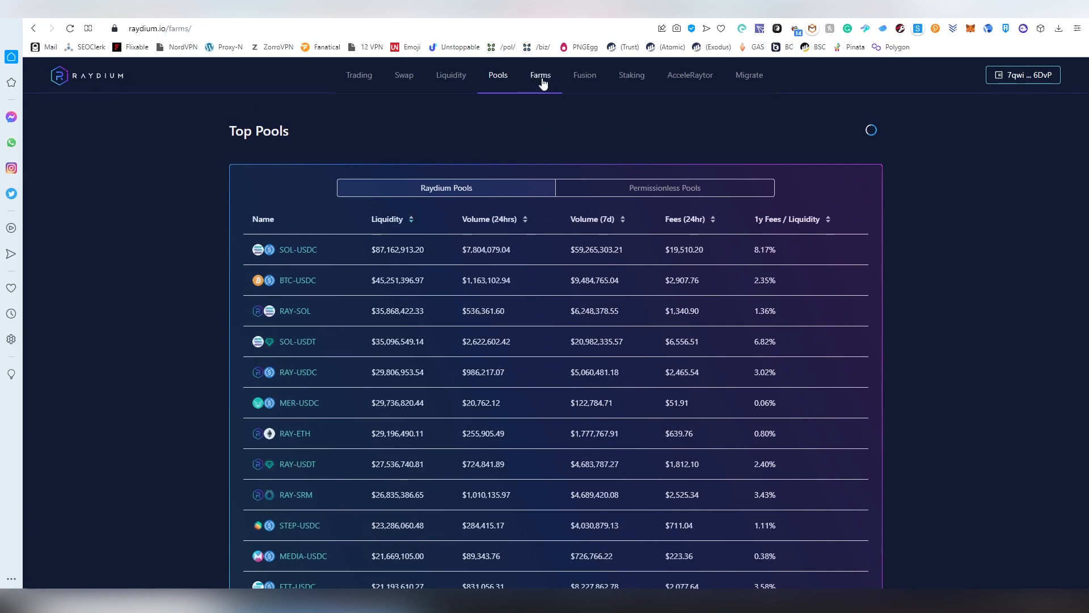
Switch to the Farms page listing the RAY-USDC LP farm at 57.26% APR.
click(541, 75)
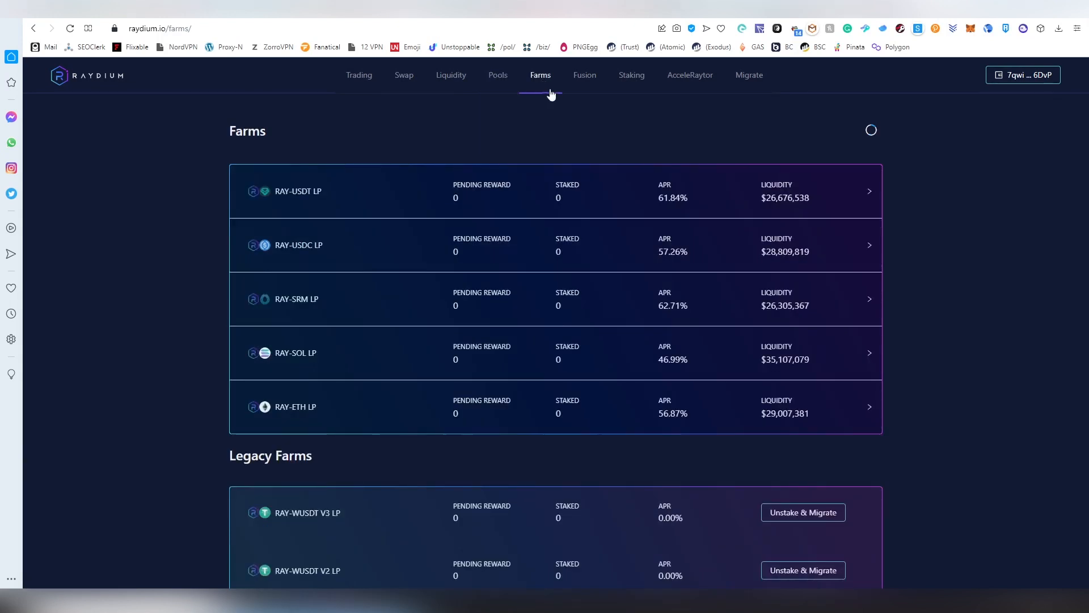
mouse_move(690, 256)
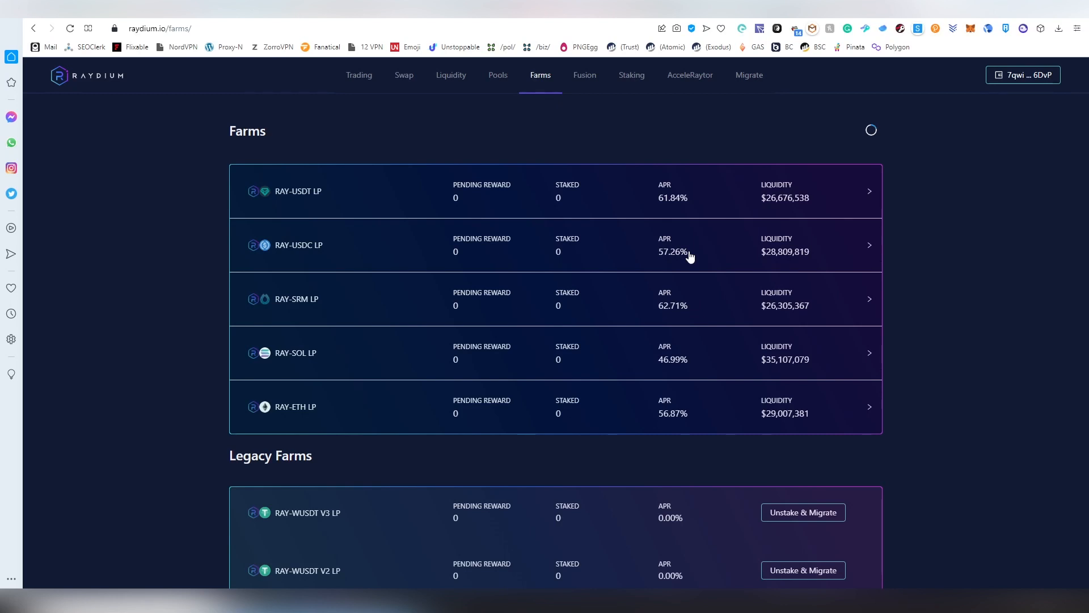
mouse_move(289, 252)
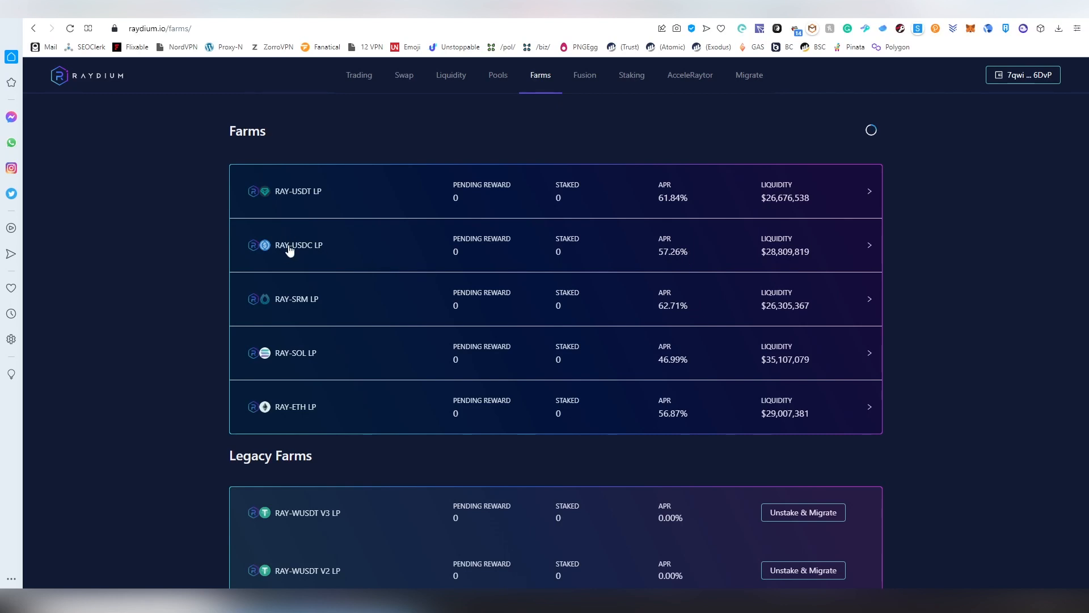
mouse_move(436, 246)
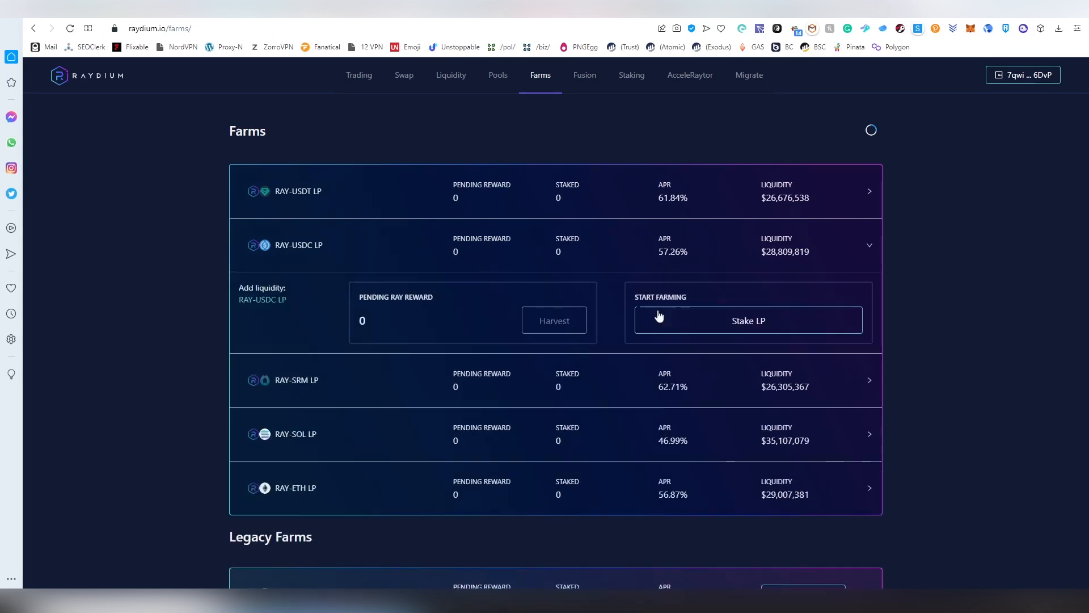
Stake the MAX 0.948615 RAY-USDC LP balance and approve the transaction in Phantom.
click(748, 320)
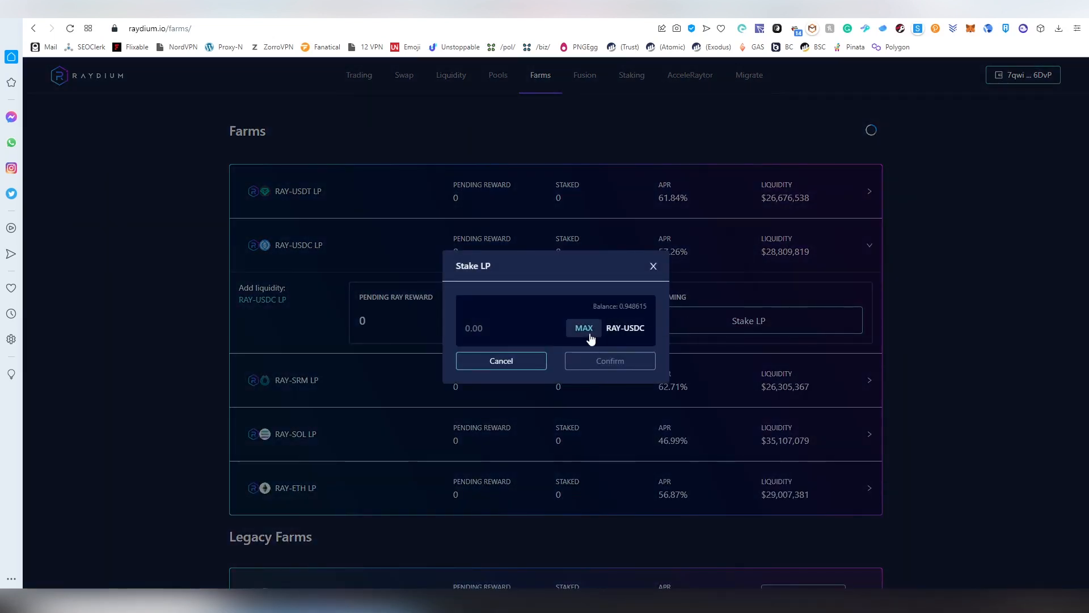
click(583, 327)
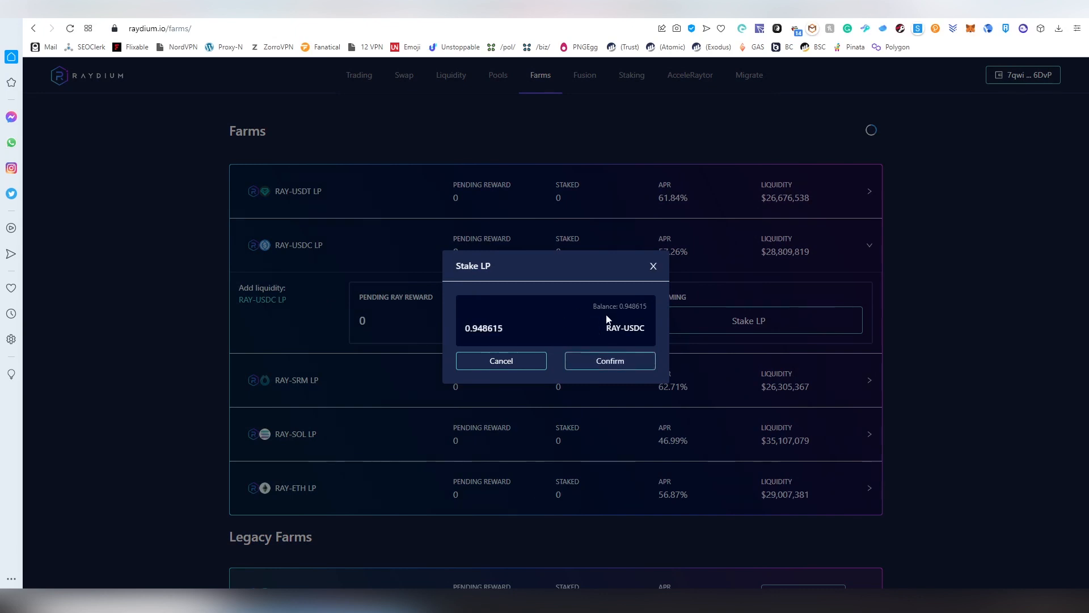
mouse_move(592, 310)
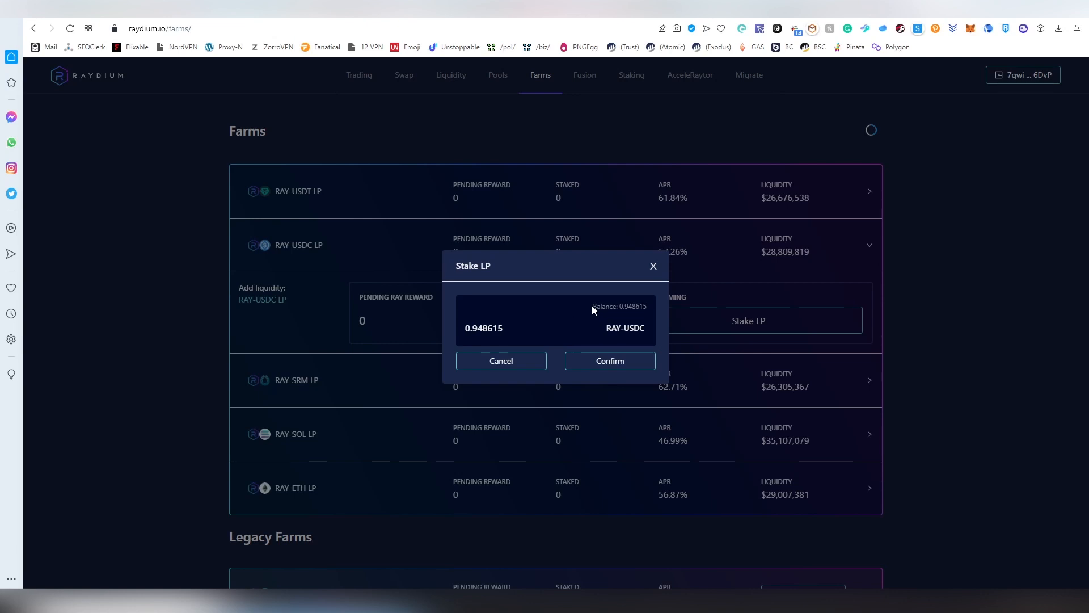
mouse_move(624, 296)
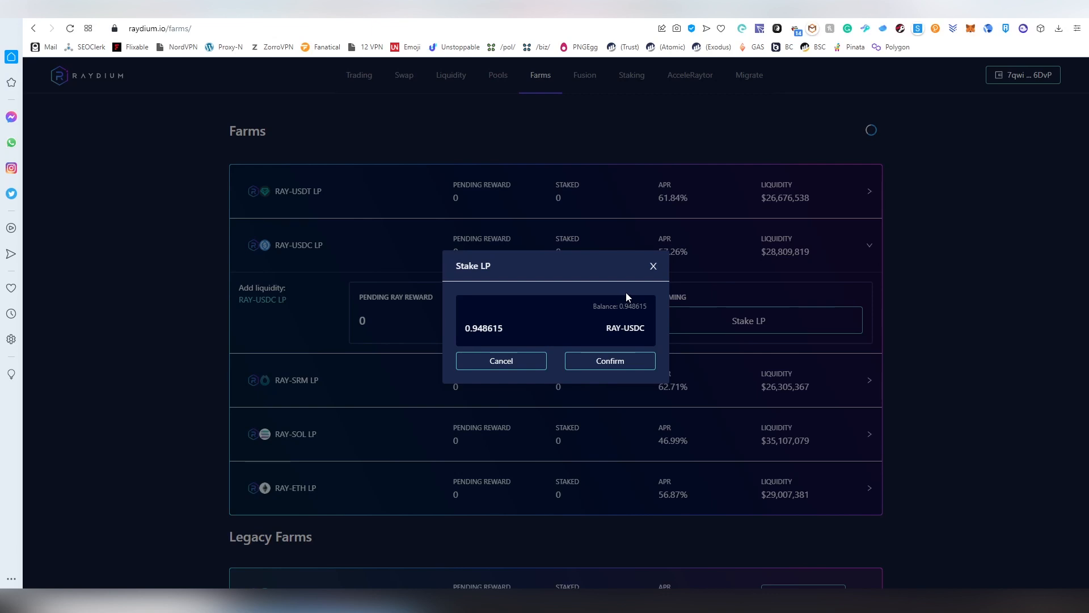
click(609, 361)
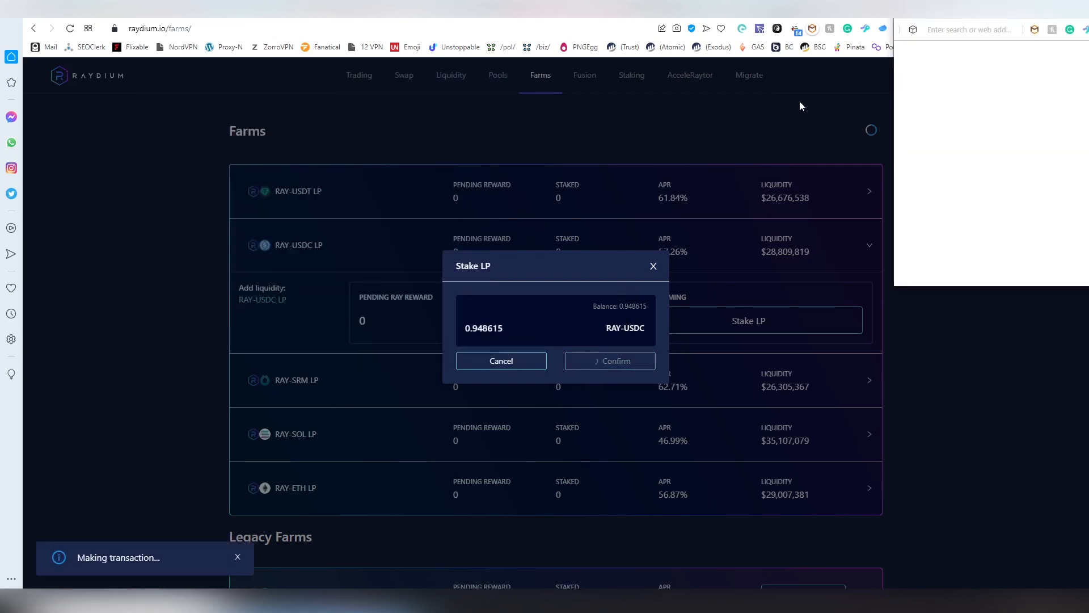
click(614, 361)
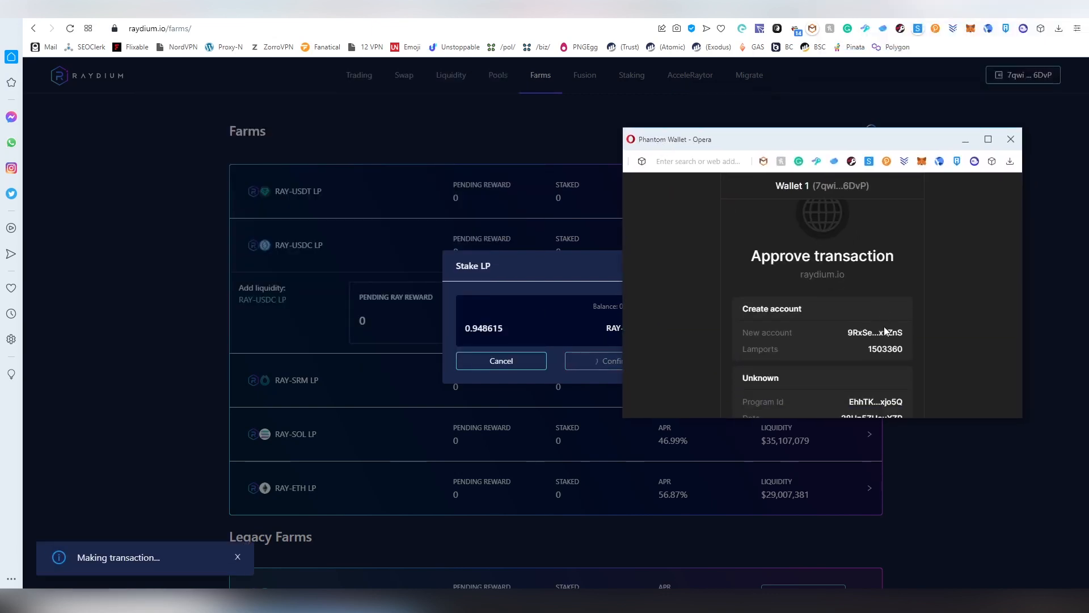
click(598, 360)
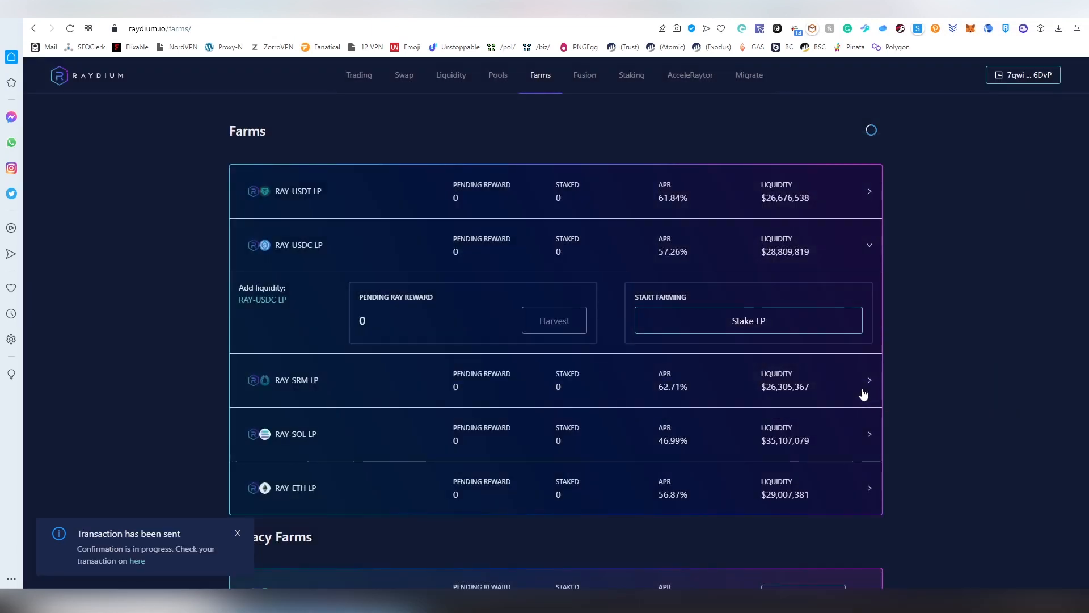
mouse_move(695, 365)
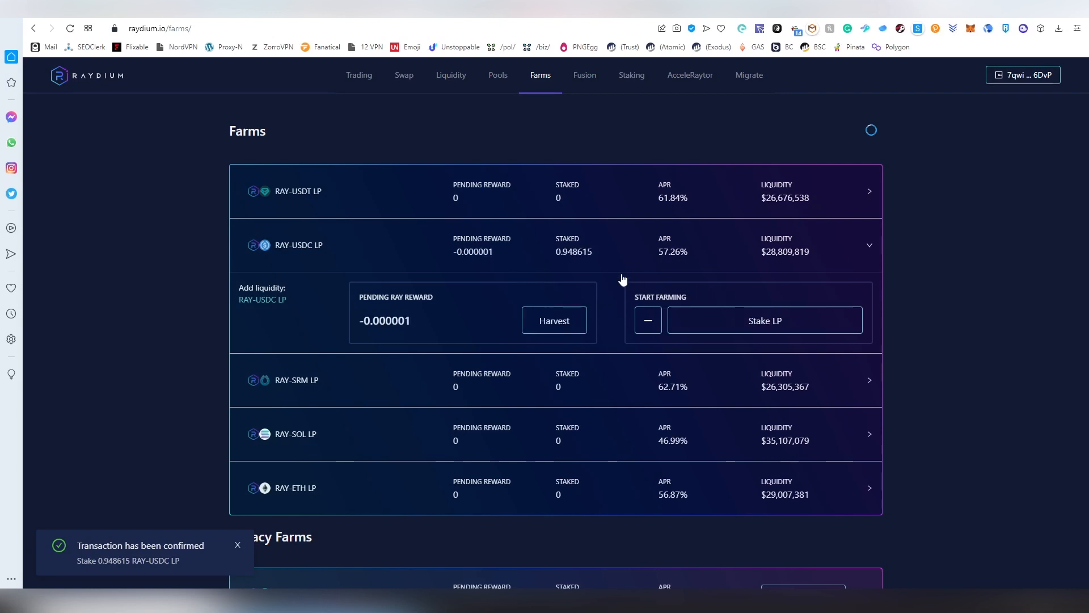
mouse_move(622, 278)
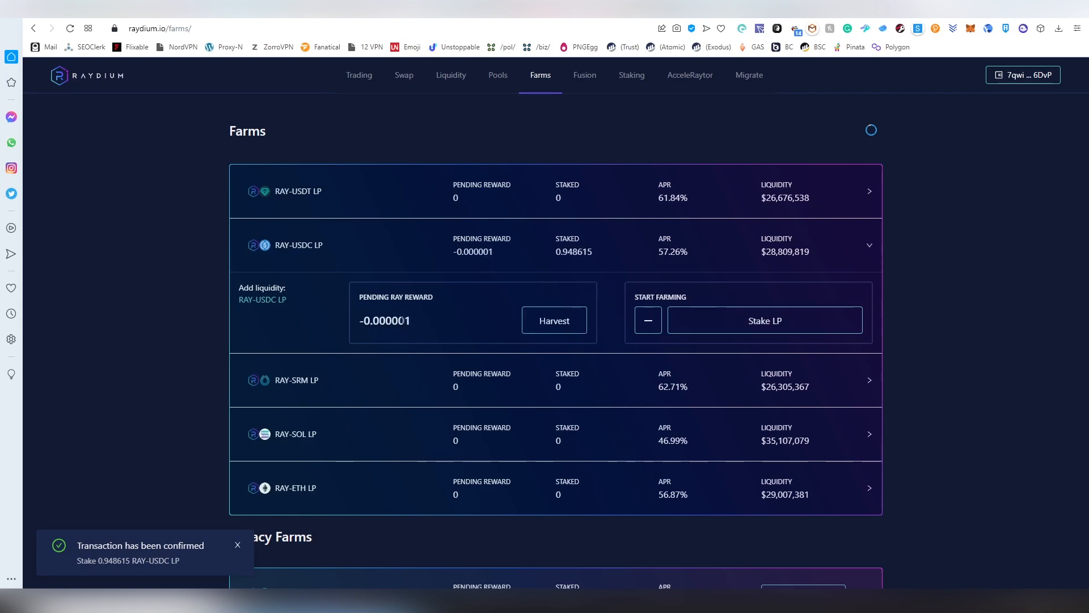
mouse_move(419, 320)
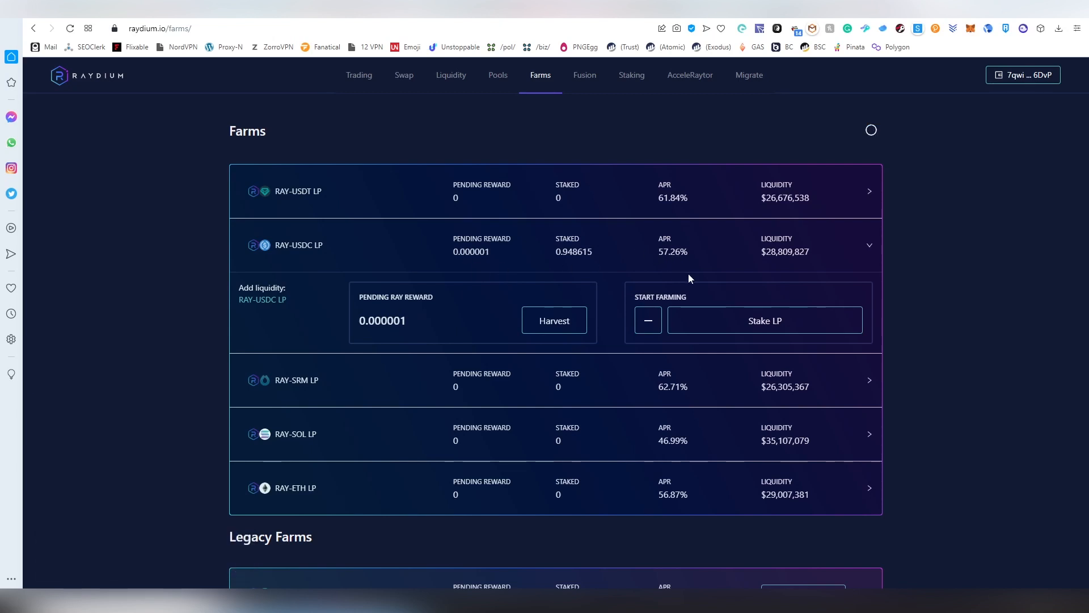
mouse_move(637, 257)
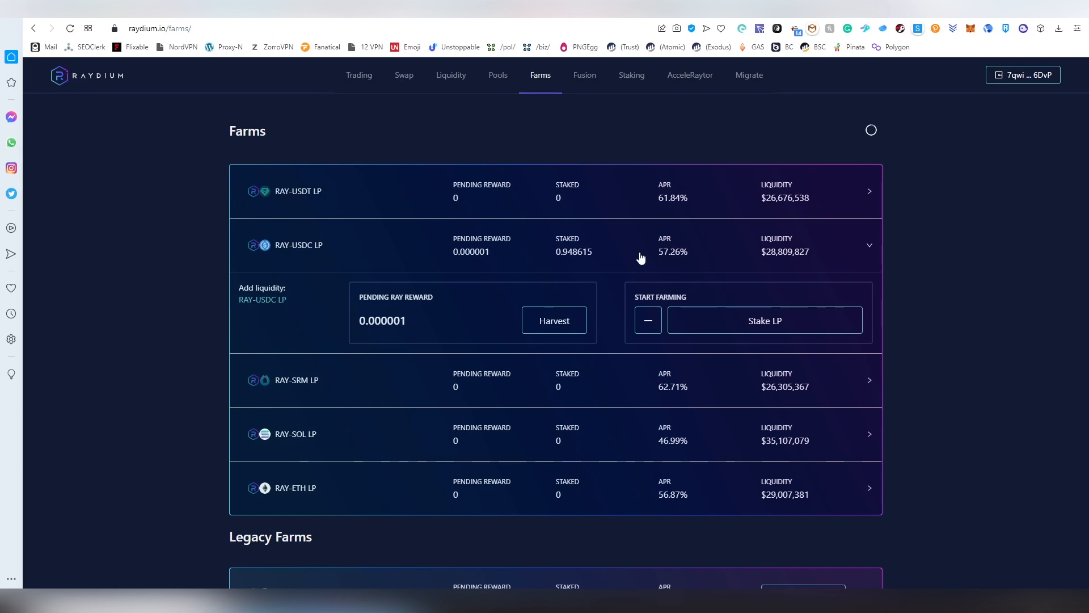
mouse_move(566, 283)
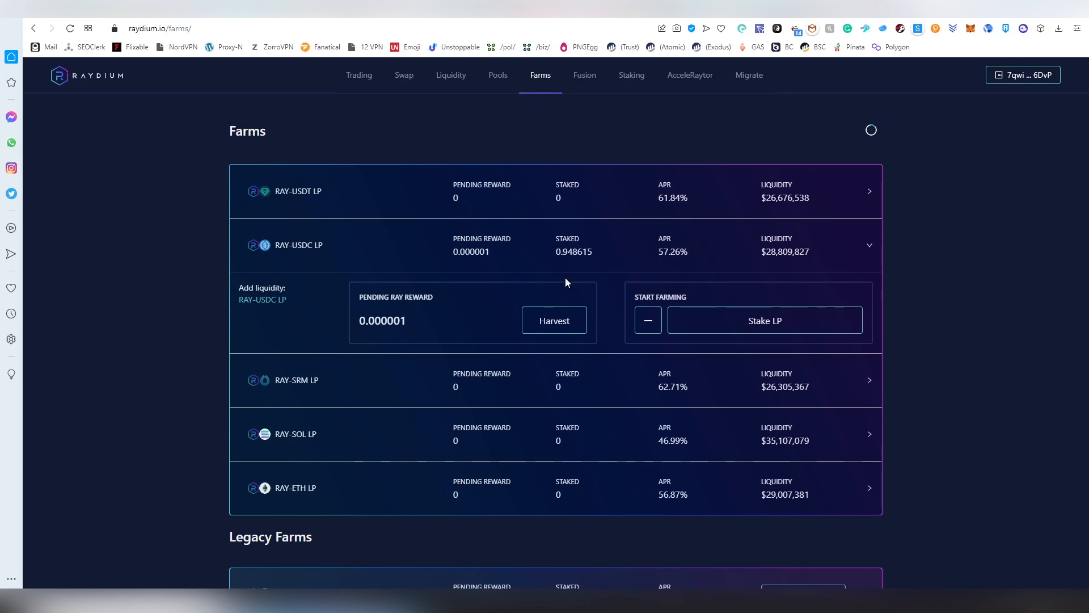
Collapse the RAY-USDC LP farm row now showing 0.948615 staked.
click(868, 245)
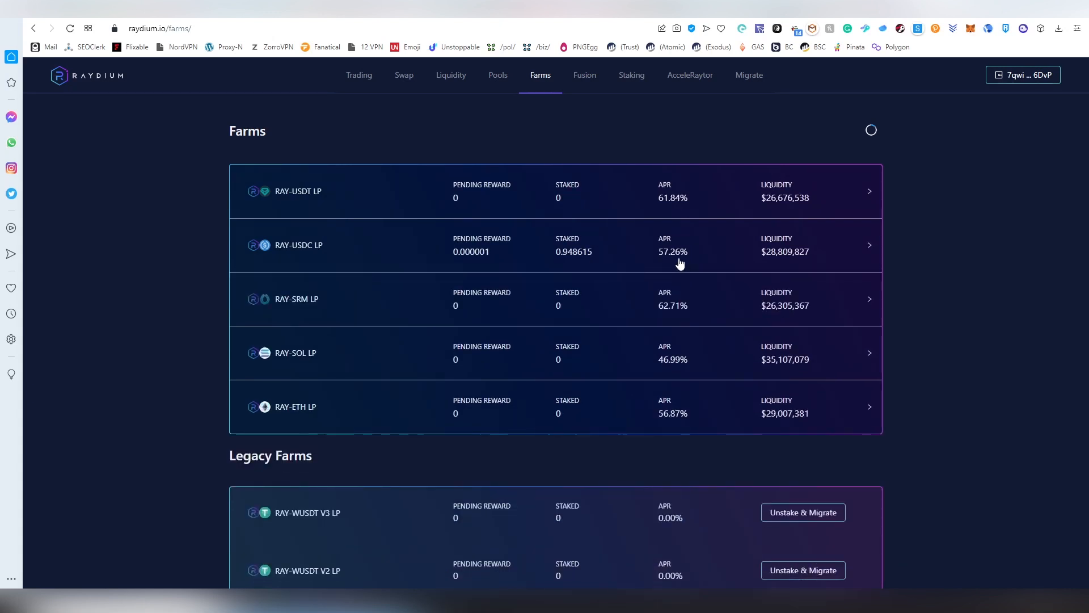
scroll(down, 3)
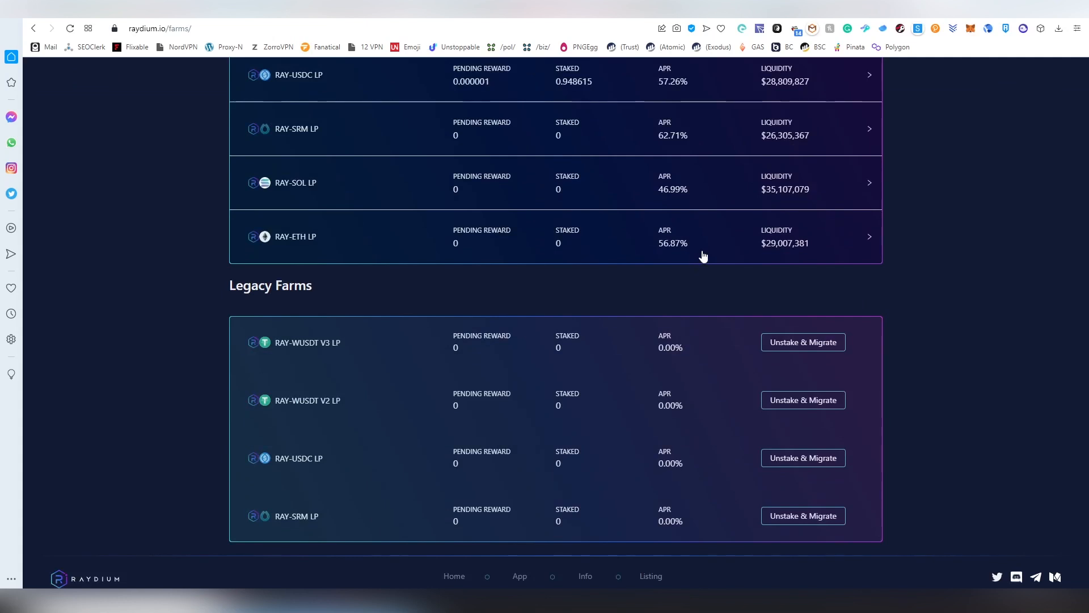
mouse_move(780, 424)
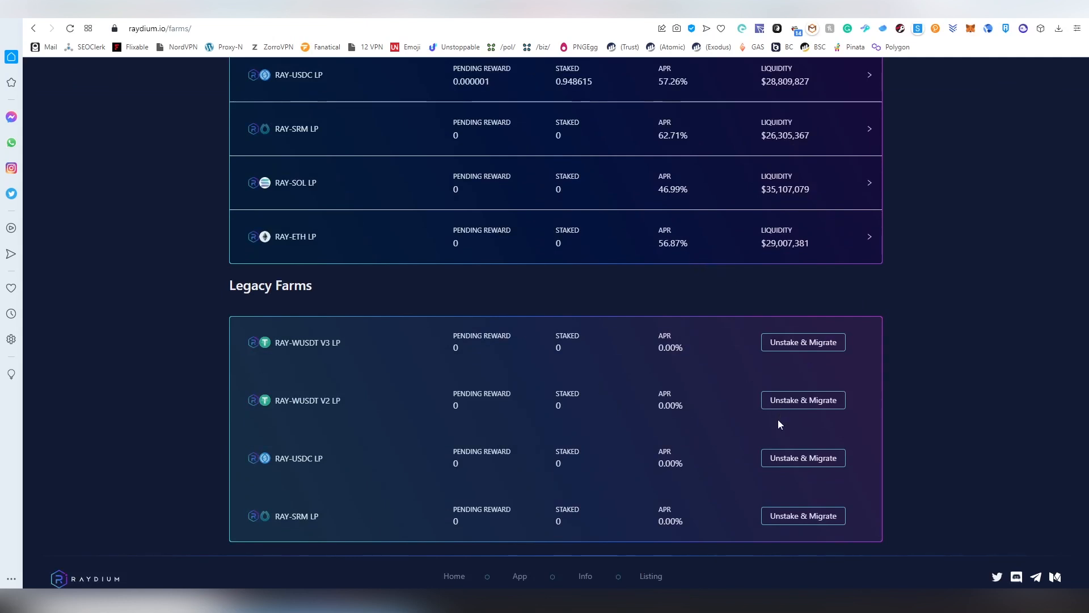
mouse_move(406, 457)
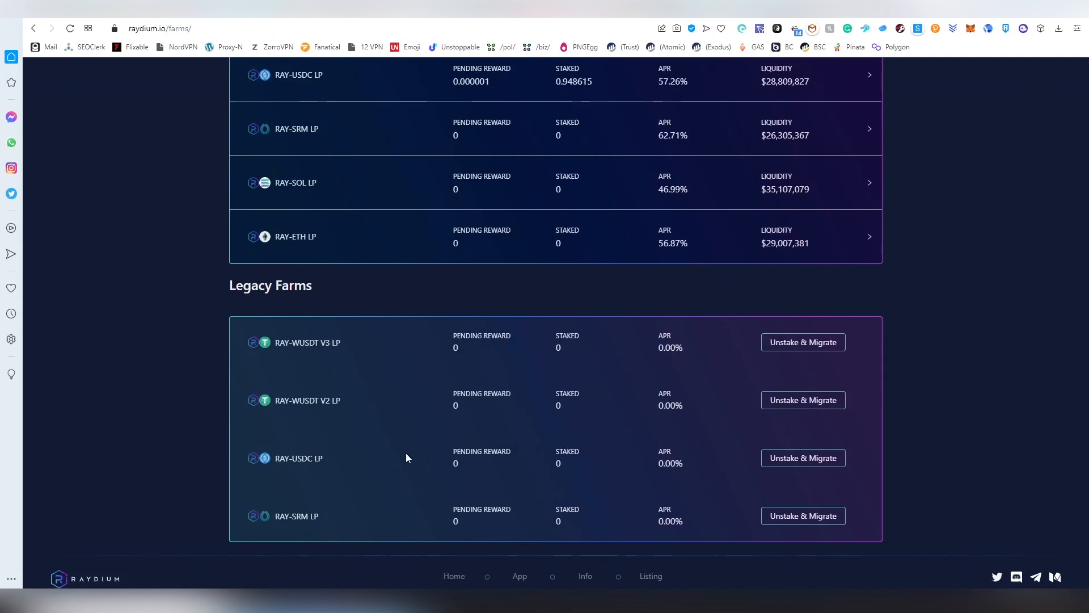
mouse_move(689, 544)
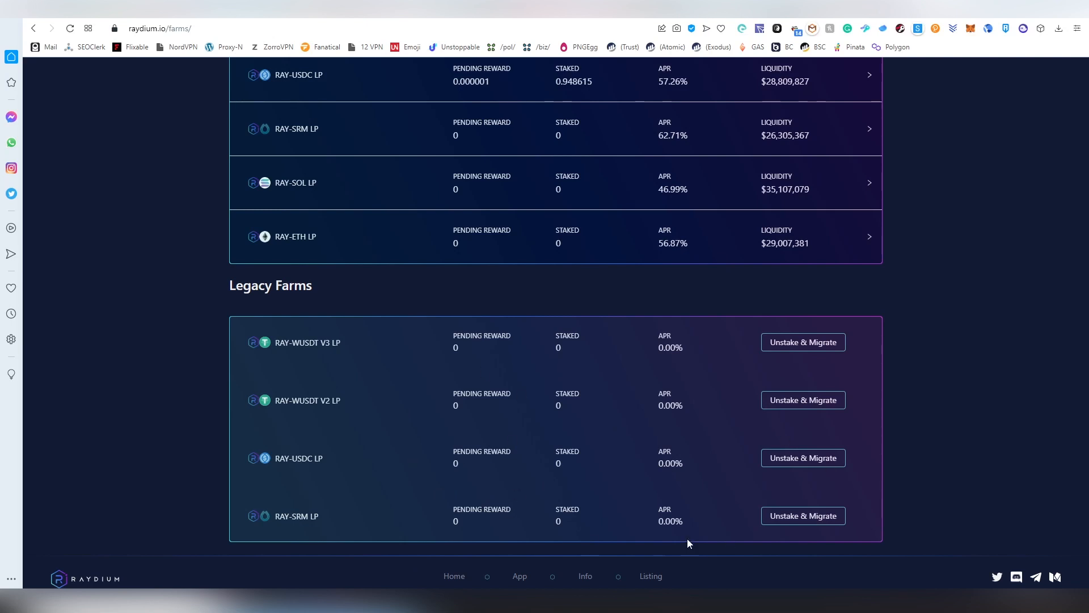
scroll(up, 3)
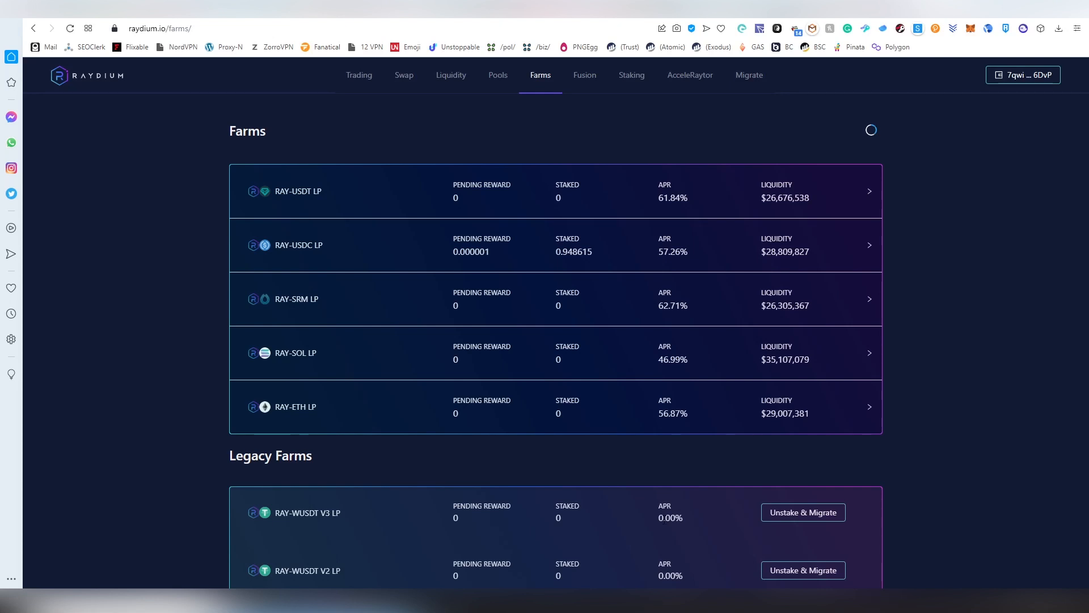
scroll(down, 3)
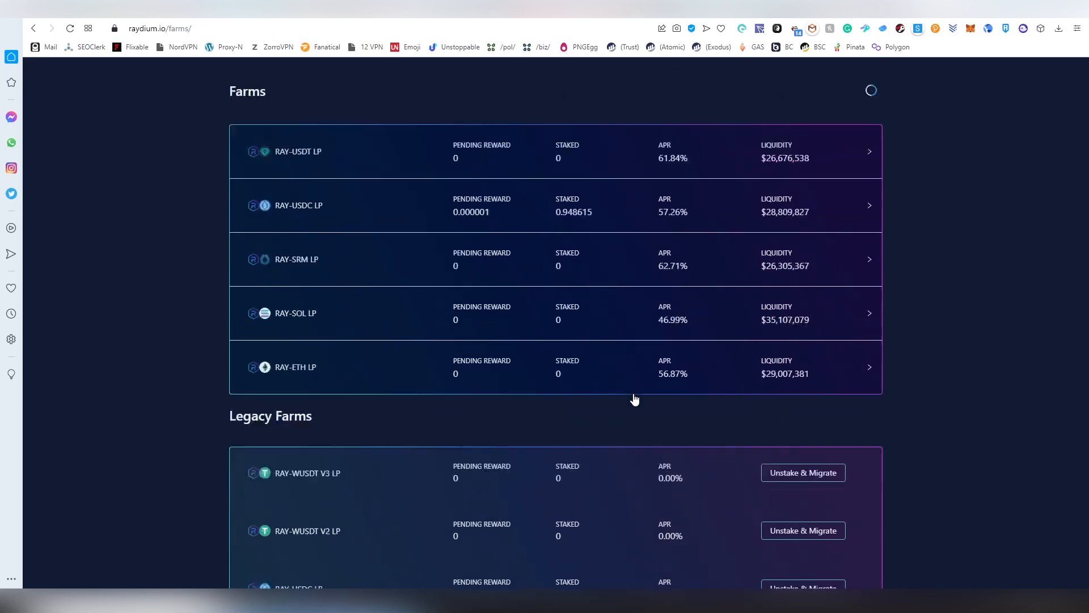
scroll(down, 3)
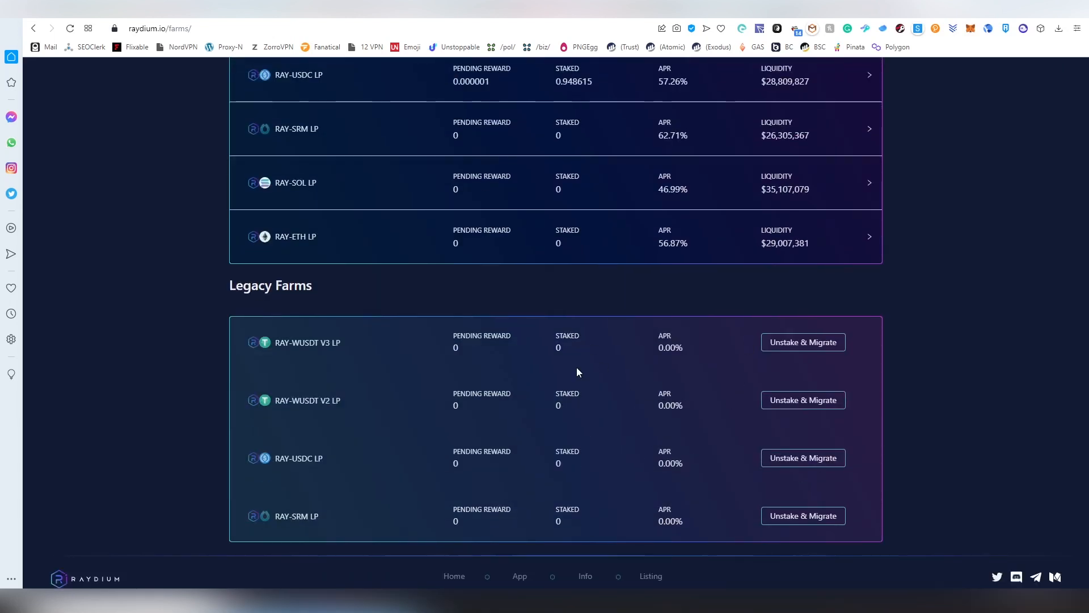
scroll(up, 3)
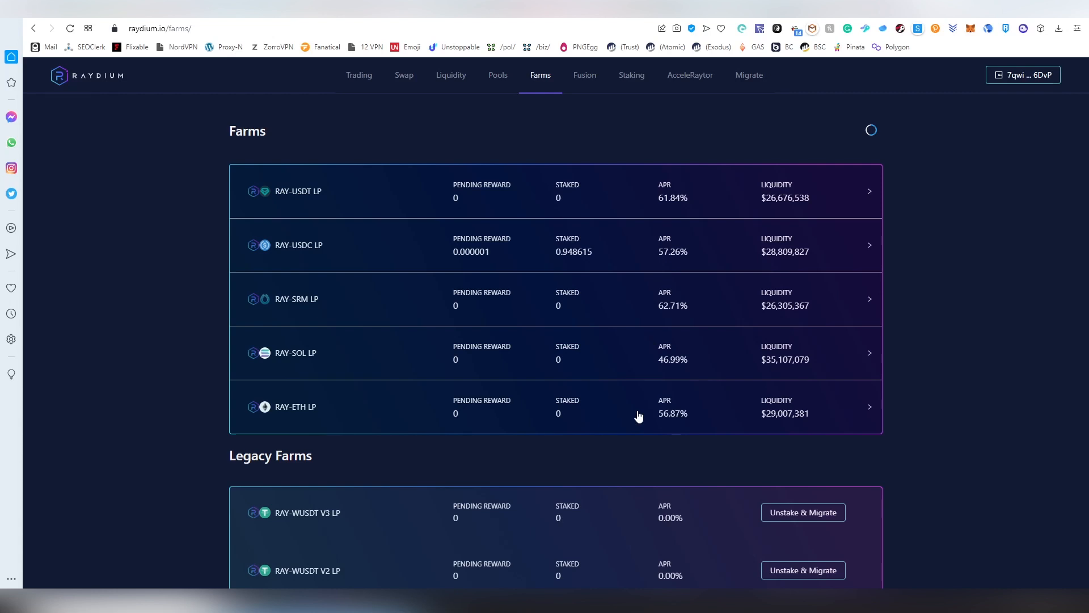
mouse_move(719, 378)
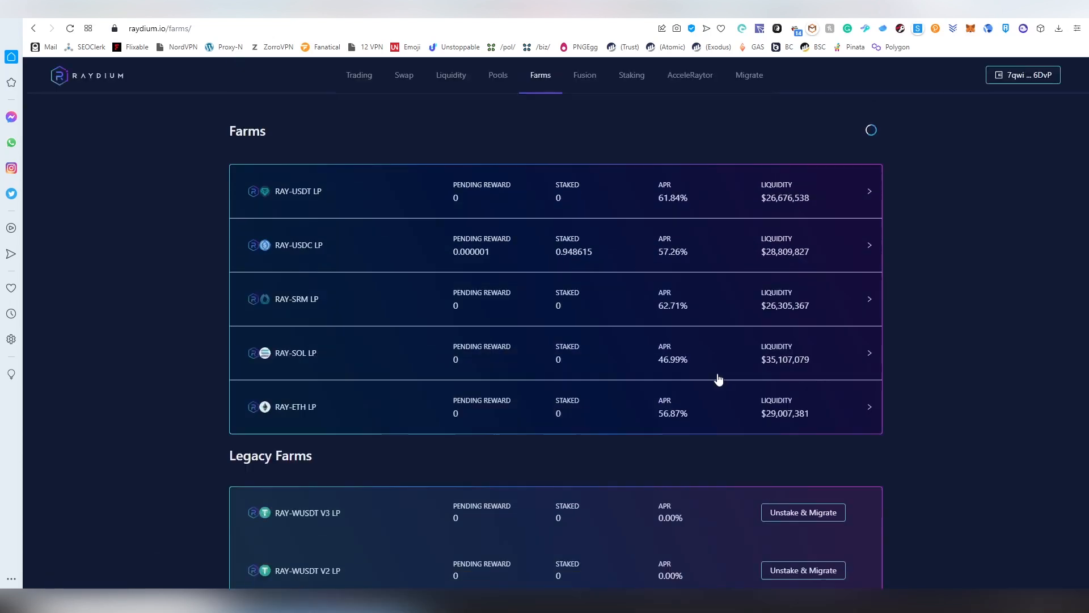
click(585, 75)
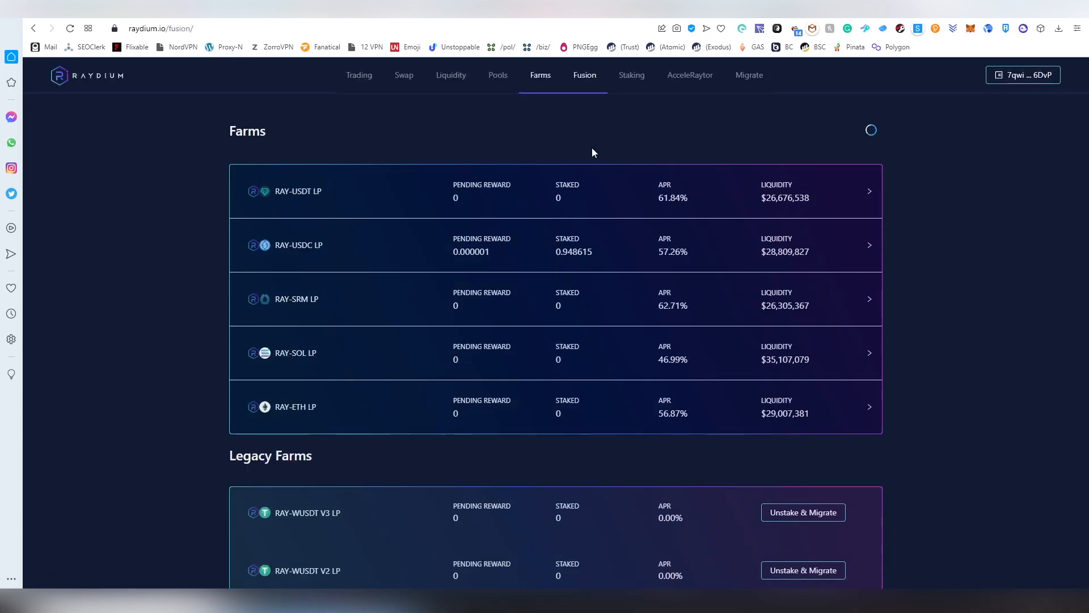
mouse_move(575, 137)
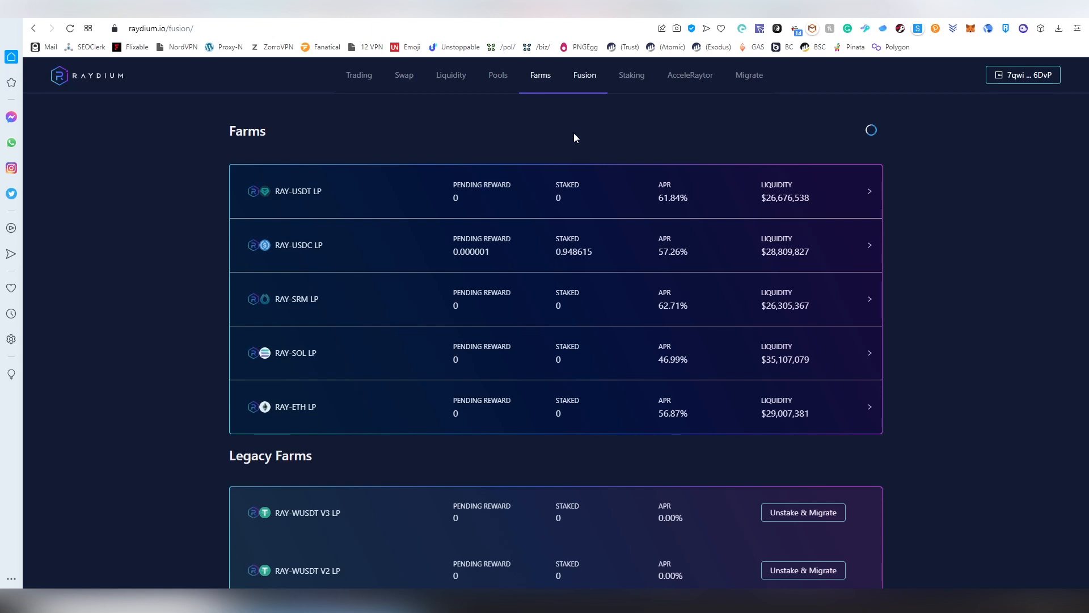
mouse_move(583, 135)
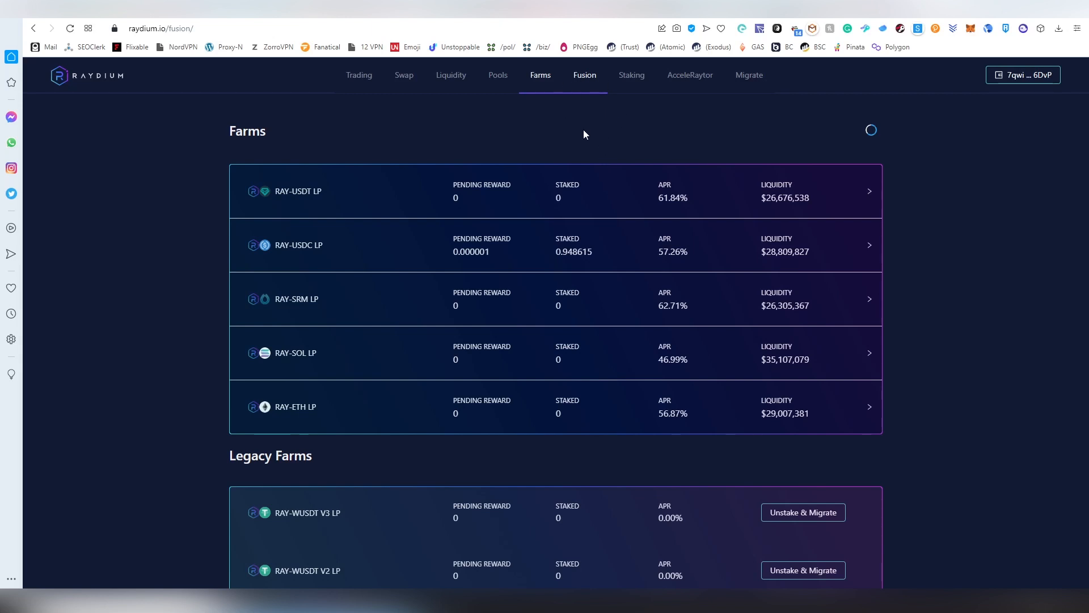
Browse the active Fusion pools and briefly expand the STEP-USDC LP pool details.
scroll(down, 3)
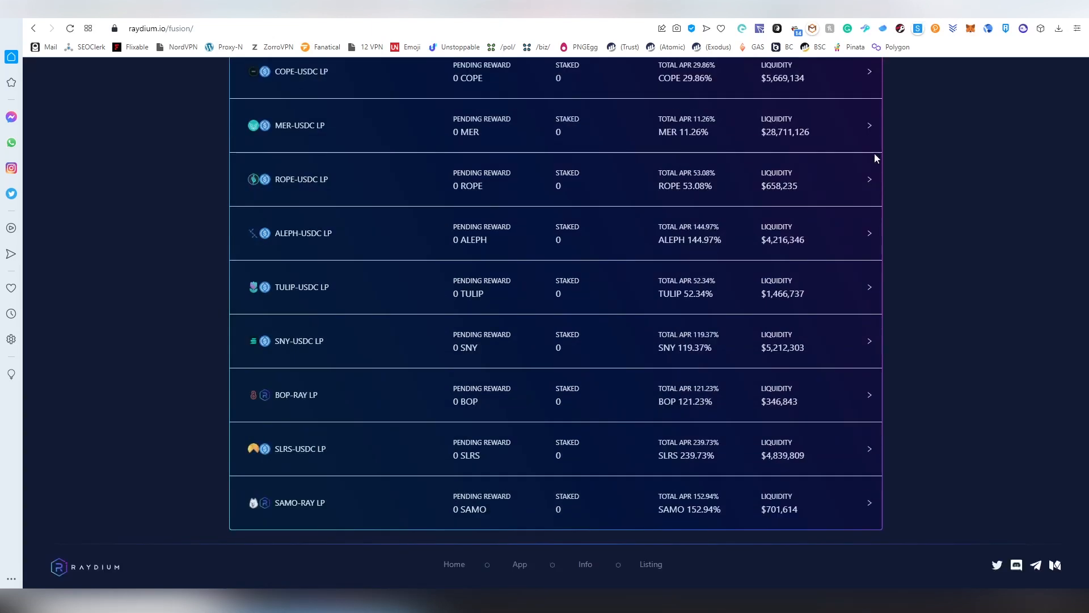
scroll(up, 3)
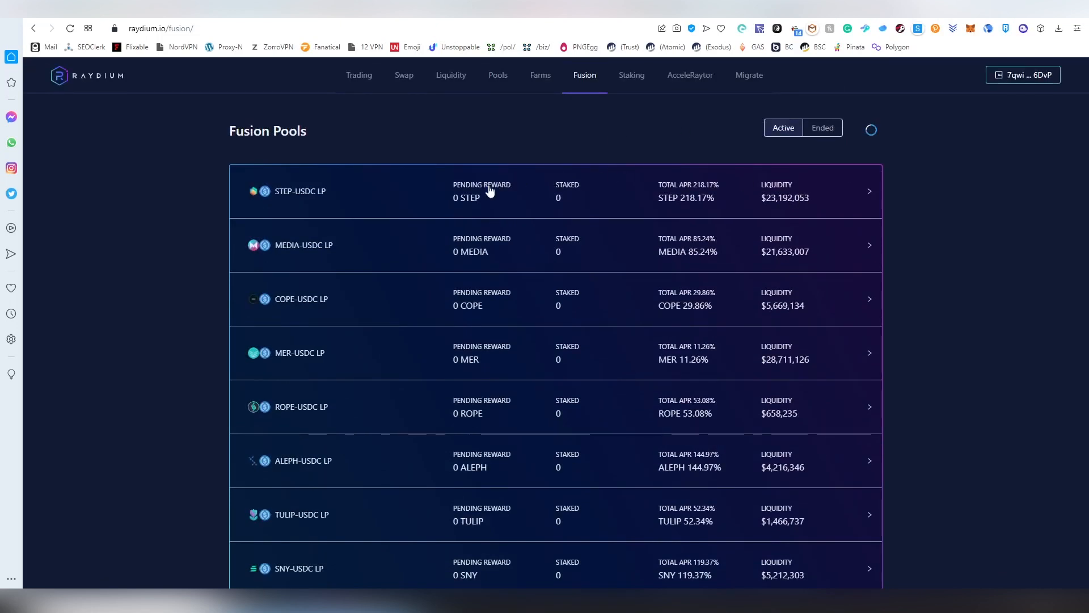
mouse_move(292, 194)
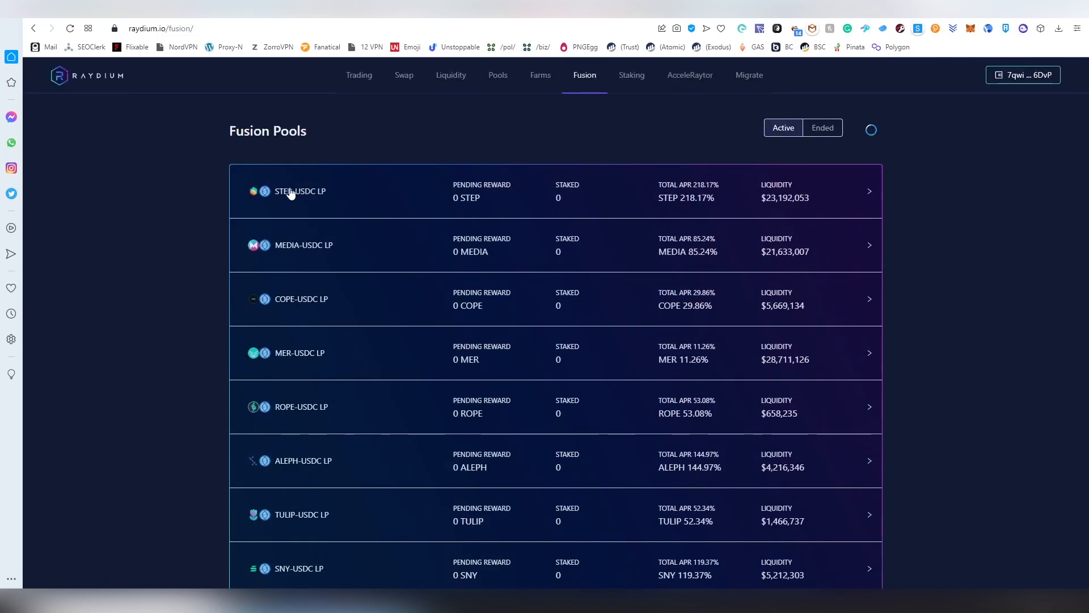
mouse_move(859, 143)
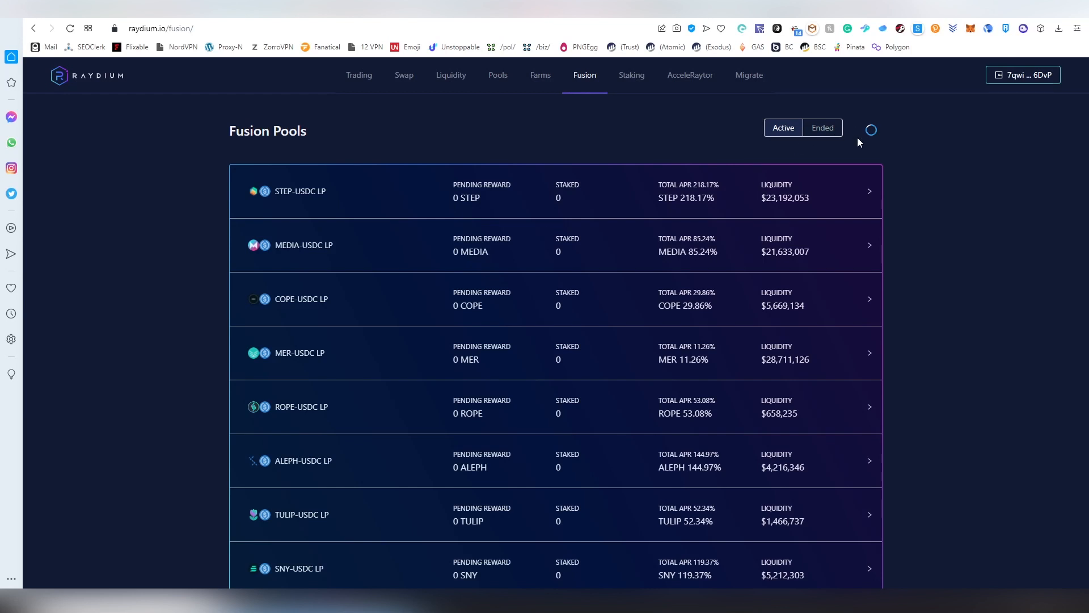
scroll(down, 3)
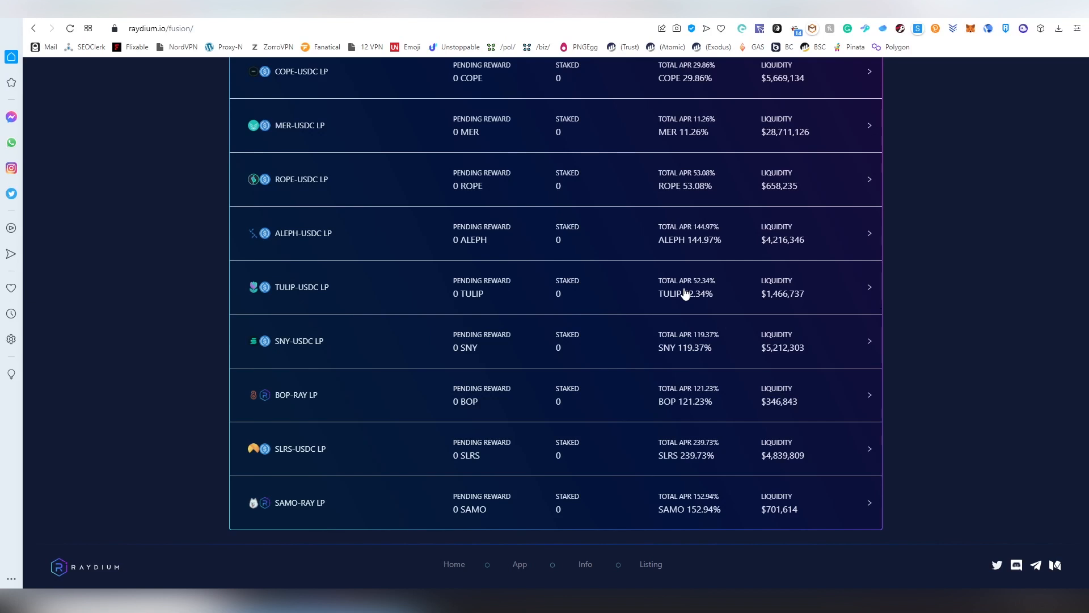
scroll(up, 3)
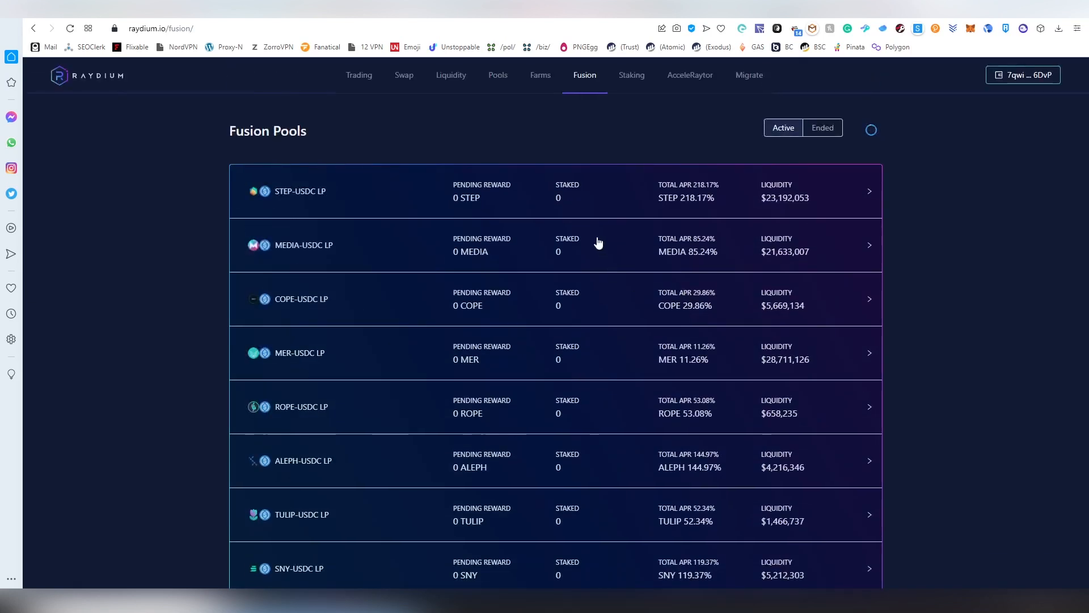
click(868, 190)
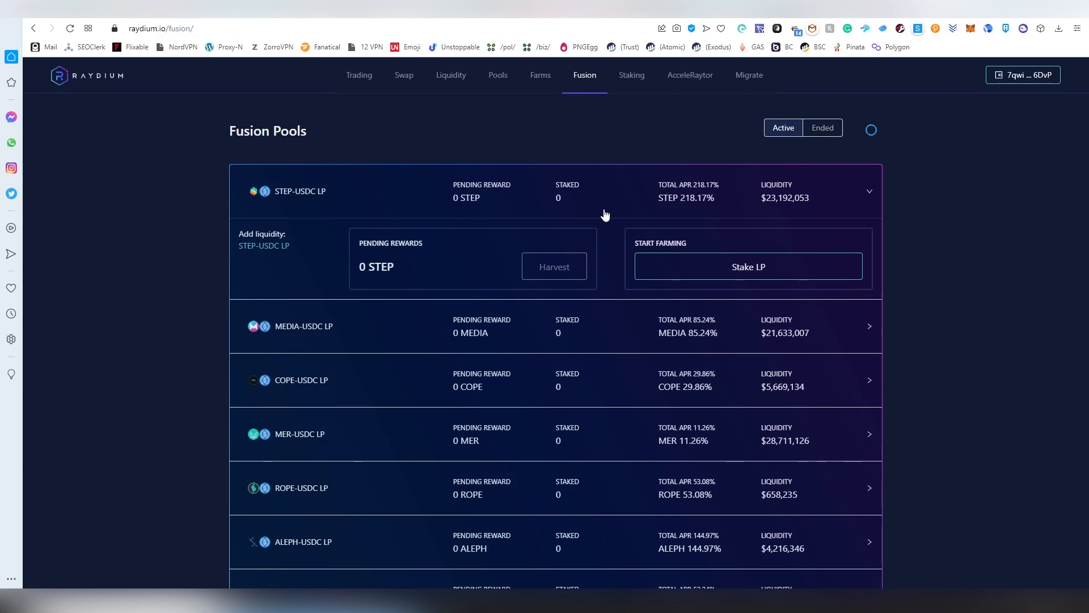
click(868, 191)
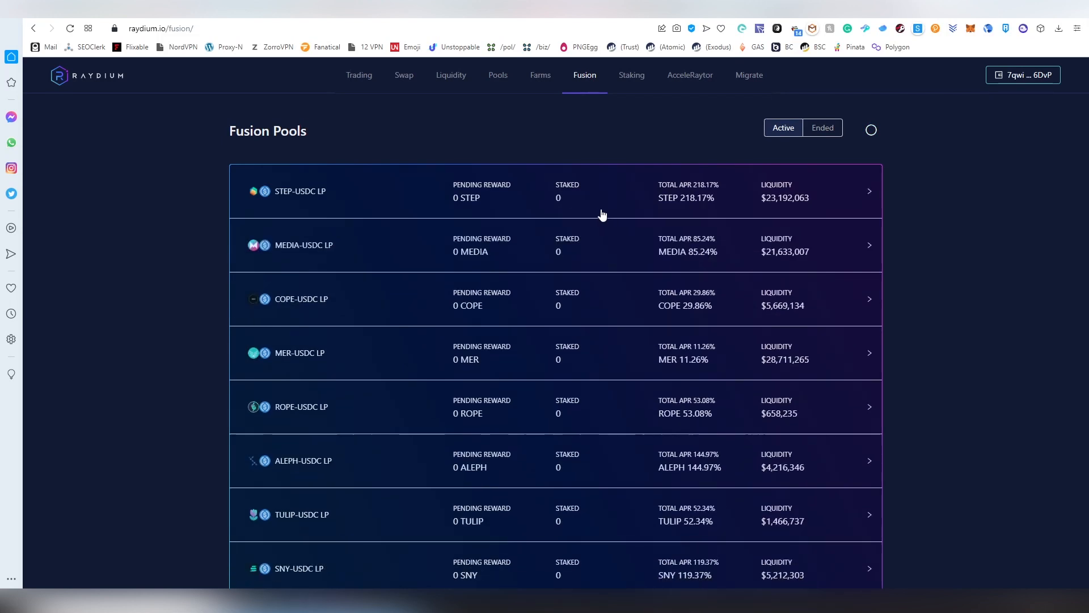
mouse_move(592, 234)
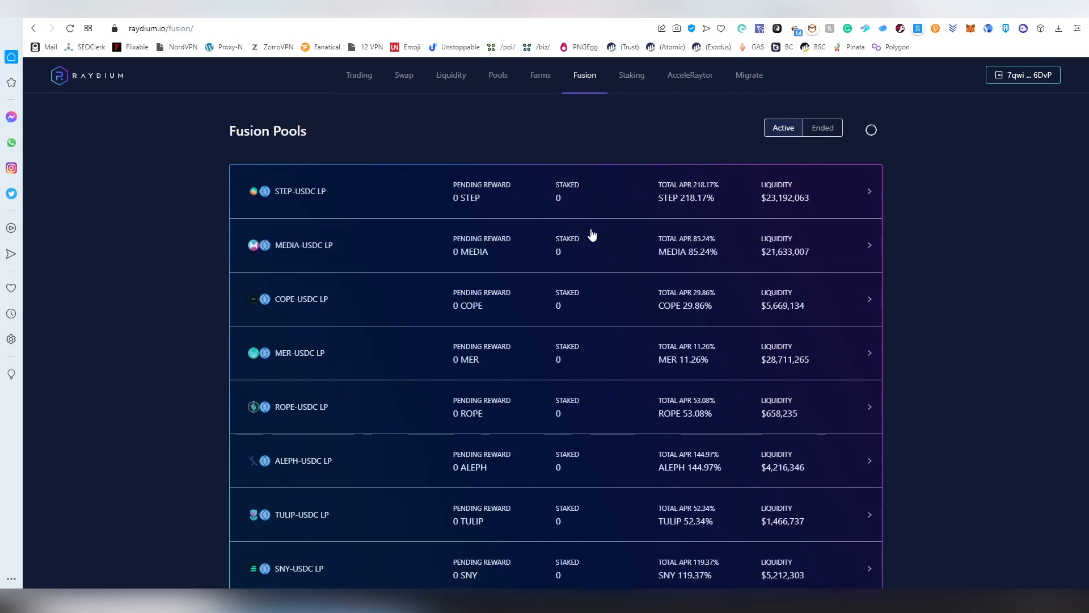
mouse_move(521, 198)
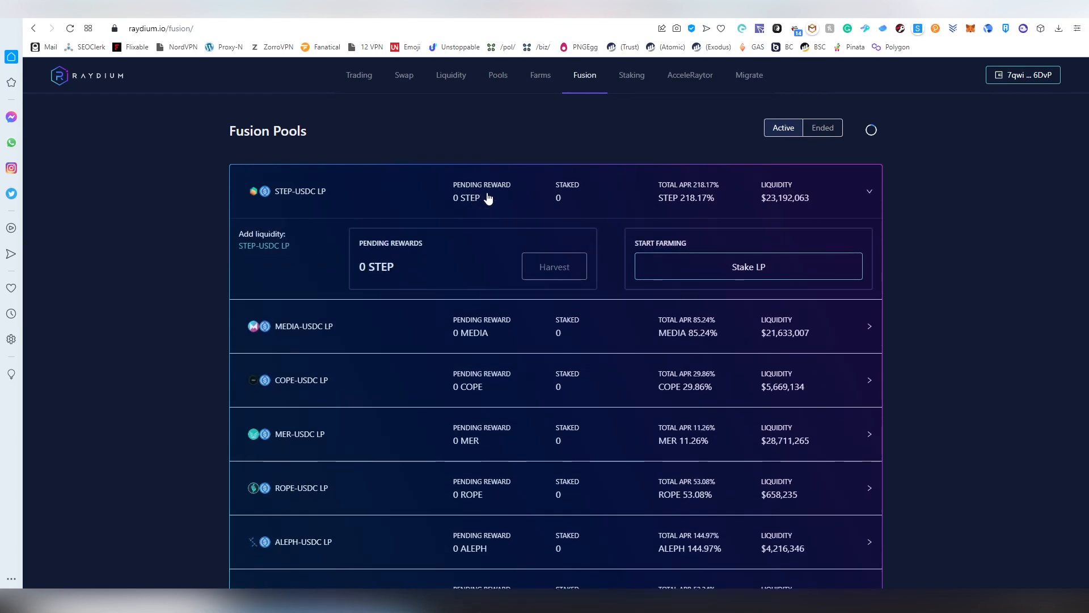
mouse_move(467, 193)
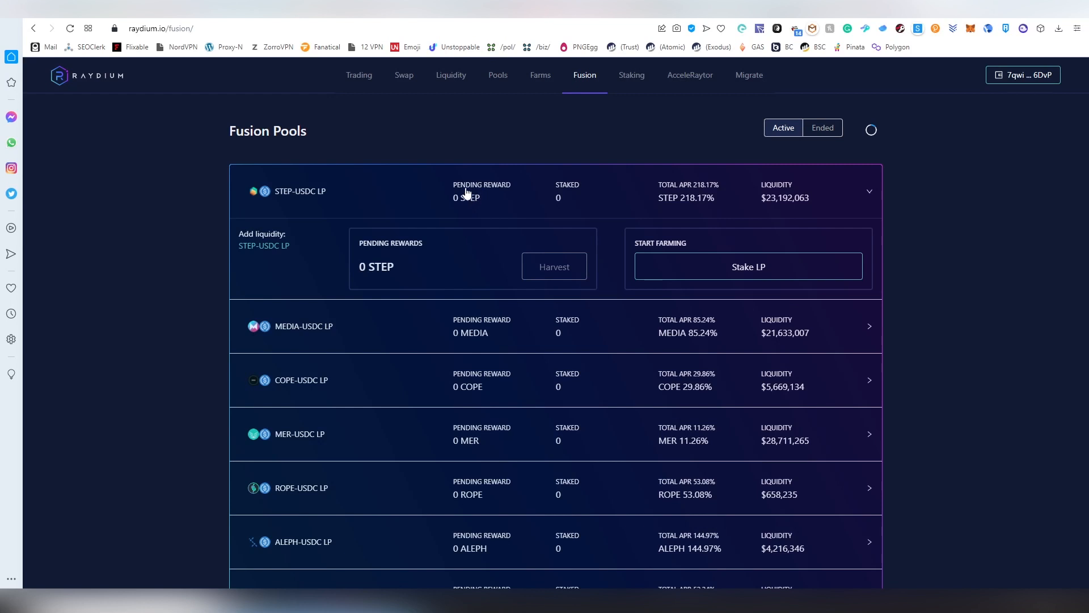
mouse_move(475, 202)
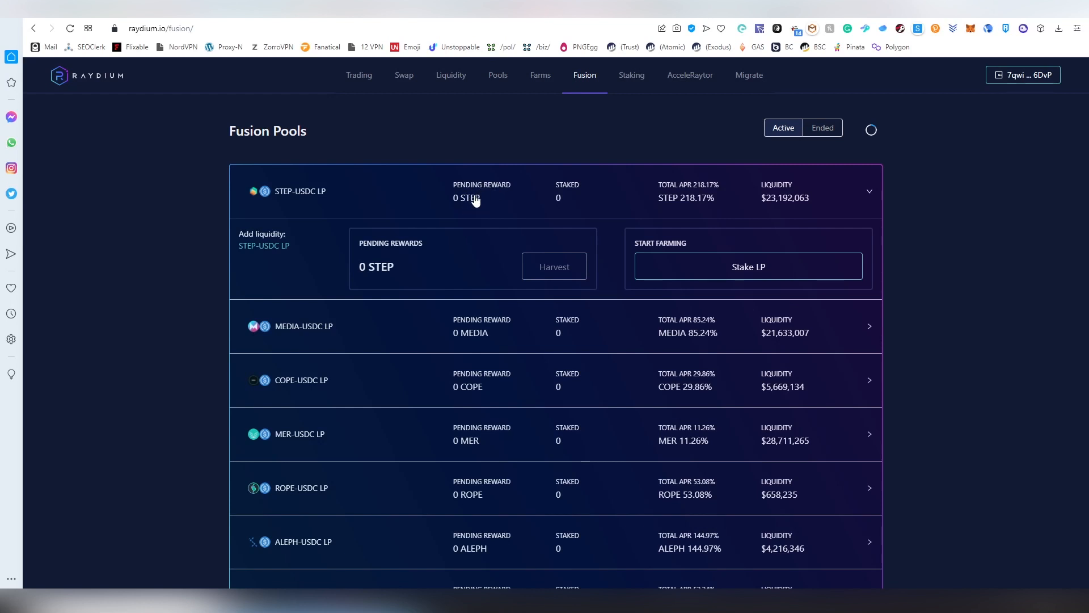
mouse_move(270, 194)
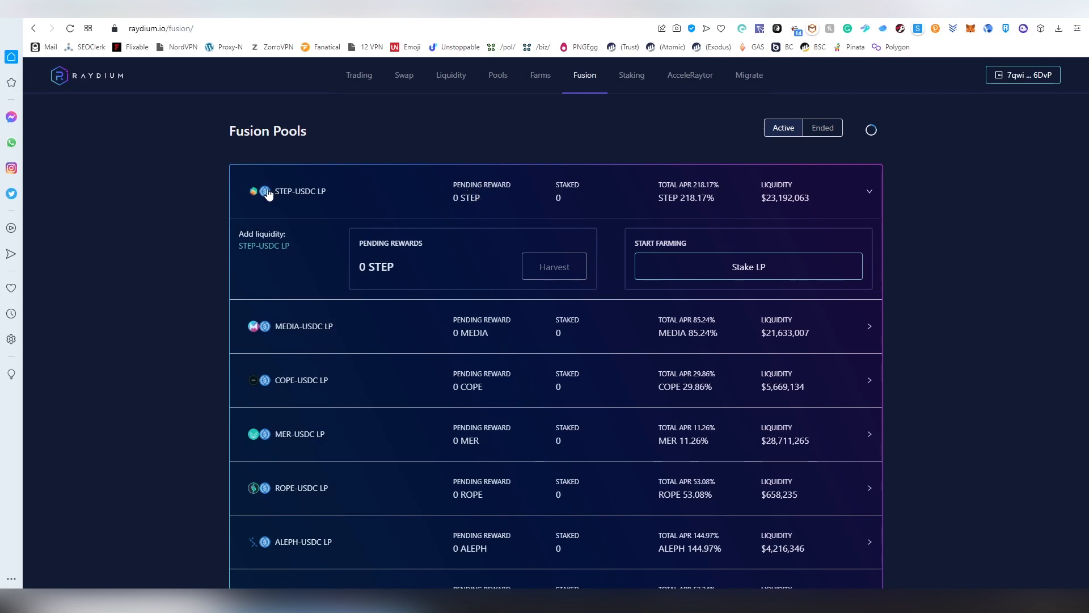
mouse_move(416, 263)
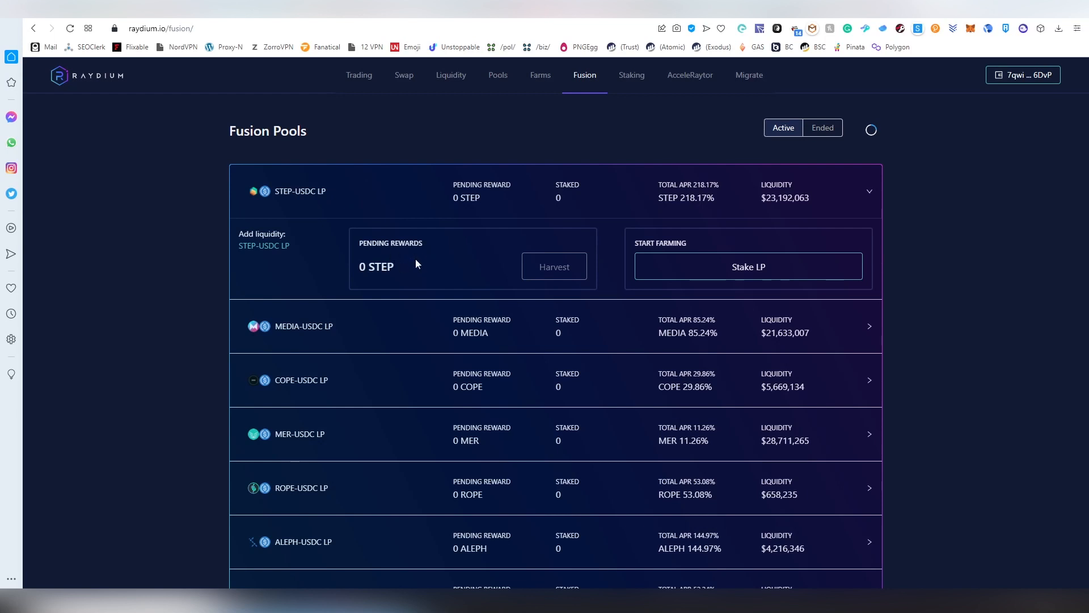
View the Ended Fusion pools, then return to the Active pools list.
scroll(down, 3)
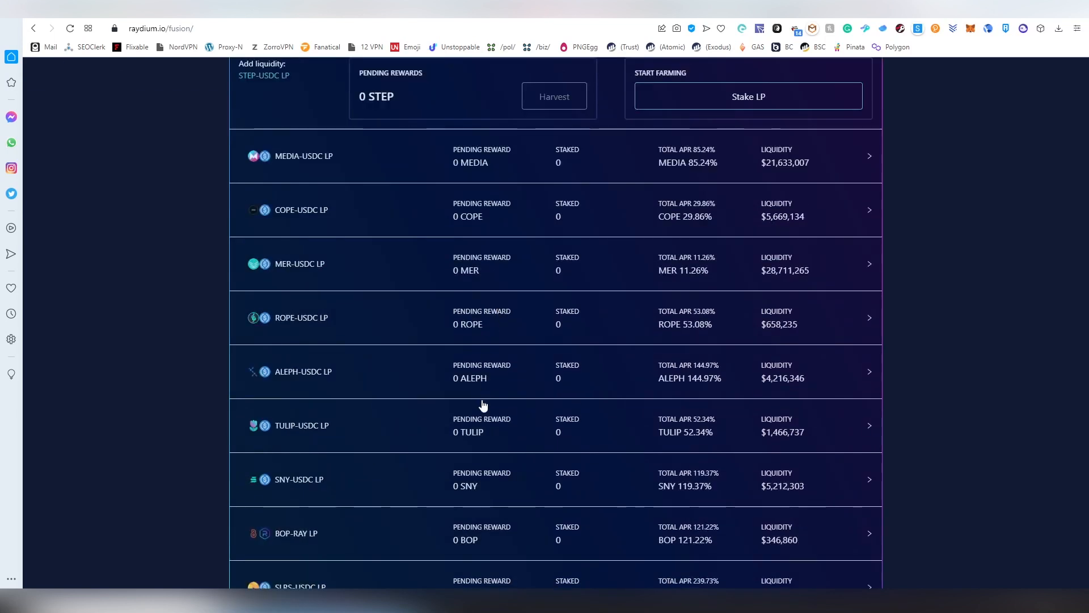
scroll(down, 3)
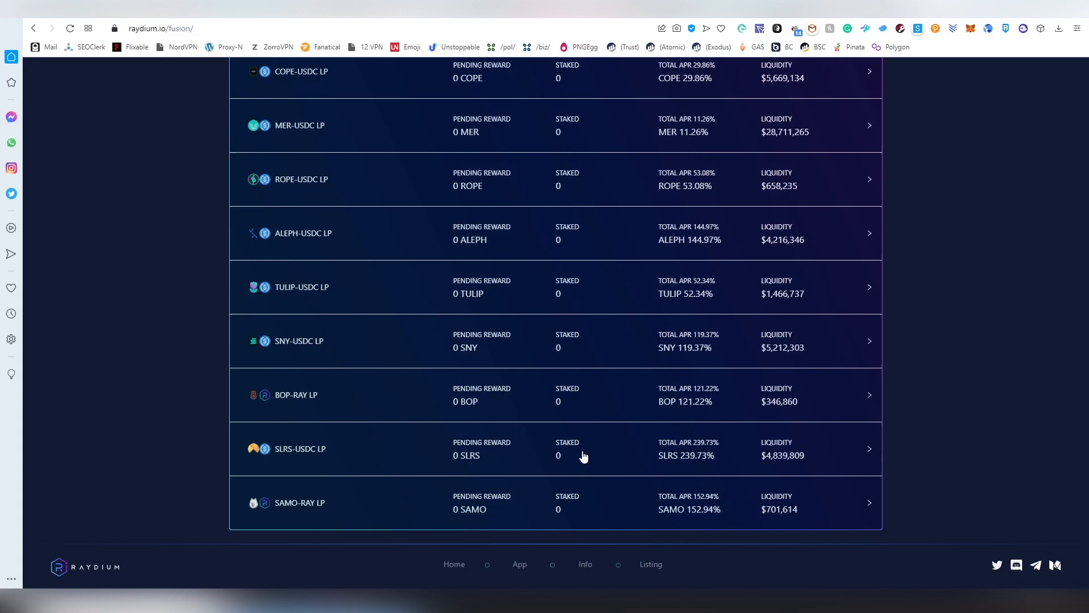
scroll(up, 3)
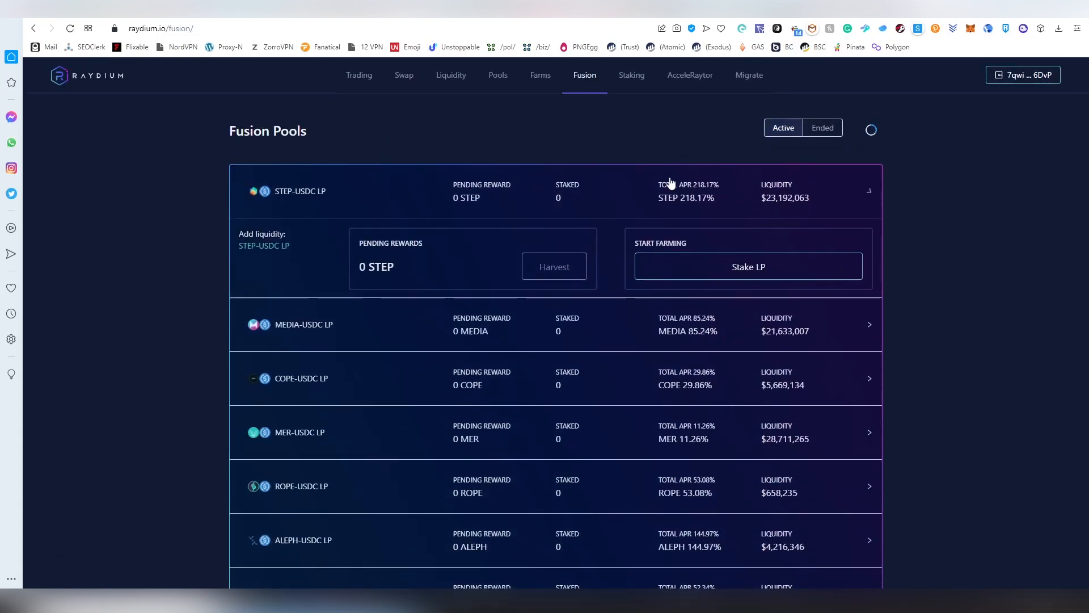
click(823, 129)
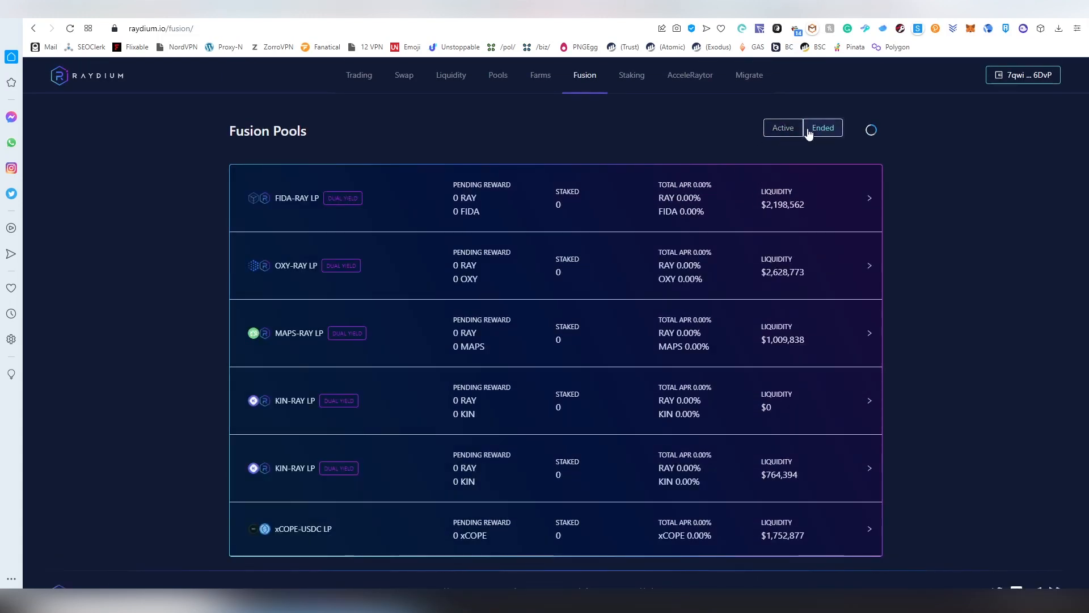
click(783, 128)
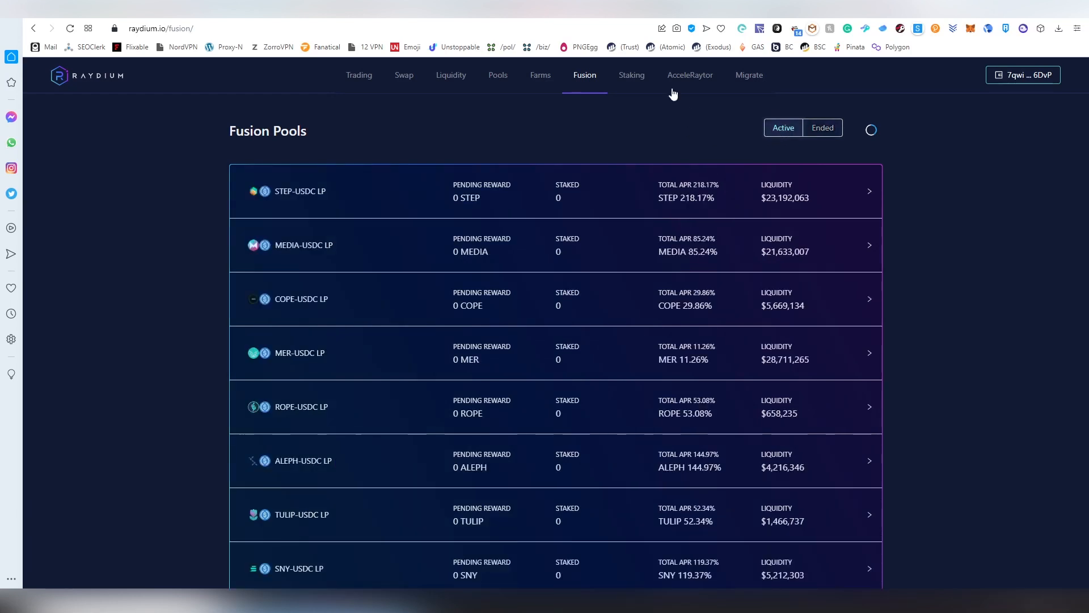
Go to the Staking page and expand the RAY pool showing 31.27% APR.
click(632, 75)
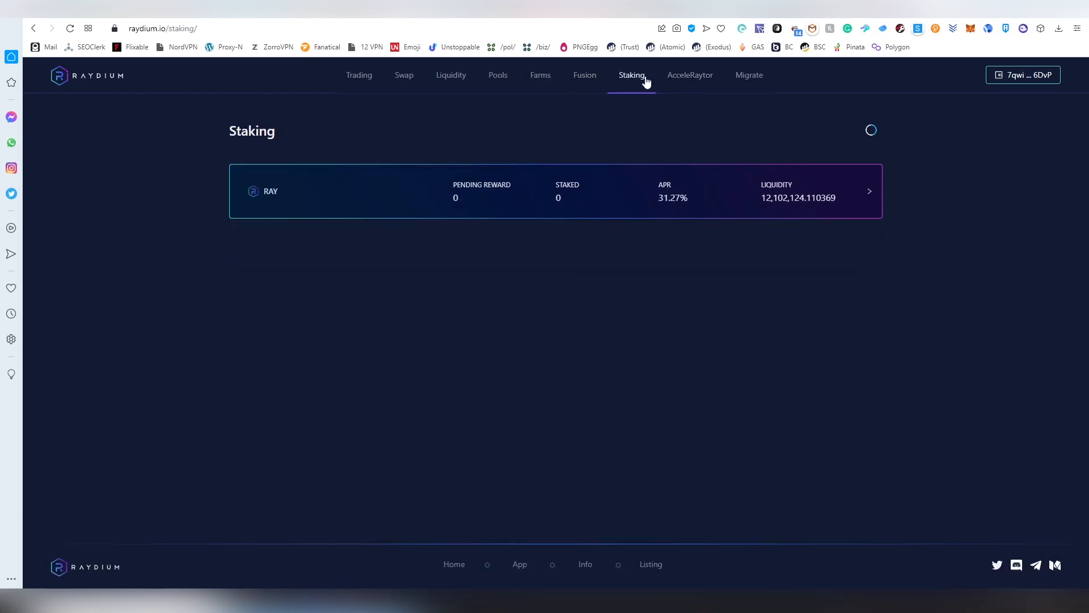
mouse_move(628, 190)
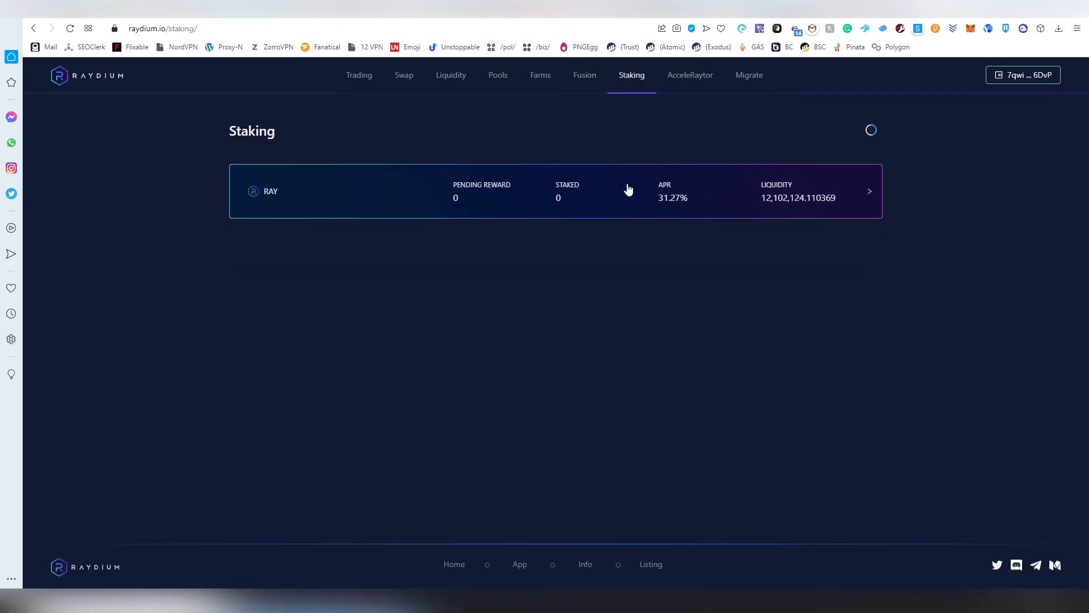
click(869, 191)
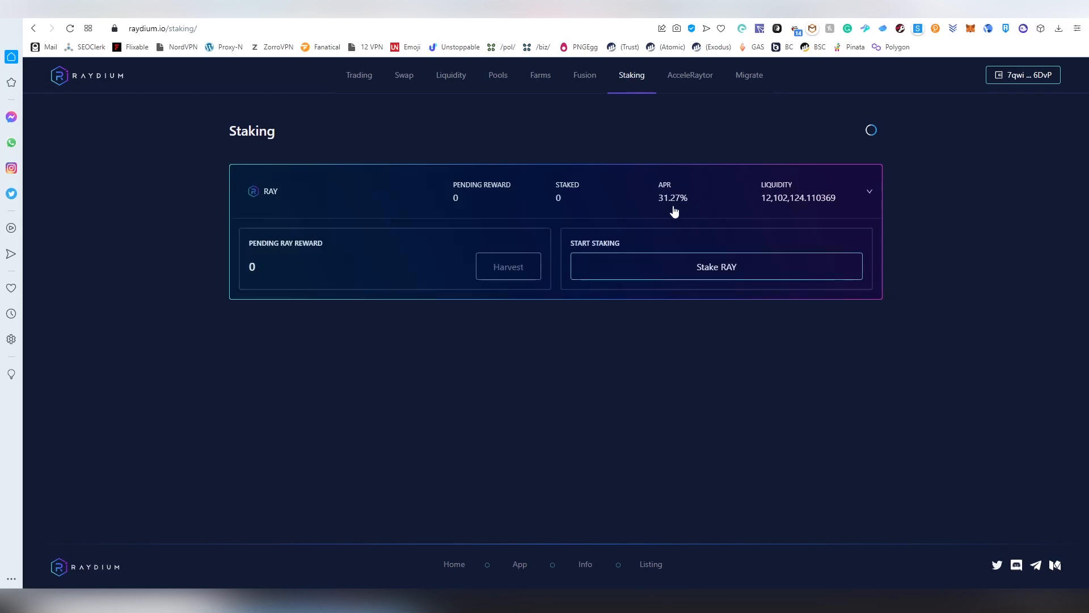
mouse_move(593, 289)
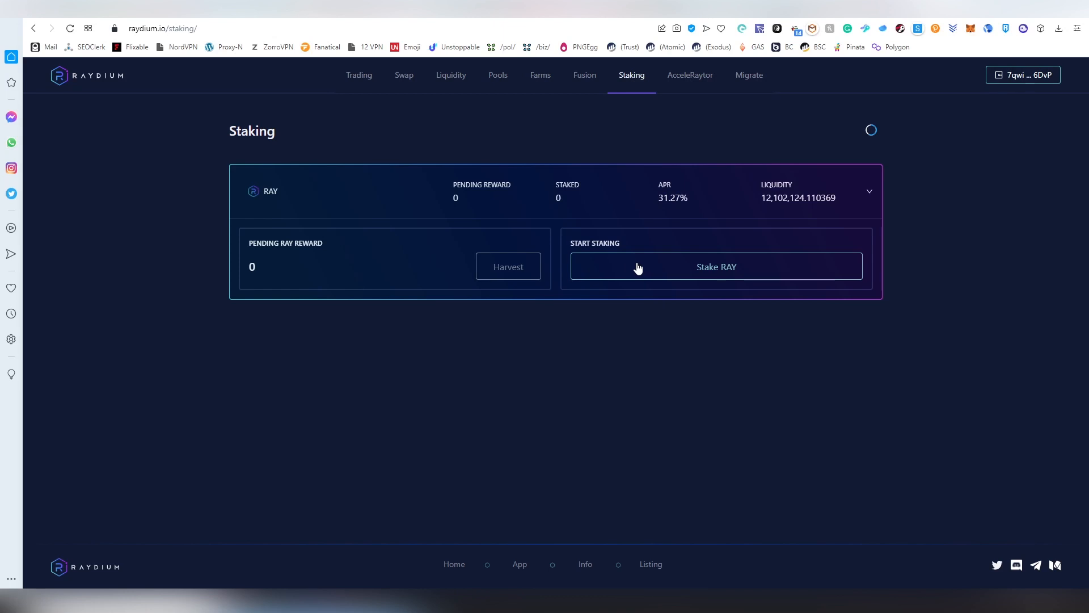
mouse_move(666, 206)
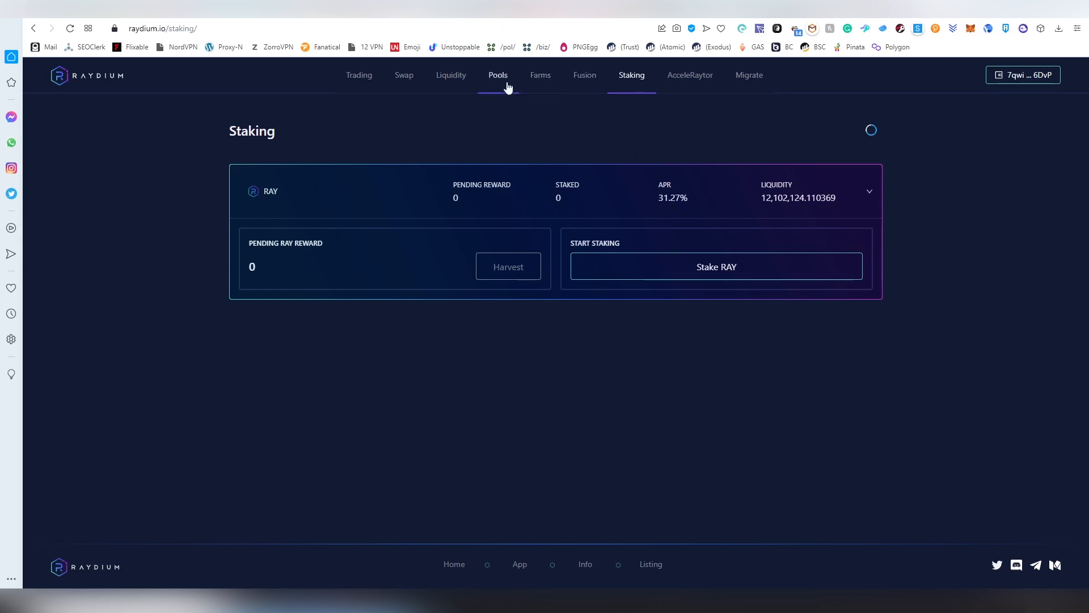
mouse_move(679, 204)
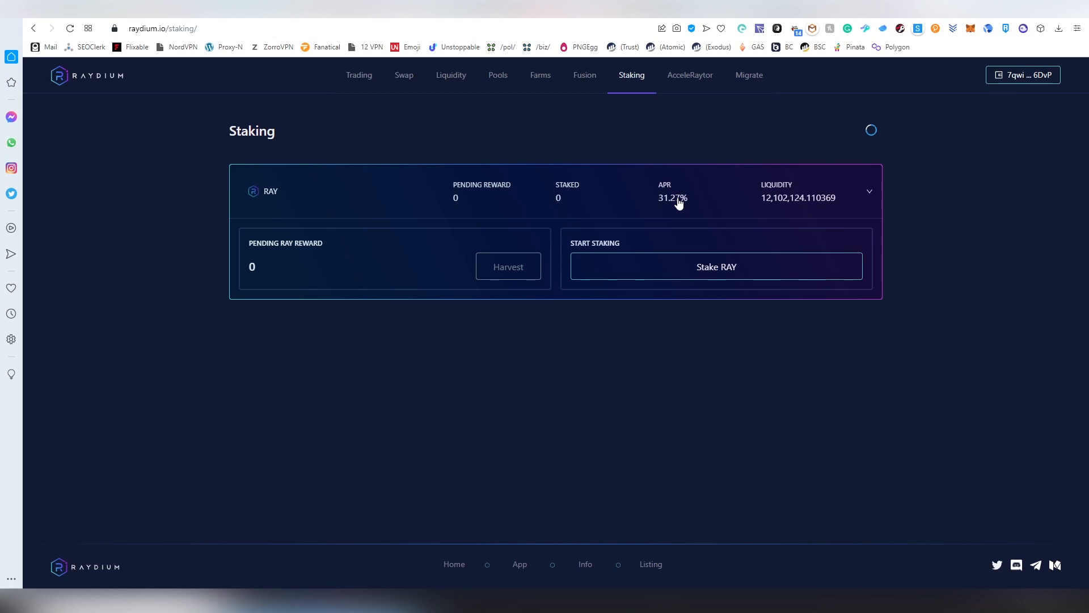
mouse_move(720, 151)
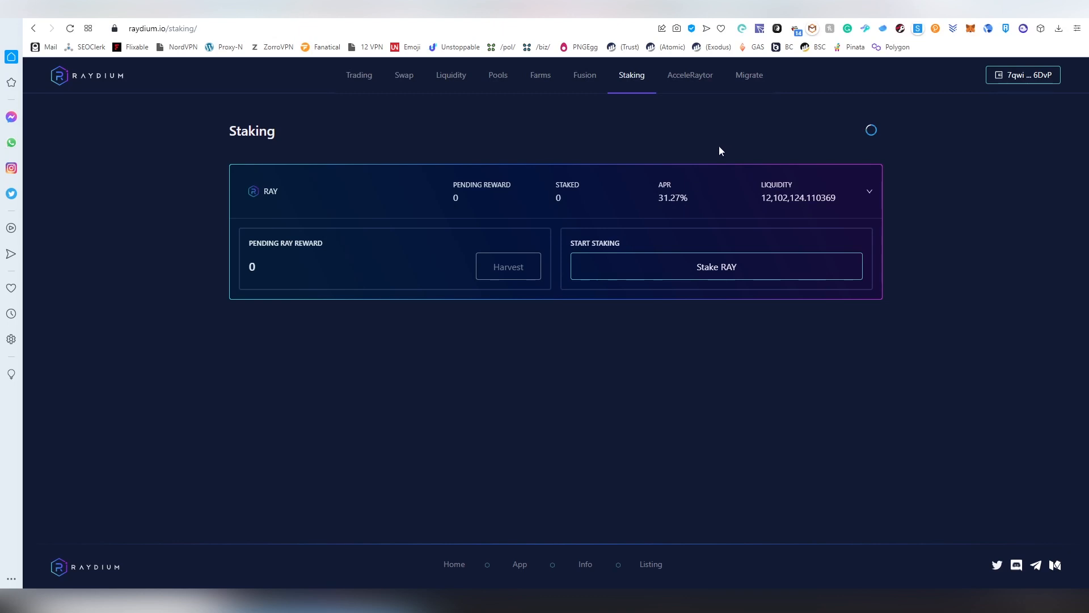
mouse_move(684, 212)
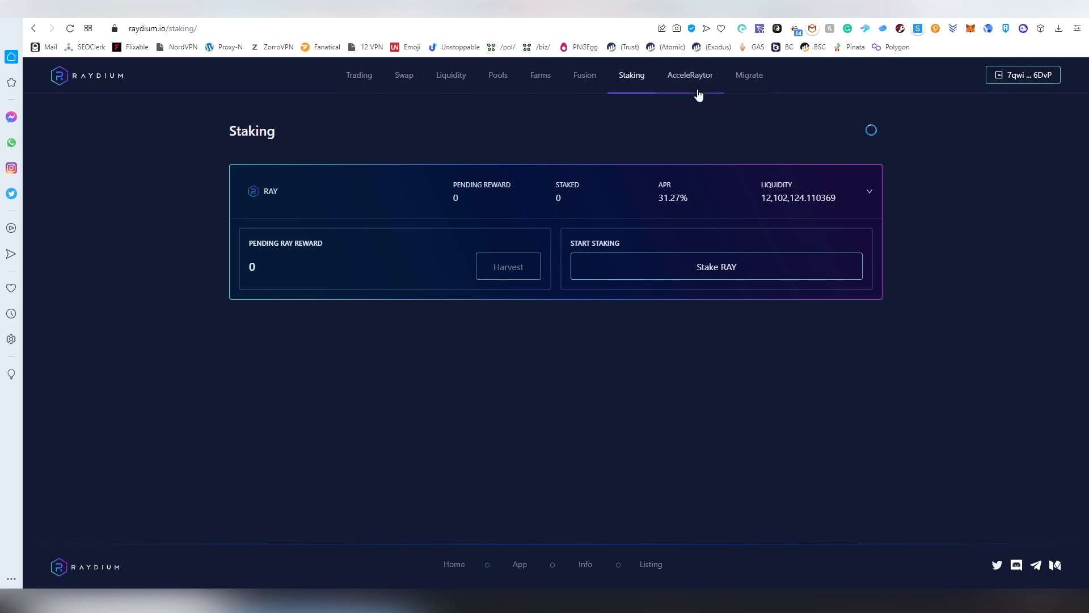
Go to the AcceleRaytor pools page and browse the ended launch pools (SLRS, SNY, MER, MEDIA).
click(690, 75)
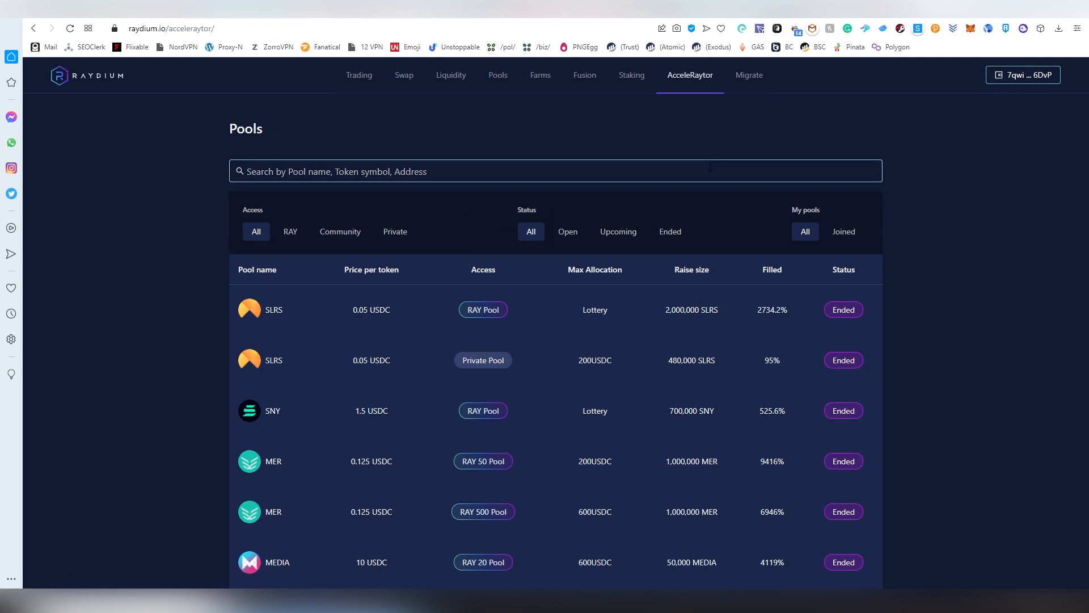
scroll(down, 3)
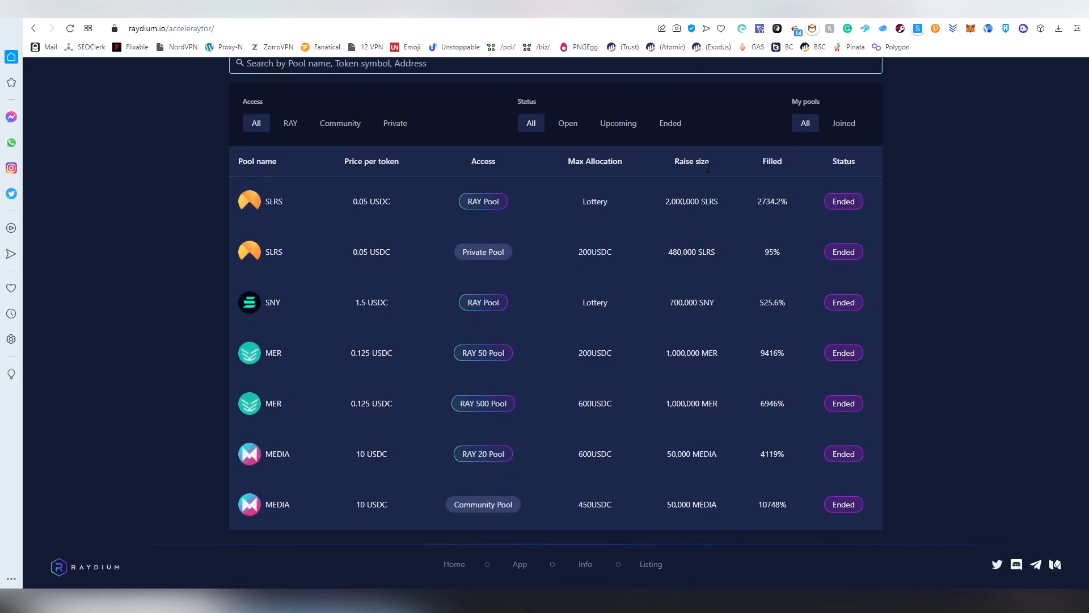
mouse_move(512, 281)
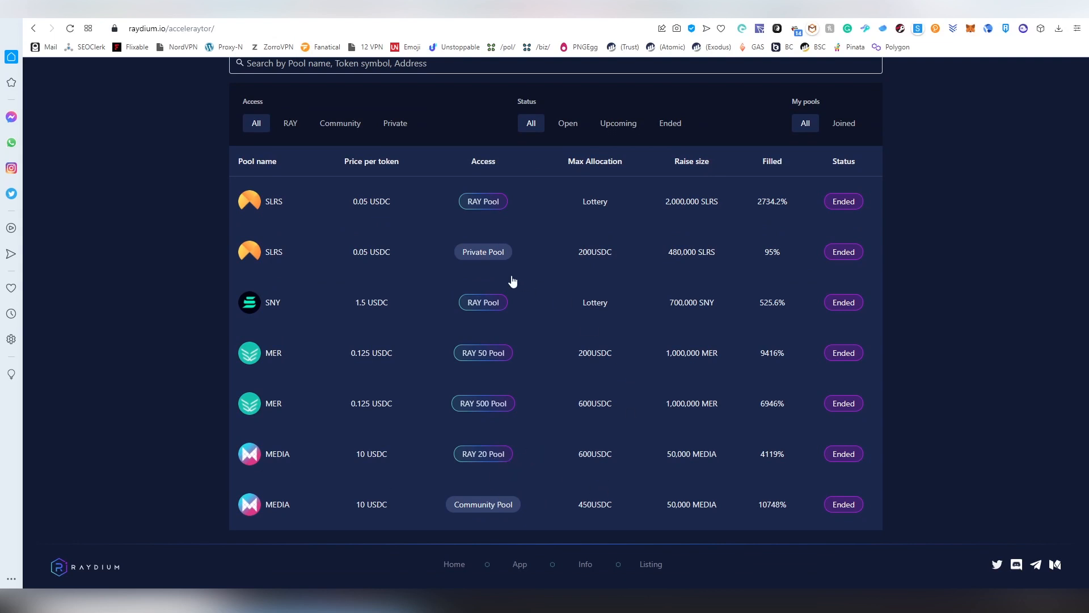
mouse_move(657, 389)
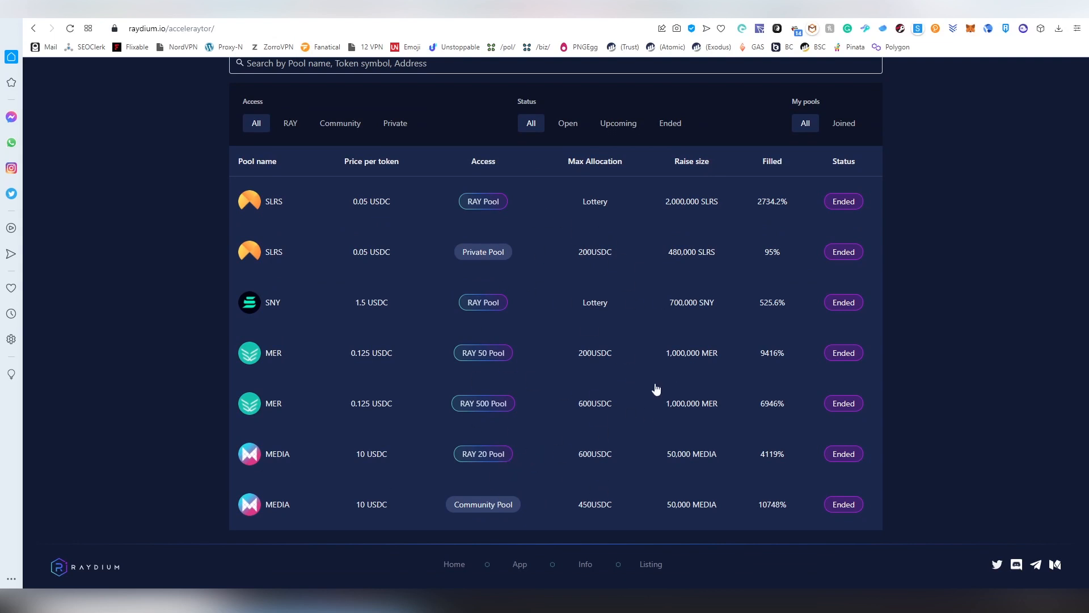
mouse_move(649, 386)
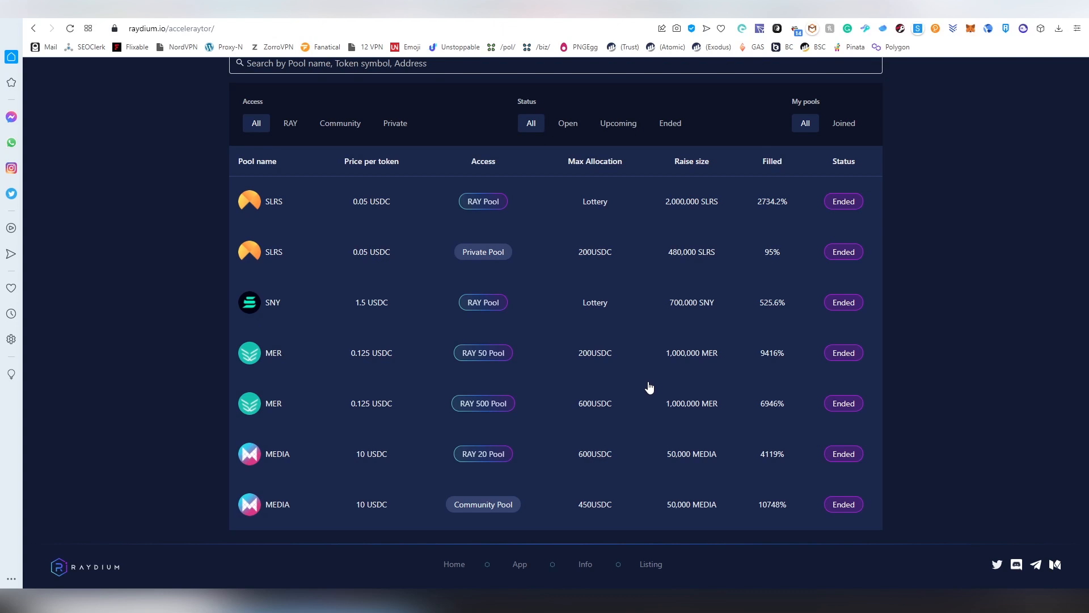
scroll(up, 3)
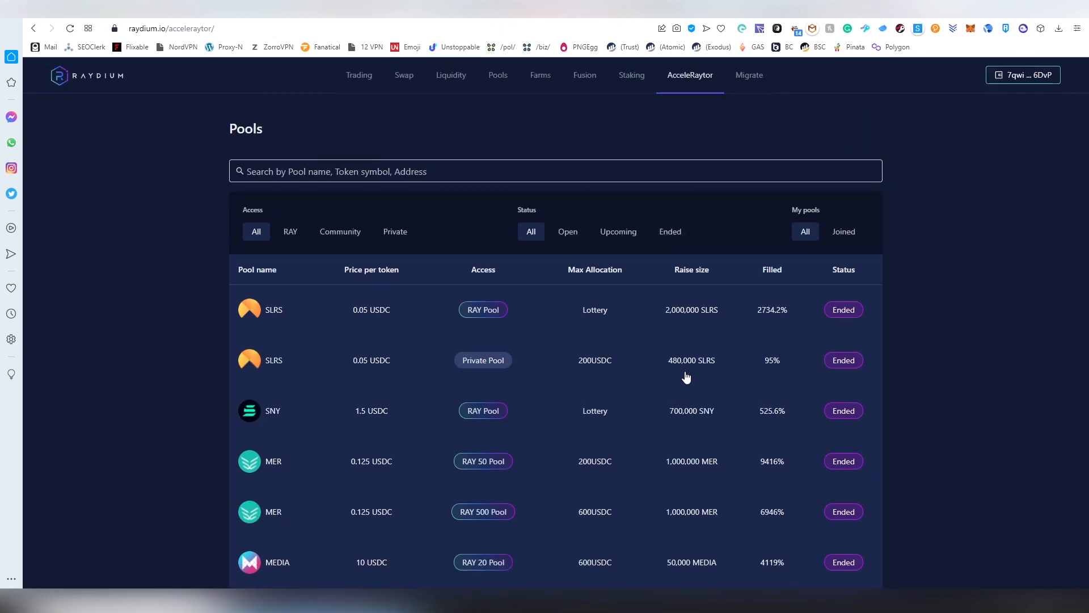
mouse_move(642, 190)
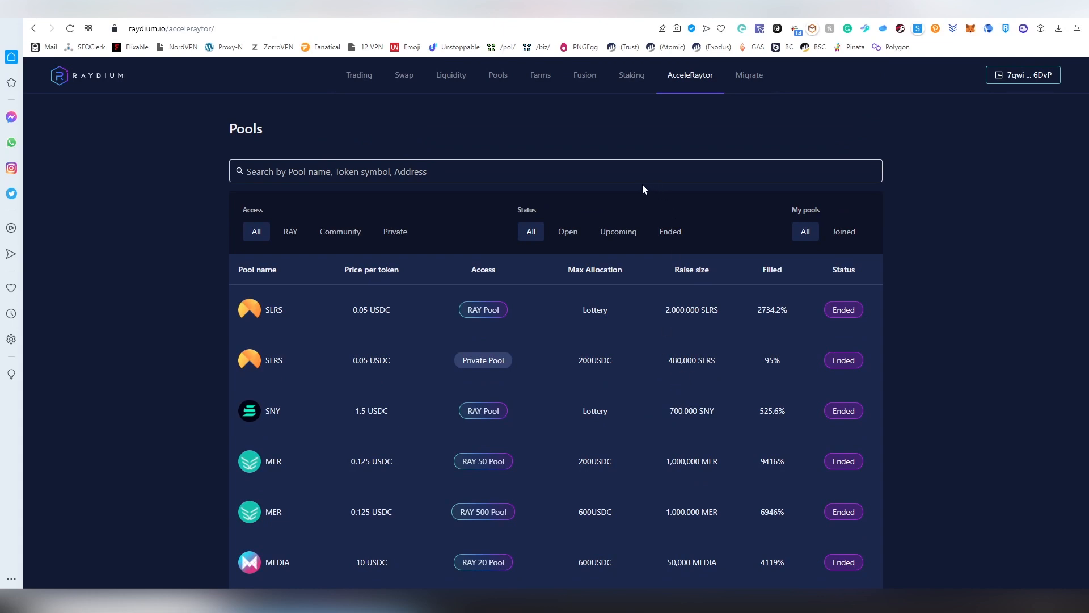
Go to the Migrate page and view the WUSDT and DEX2 to DEX3 migration steps.
click(749, 75)
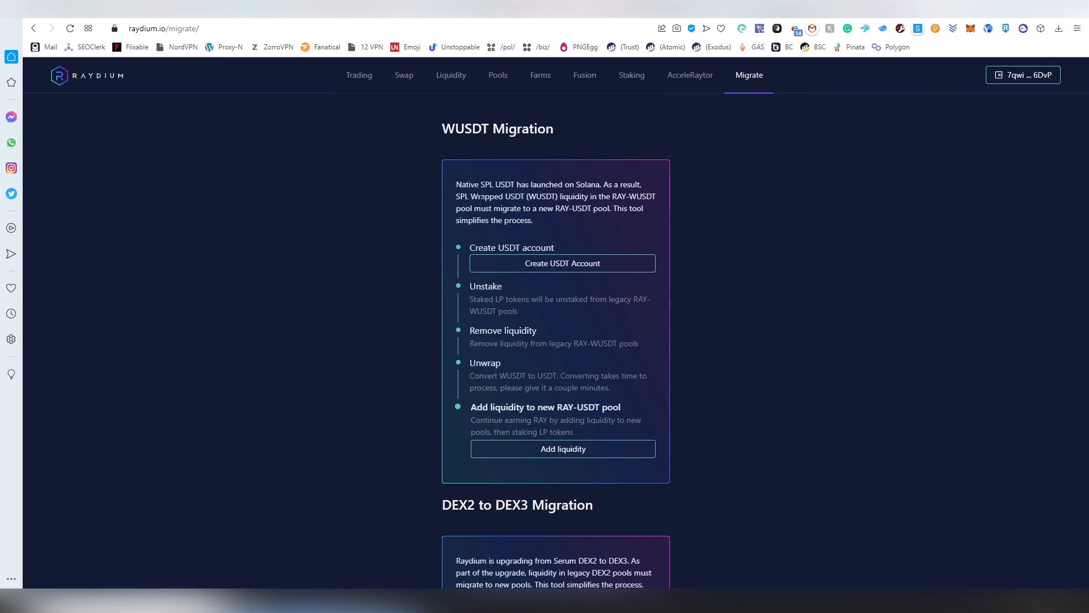
mouse_move(619, 223)
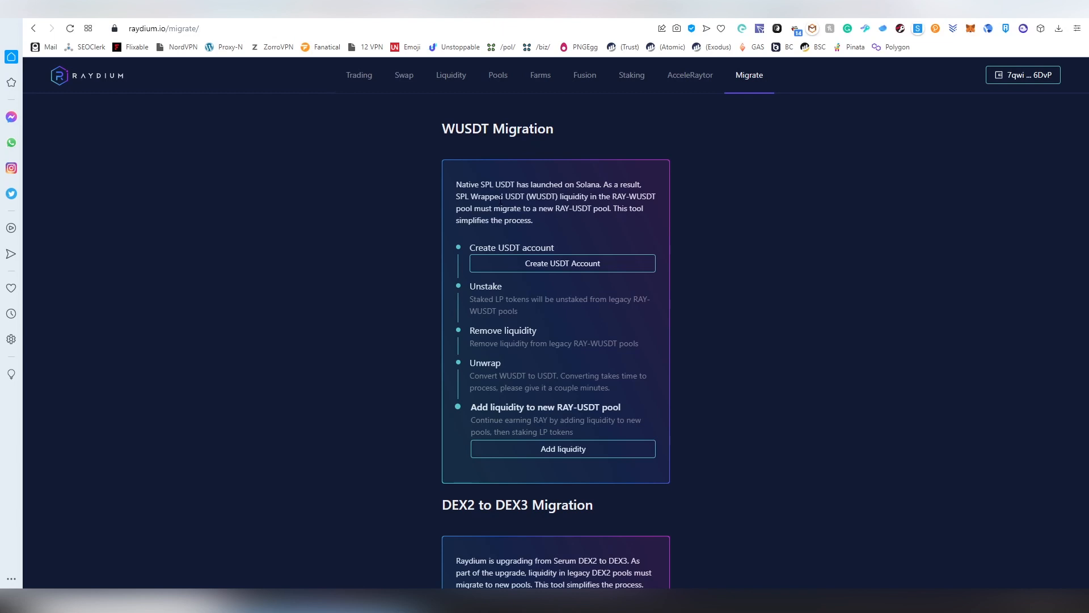
mouse_move(641, 202)
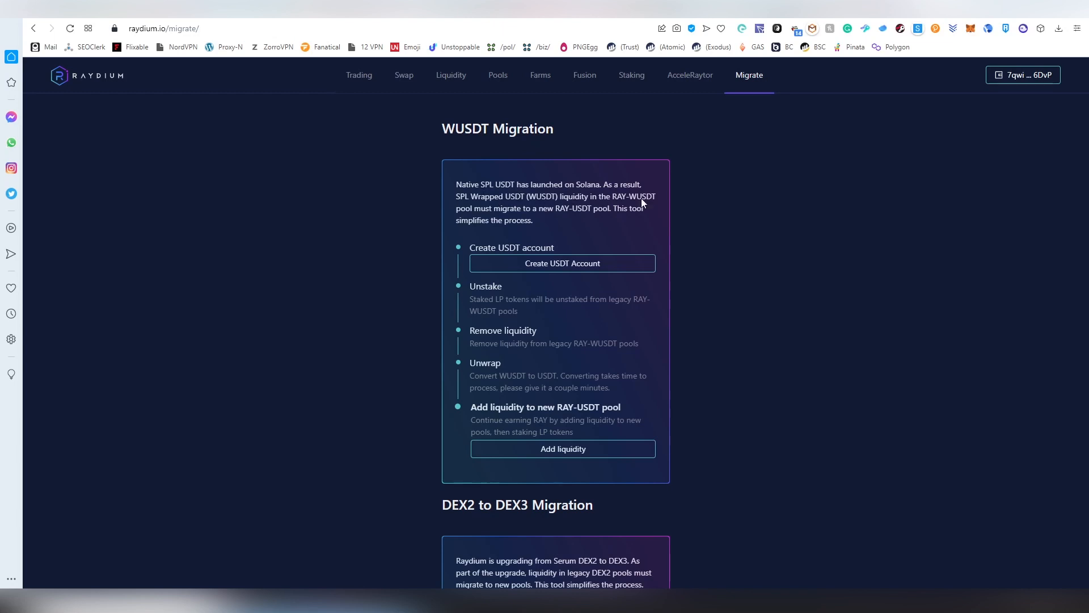
mouse_move(667, 239)
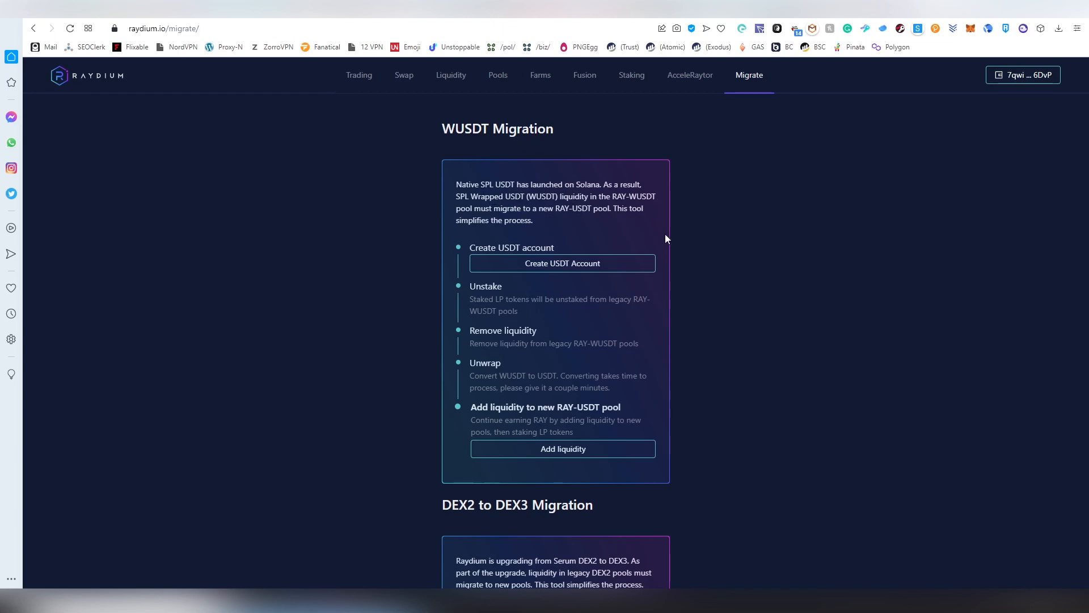
scroll(down, 3)
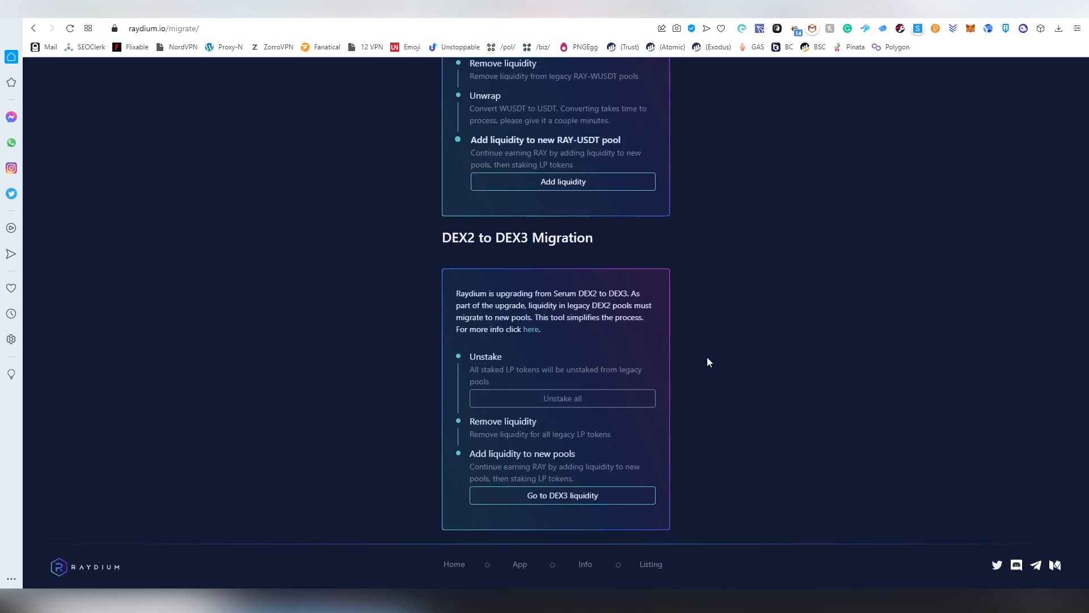
mouse_move(688, 402)
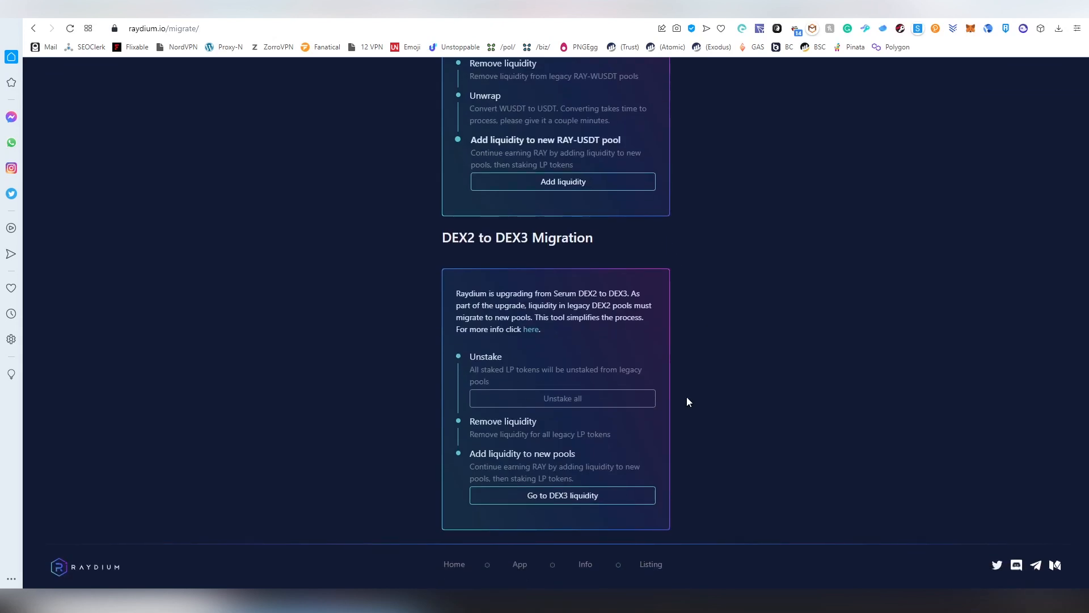
mouse_move(660, 449)
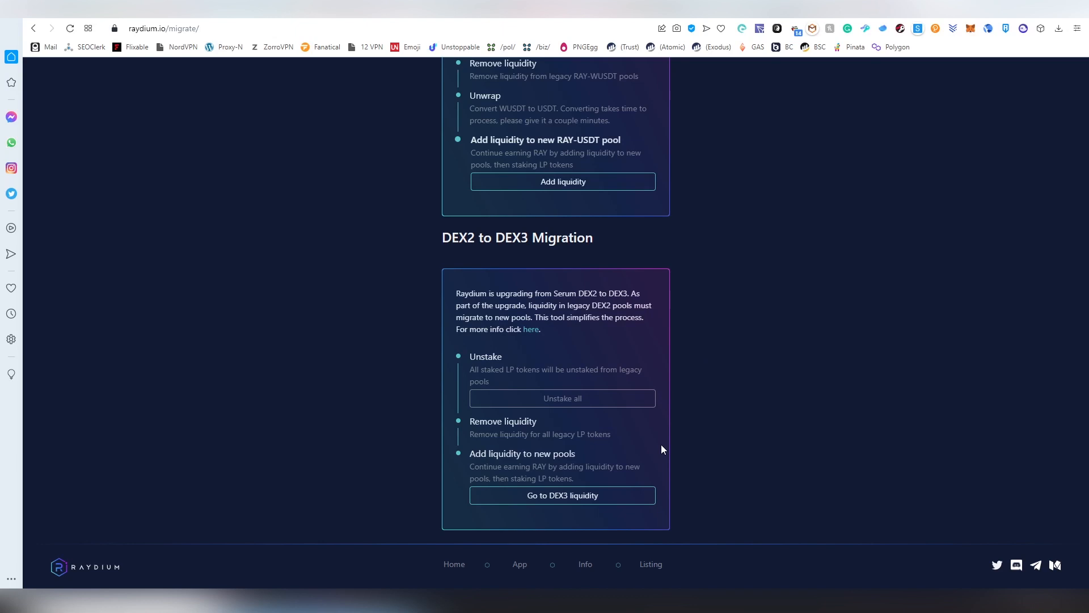
scroll(up, 3)
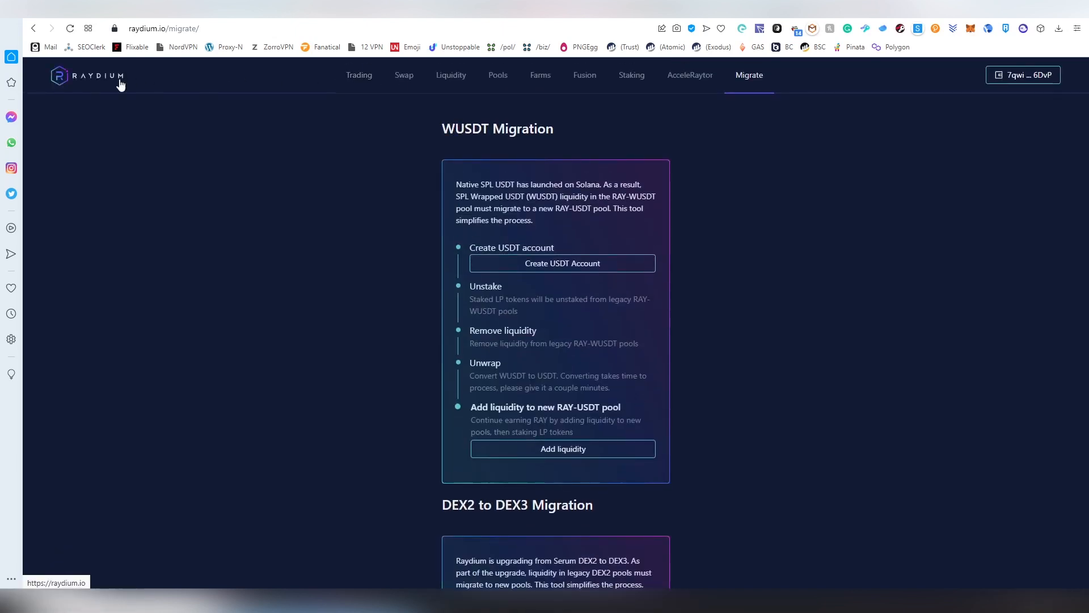
Return to the raydium.io homepage and scroll through its features, partners and footer.
click(86, 76)
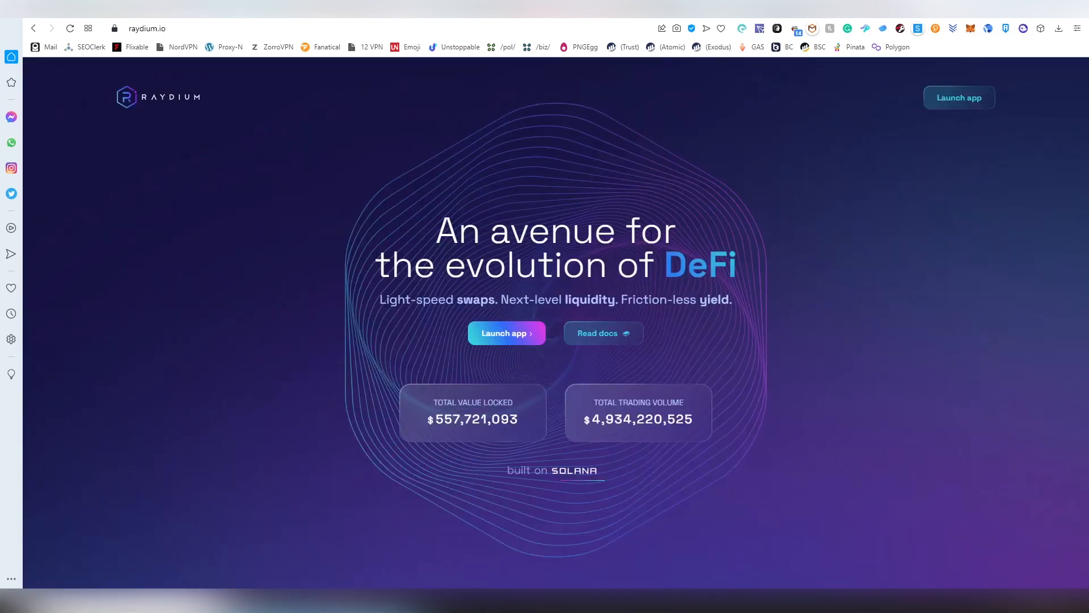
scroll(down, 3)
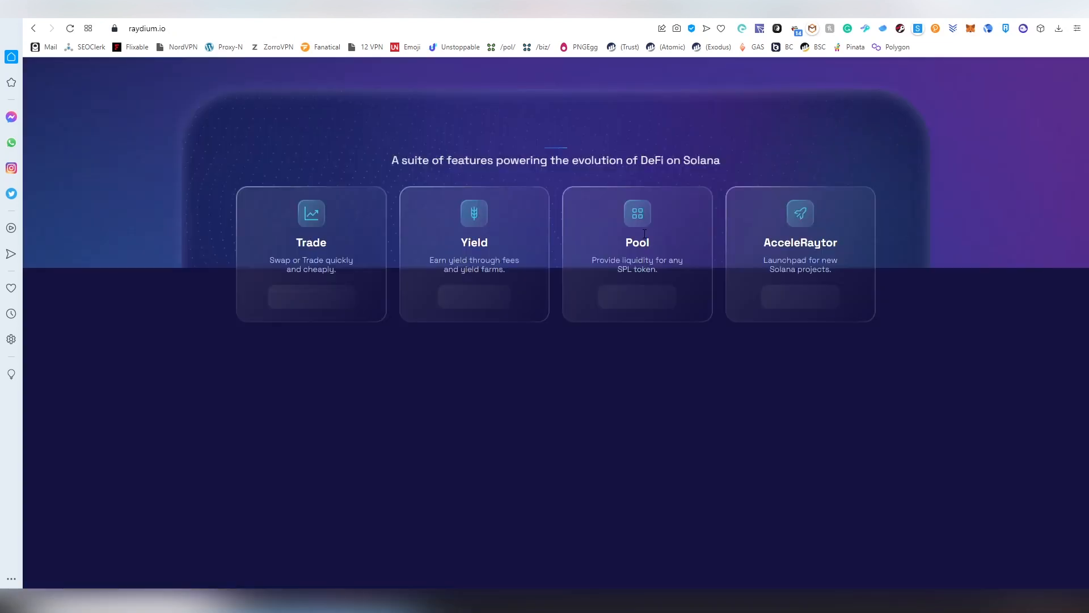
scroll(down, 3)
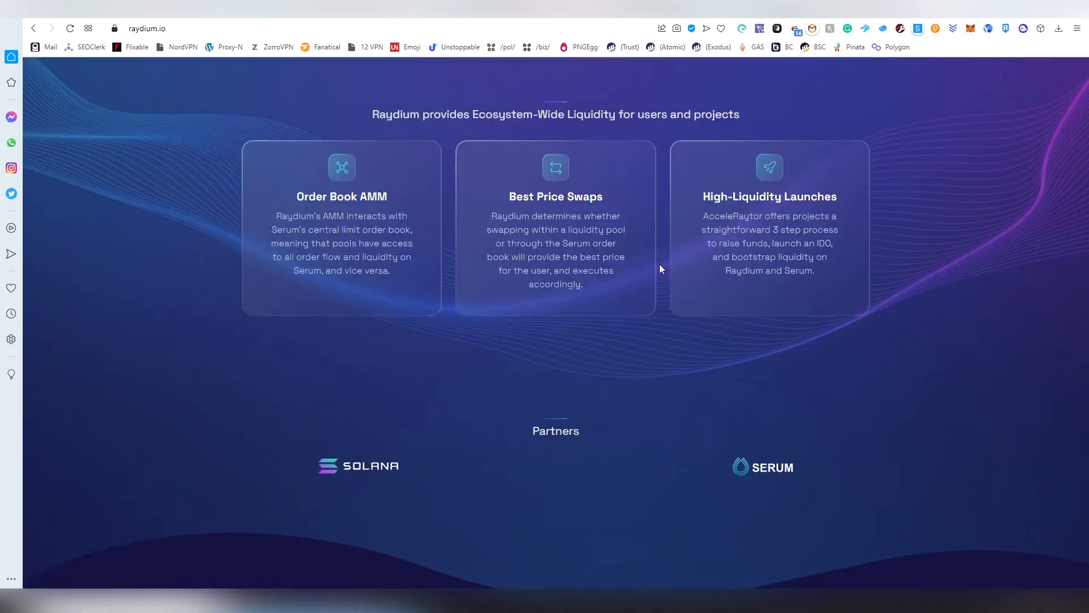
scroll(down, 3)
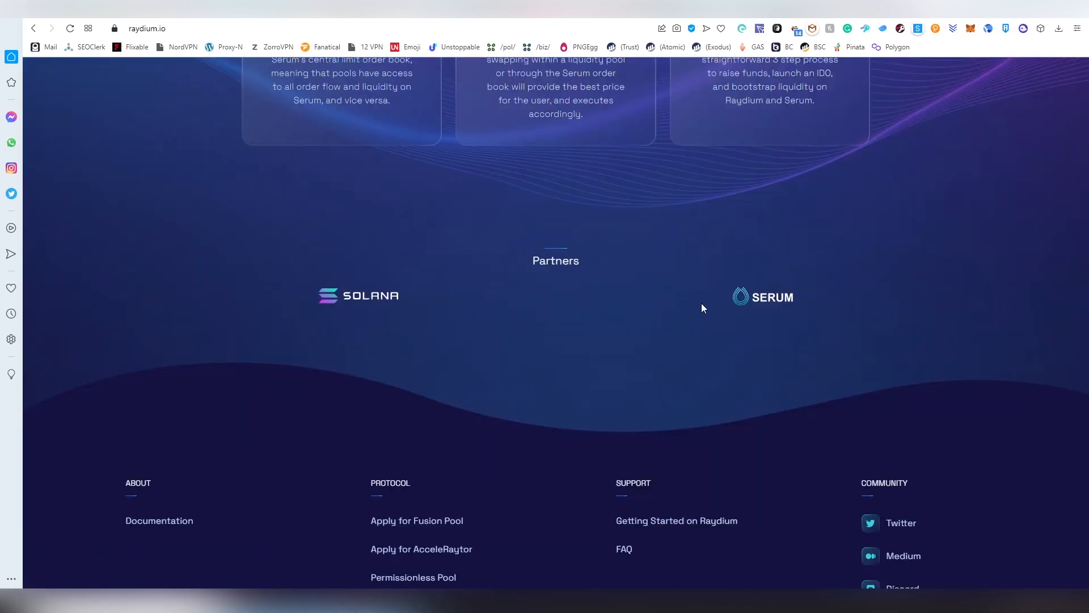
scroll(down, 3)
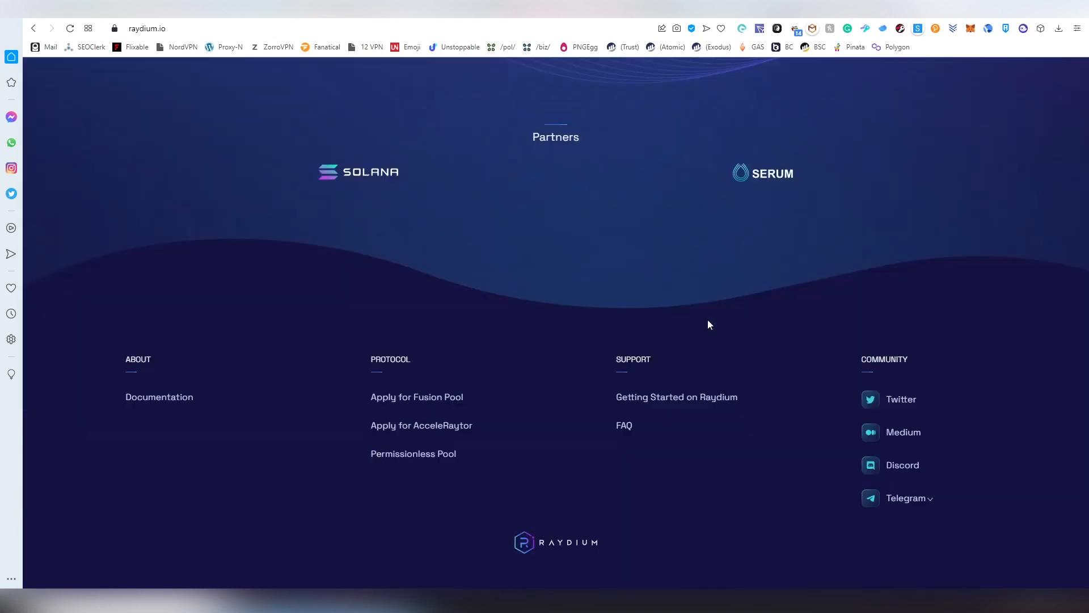
scroll(up, 3)
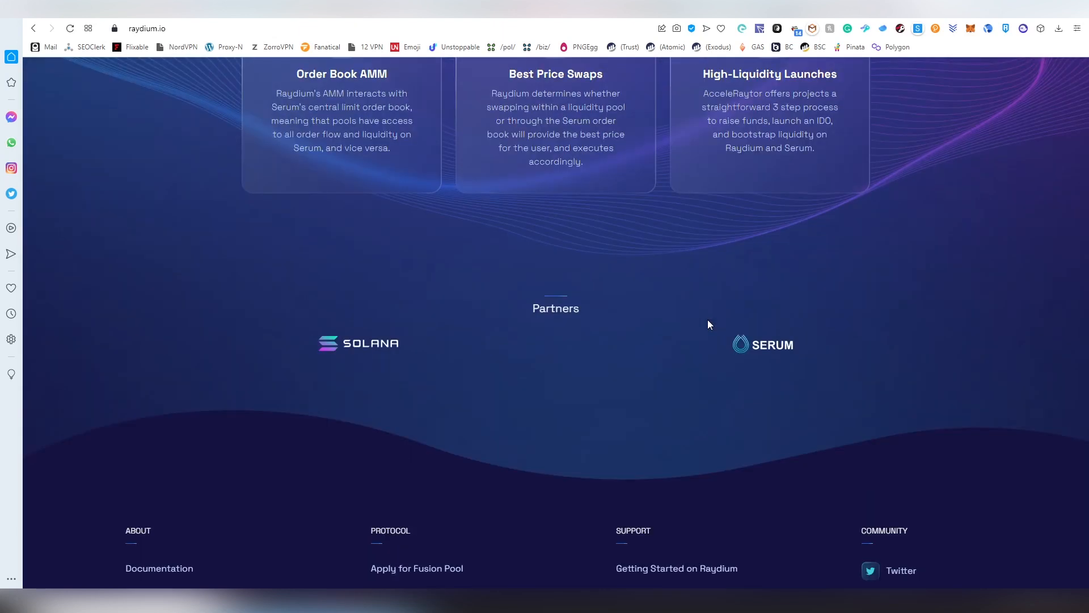
scroll(up, 3)
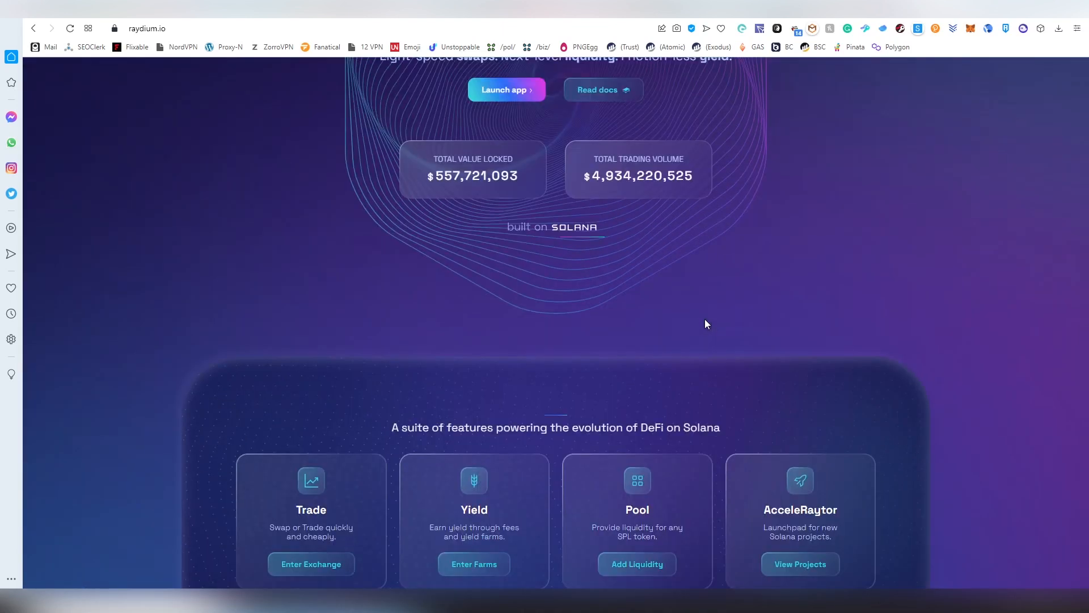
scroll(up, 3)
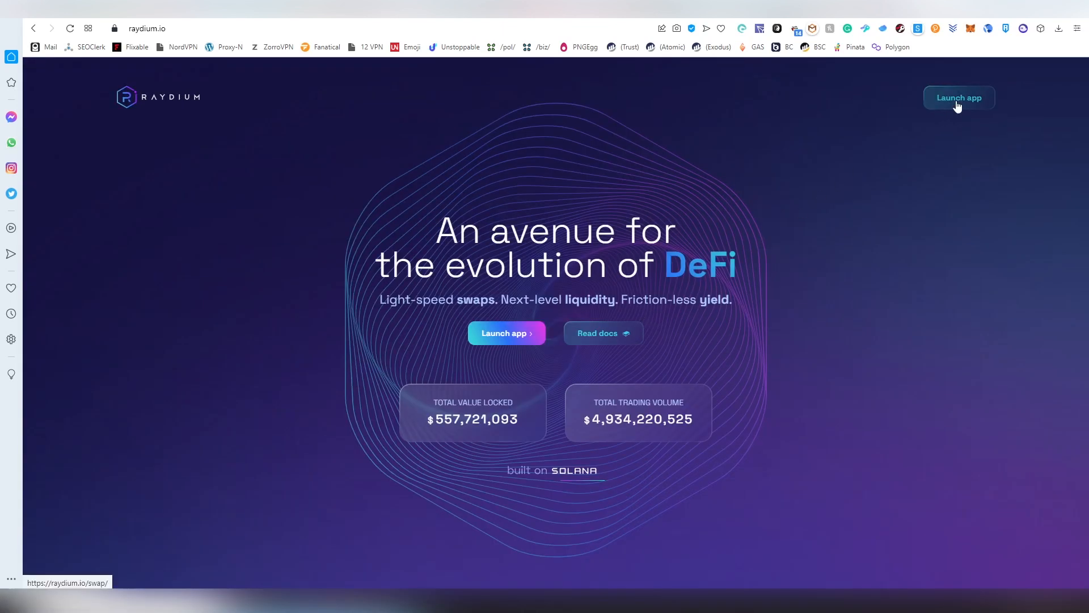
mouse_move(907, 163)
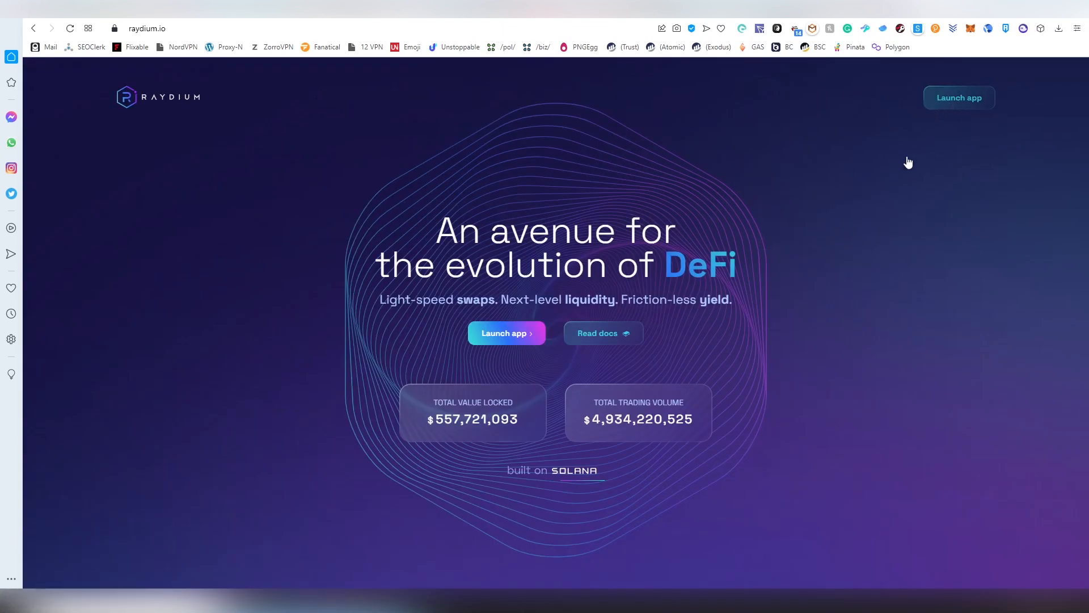